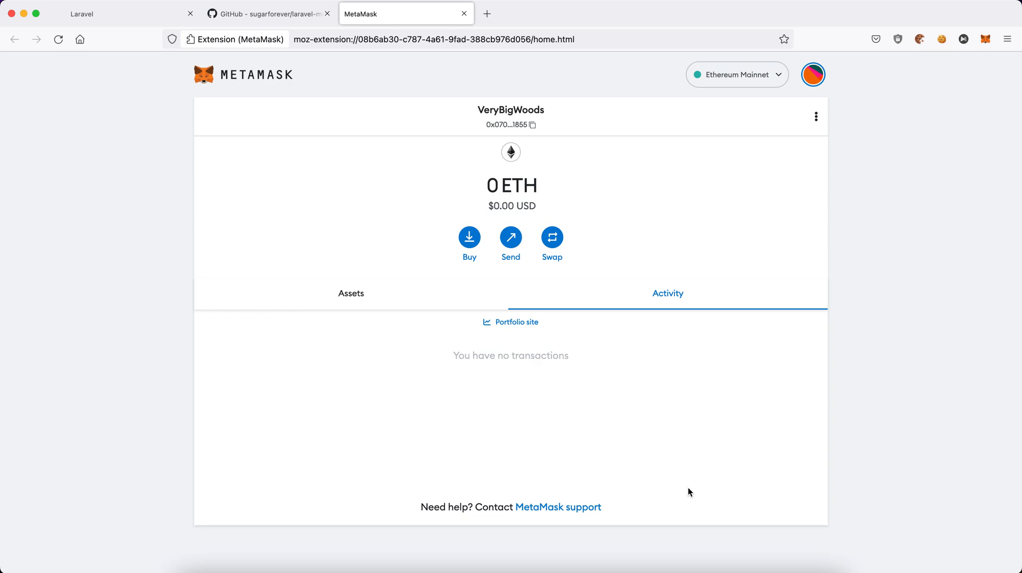
mouse_move(465, 137)
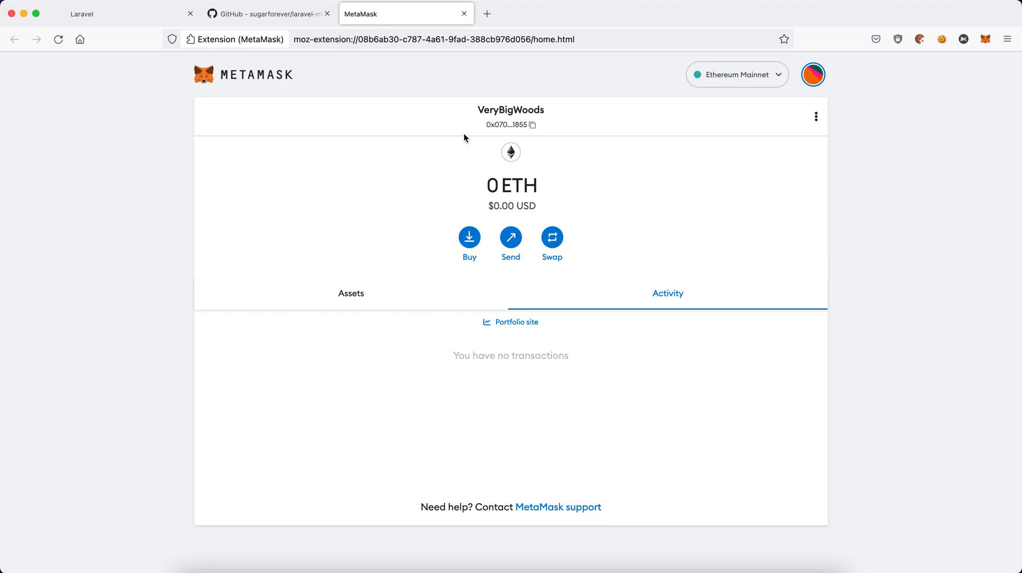
- Show the sugarforever/laravel-metamask repository's file list and commits on GitHub
left_click(463, 14)
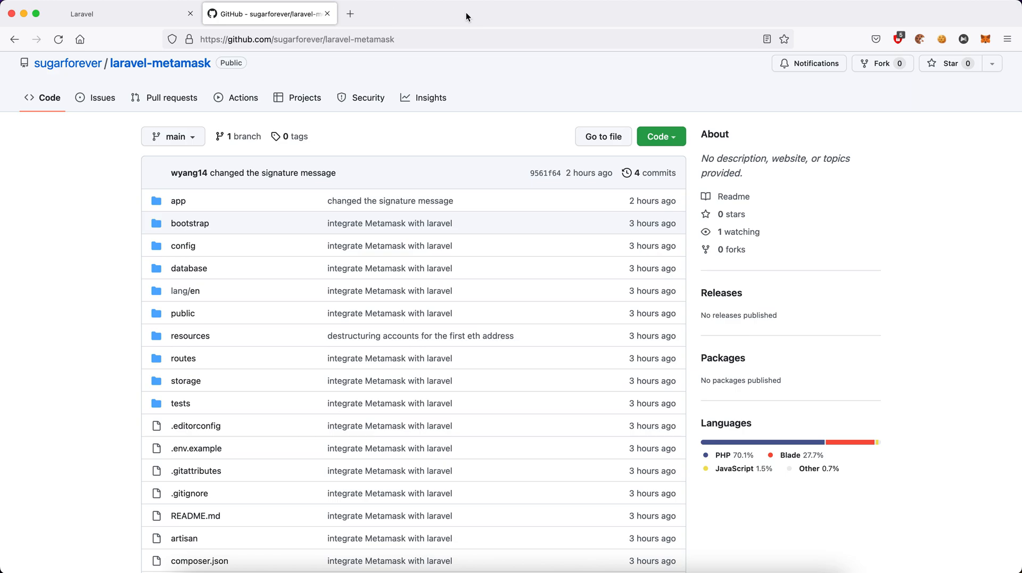
scroll("down", 3)
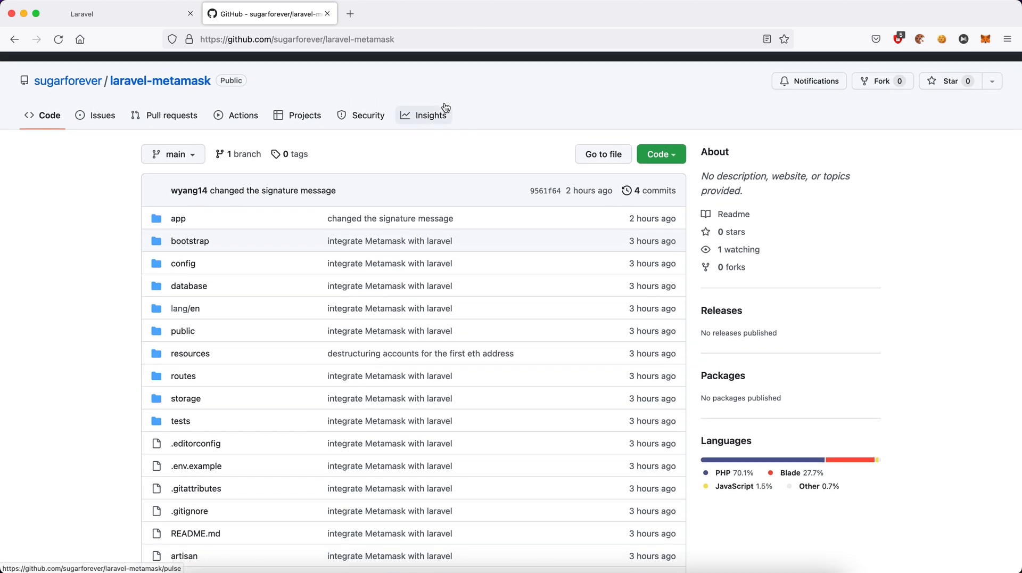
mouse_move(171, 115)
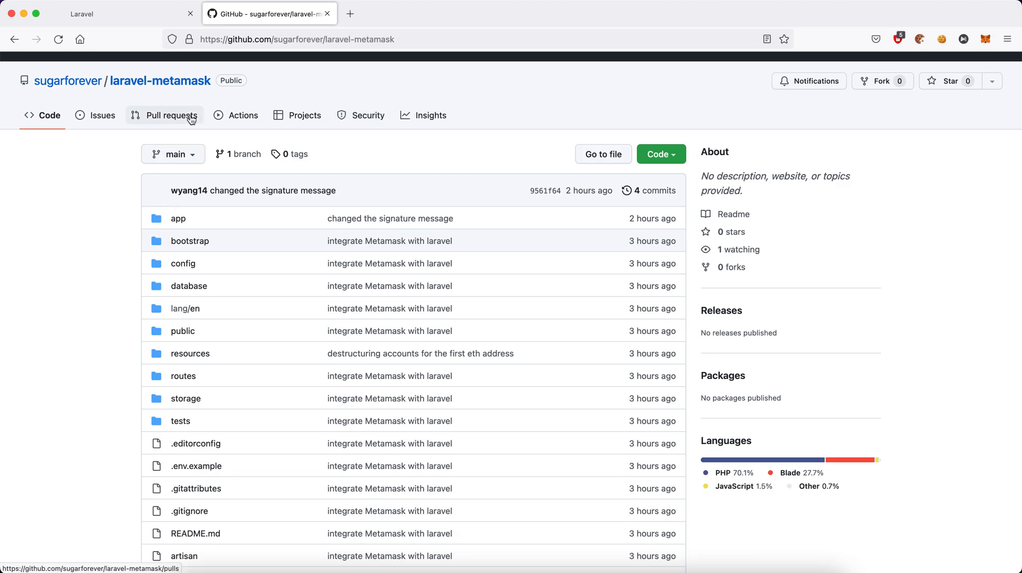
mouse_move(157, 97)
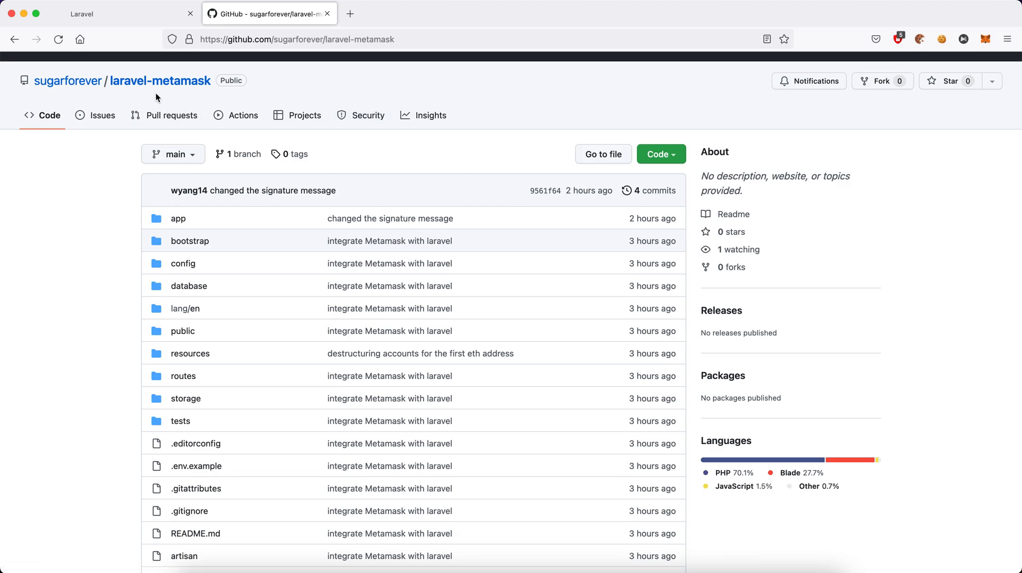
mouse_move(169, 100)
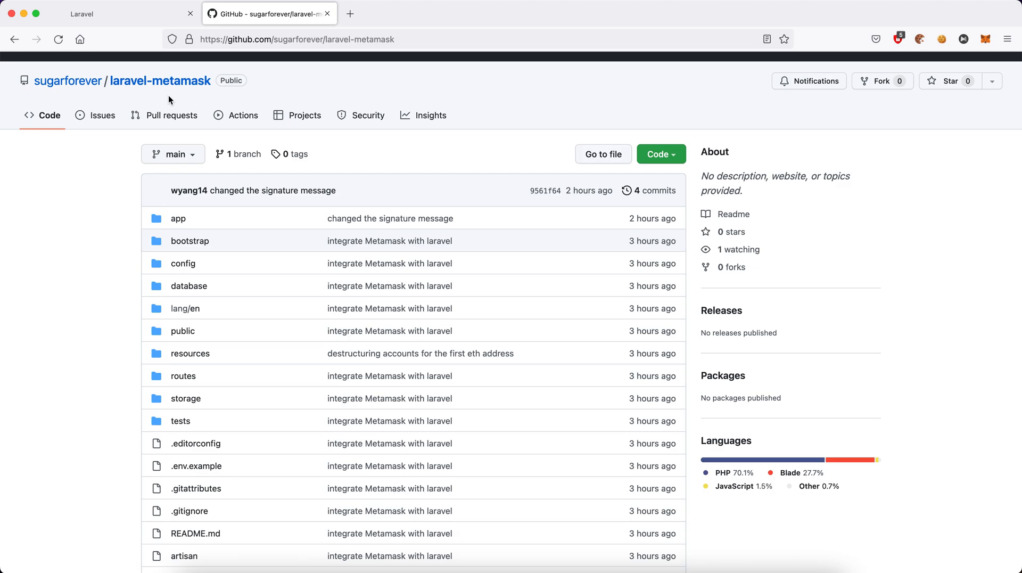
mouse_move(131, 13)
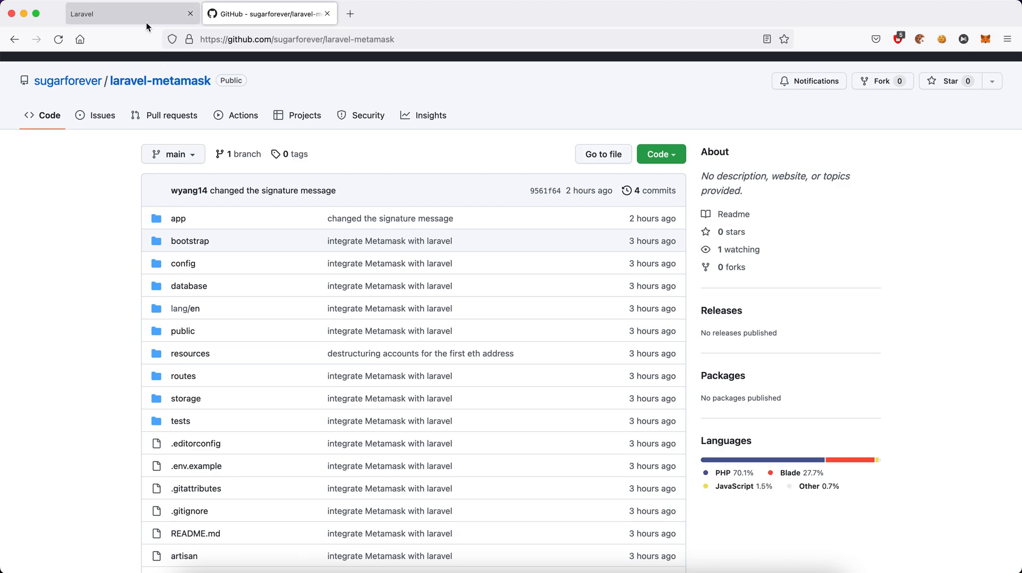
- Log out of the localhost Laravel dashboard and close the developer tools panel
left_click(121, 13)
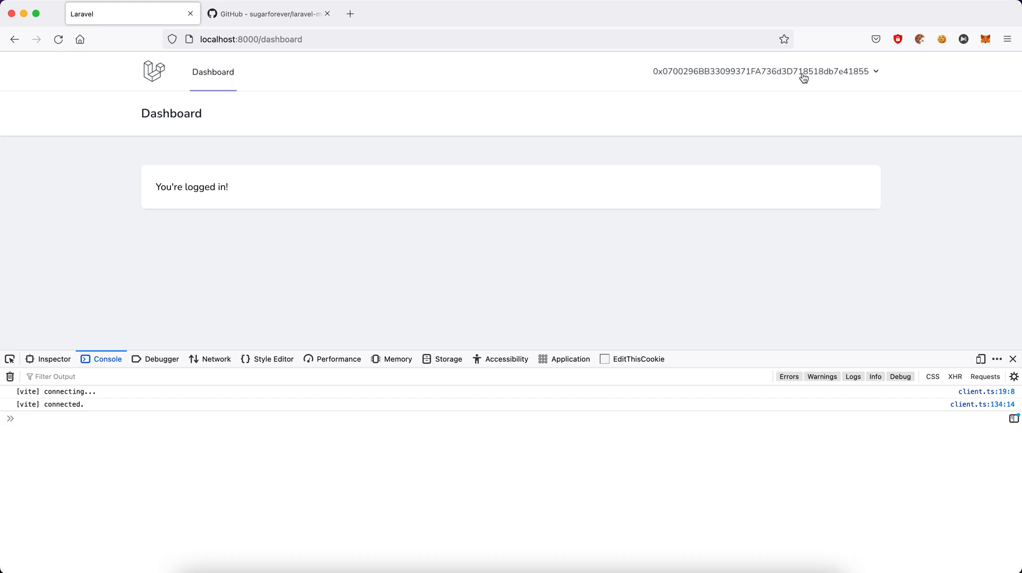
left_click(154, 71)
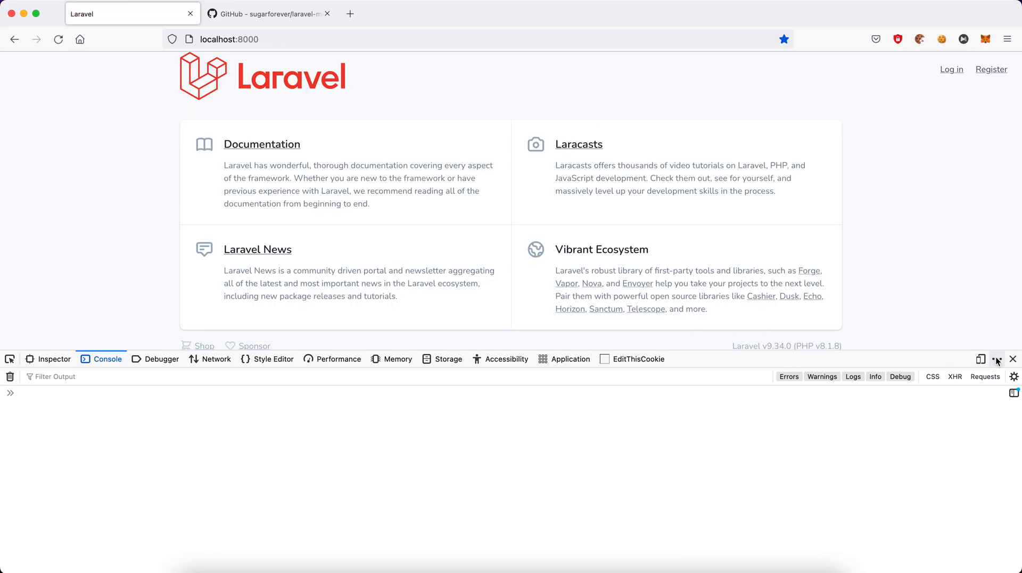
left_click(1013, 358)
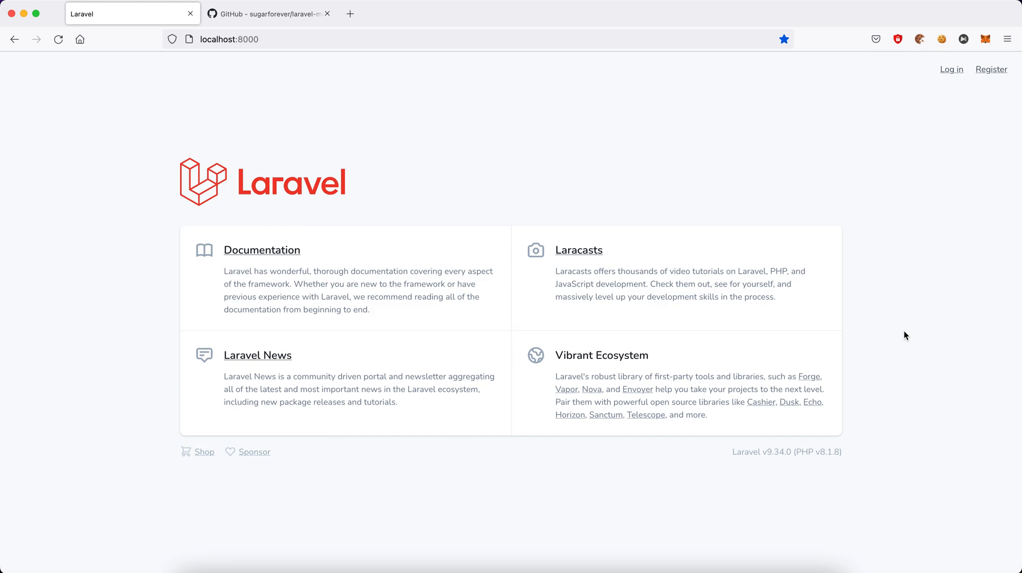
mouse_move(951, 103)
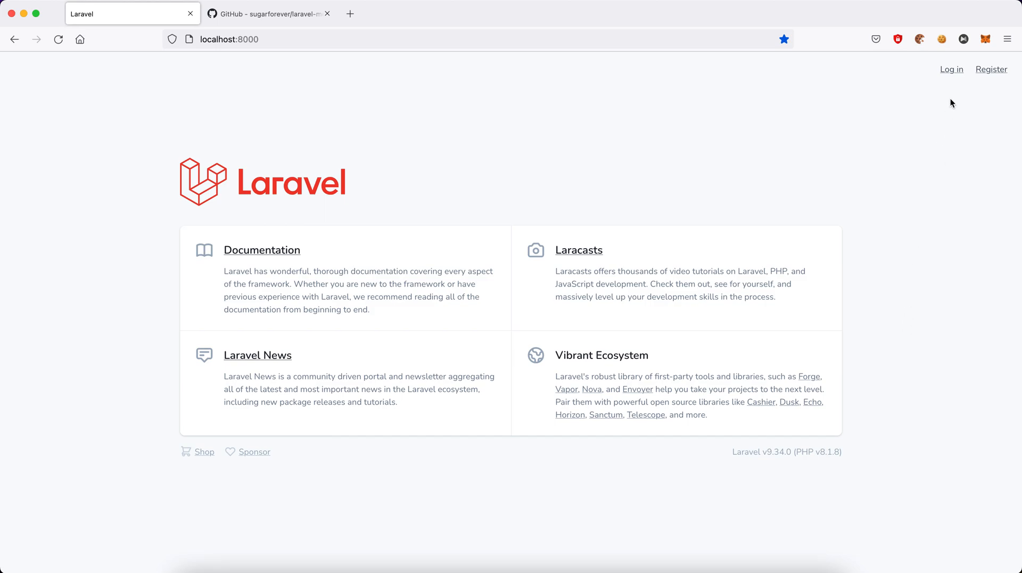
mouse_move(951, 70)
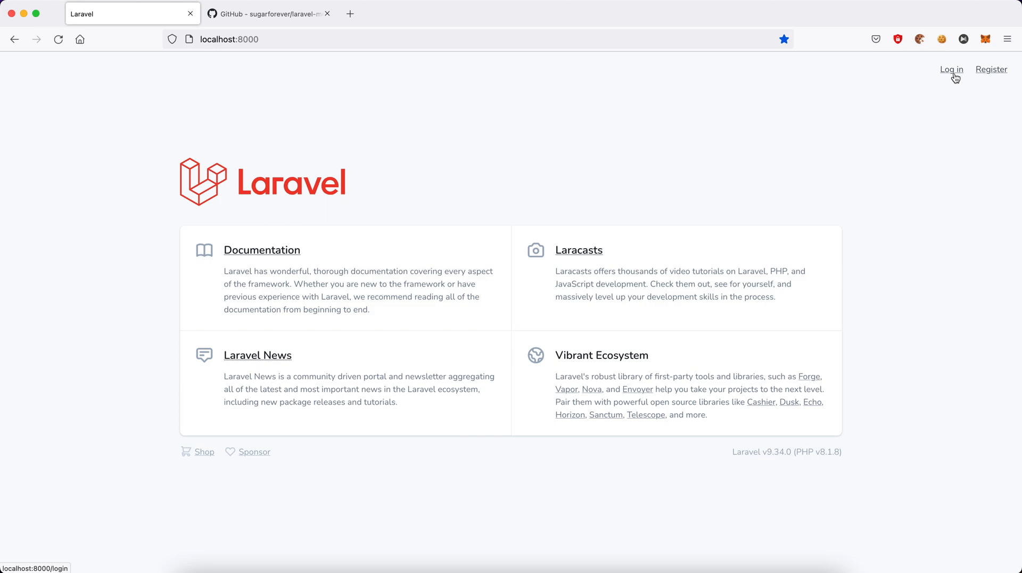
mouse_move(958, 96)
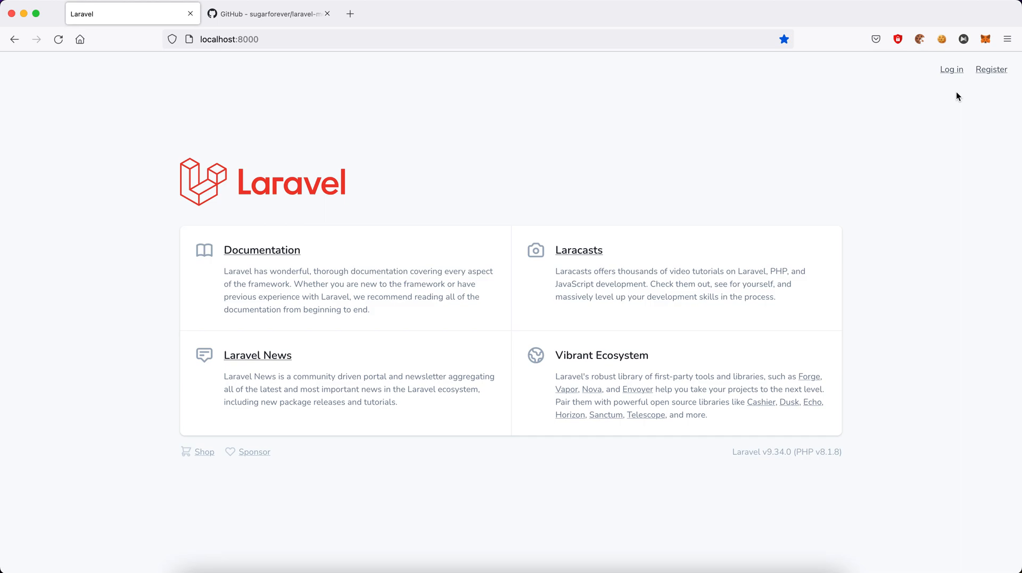
mouse_move(766, 528)
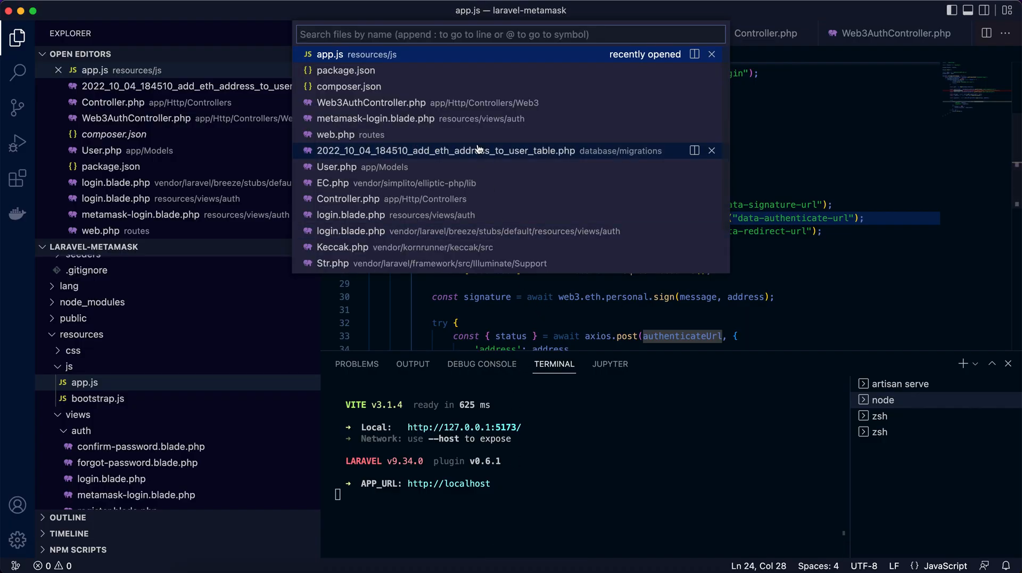
- Open the 2022_10_04_184510_add_eth_address_to_user_table.php migration file
left_click(456, 151)
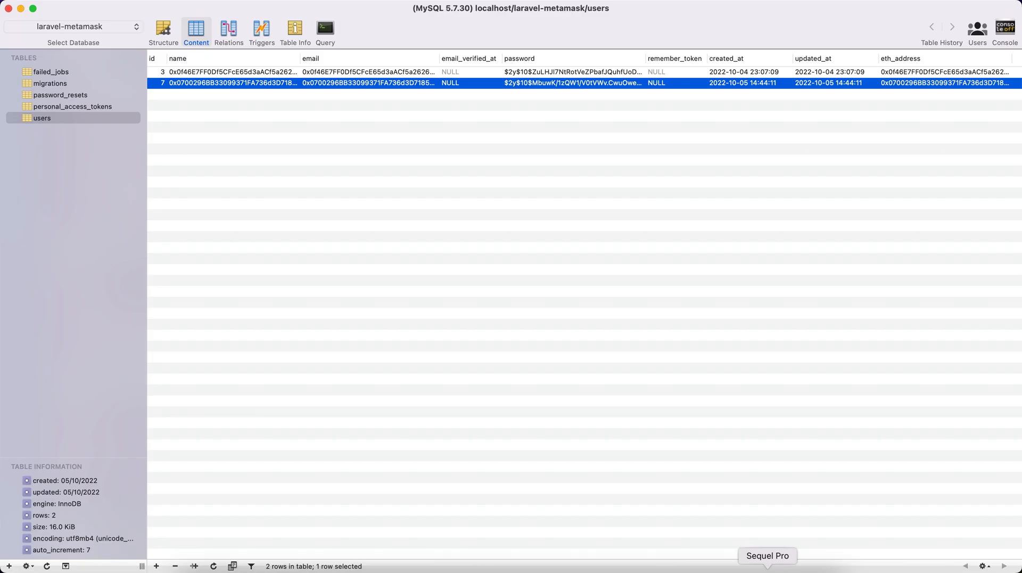
- Check the users table structure, then delete both user rows from its content
left_click(162, 29)
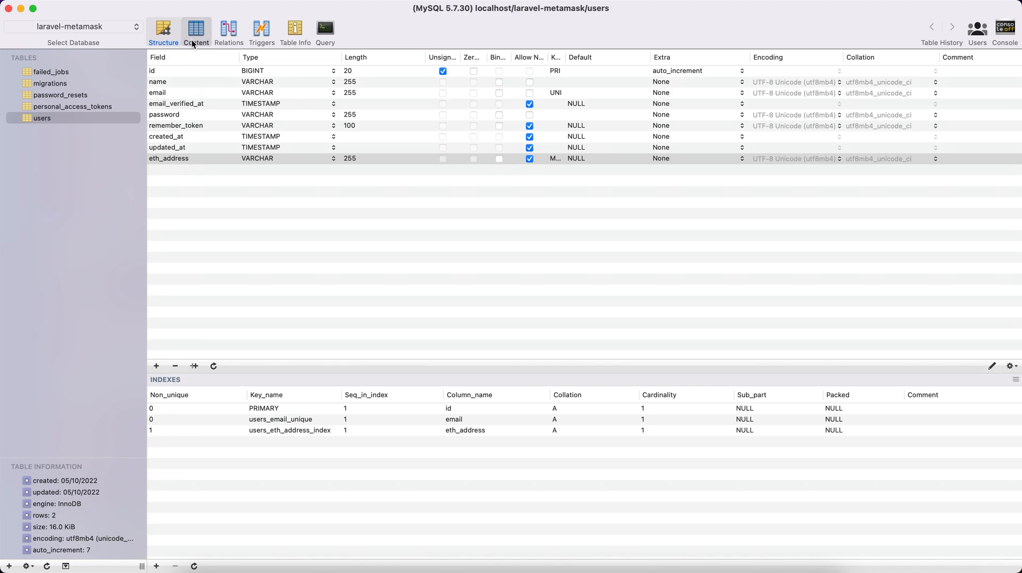
left_click(196, 32)
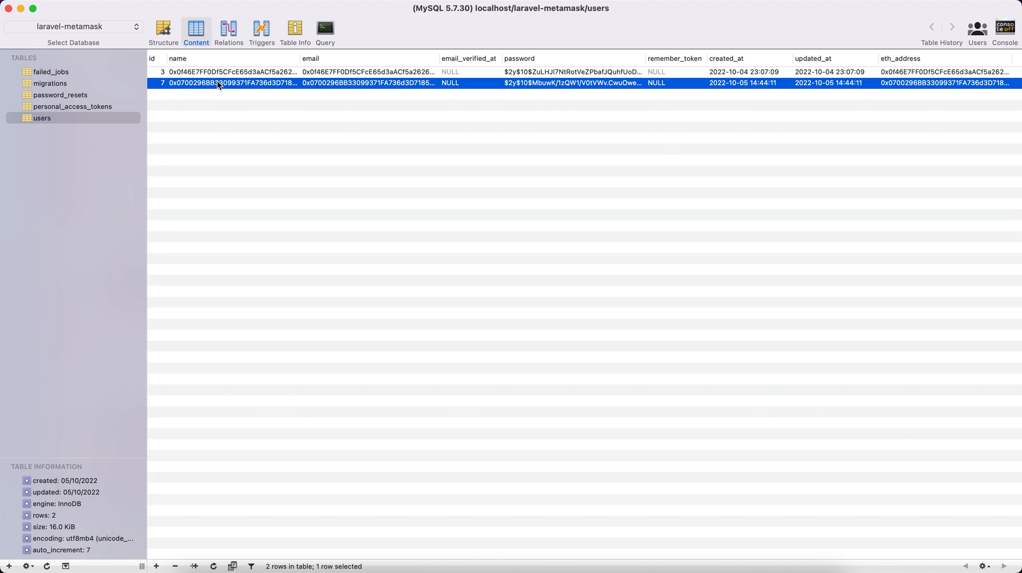
right_click(232, 72)
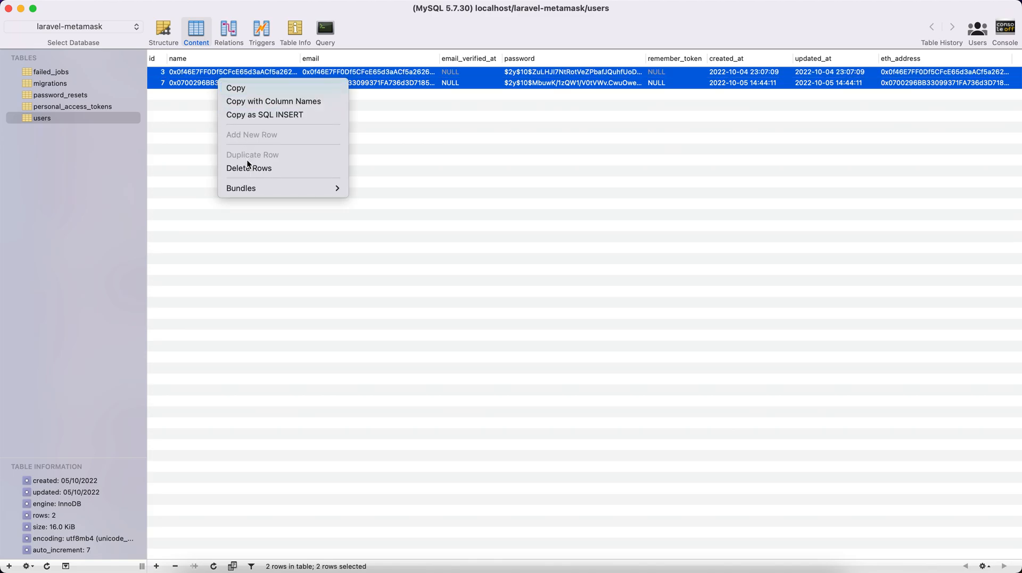
left_click(249, 168)
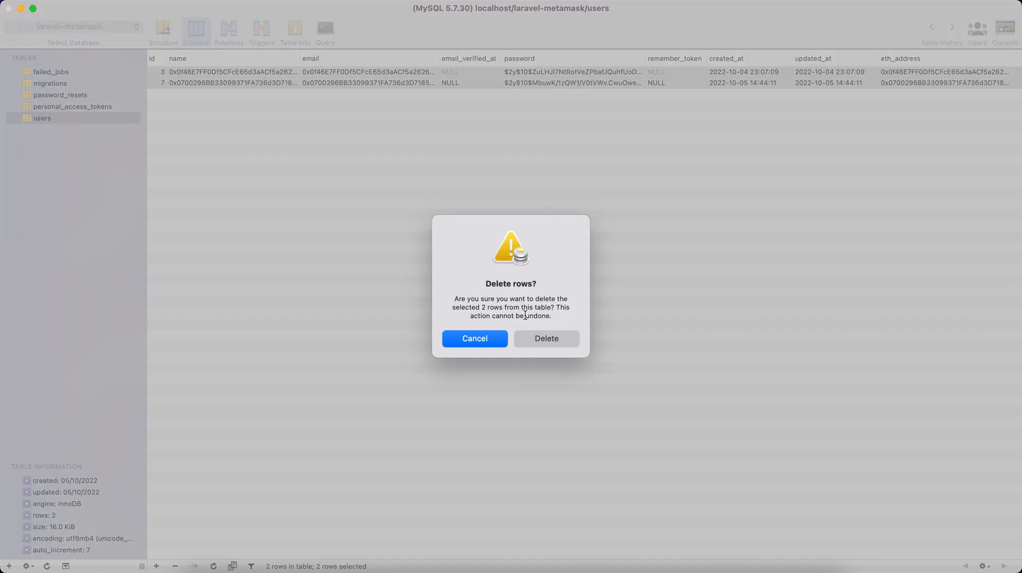
left_click(546, 338)
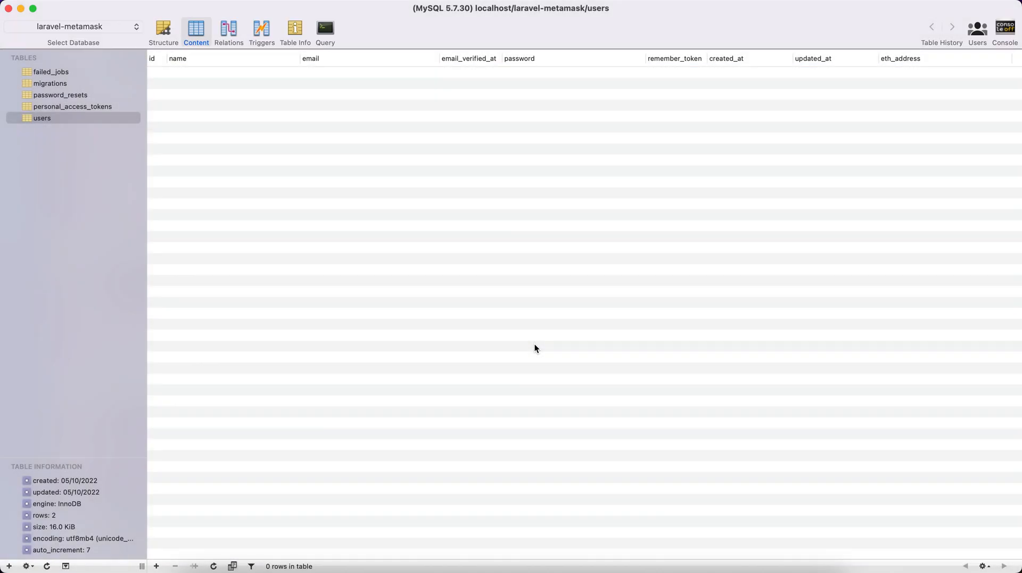
mouse_move(490, 401)
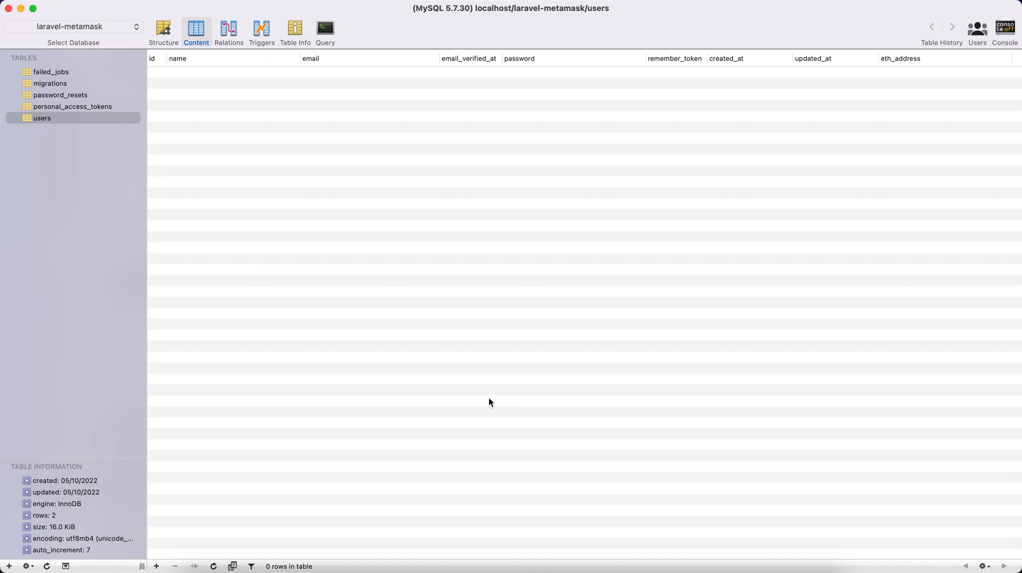
mouse_move(530, 565)
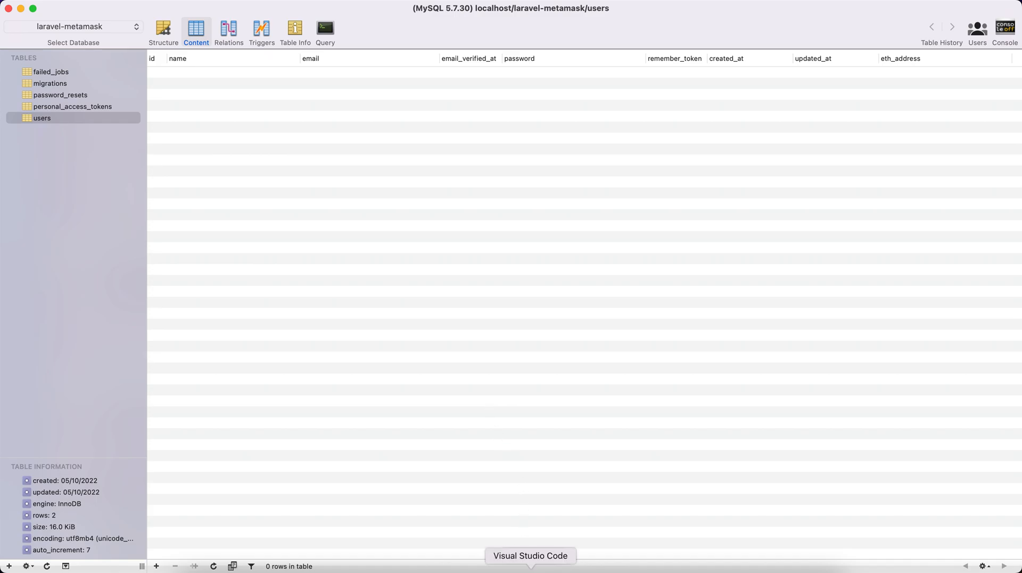
- Highlight the web3 dependency in package.json, then open resources/js/app.js
left_click(530, 555)
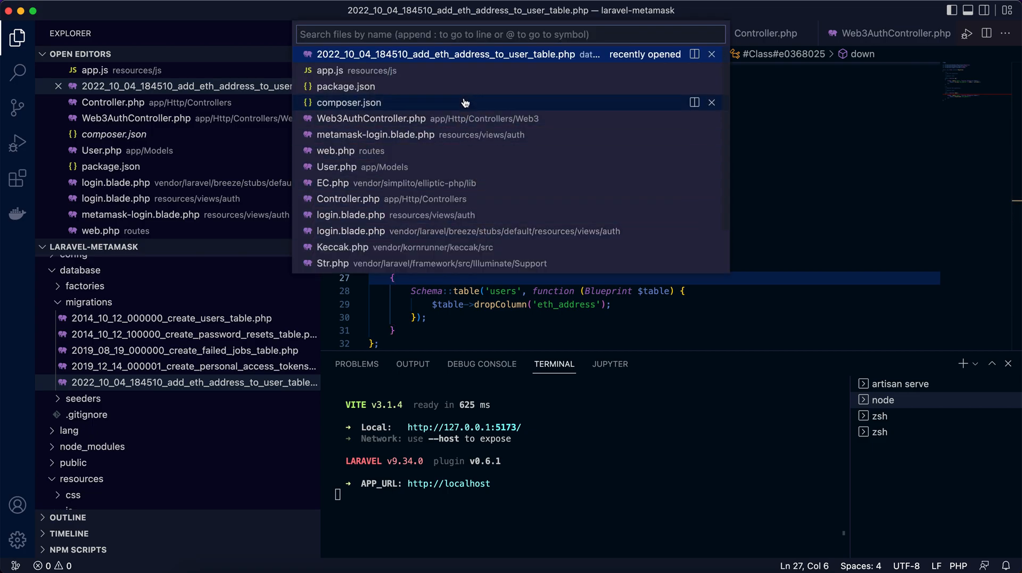
left_click(345, 86)
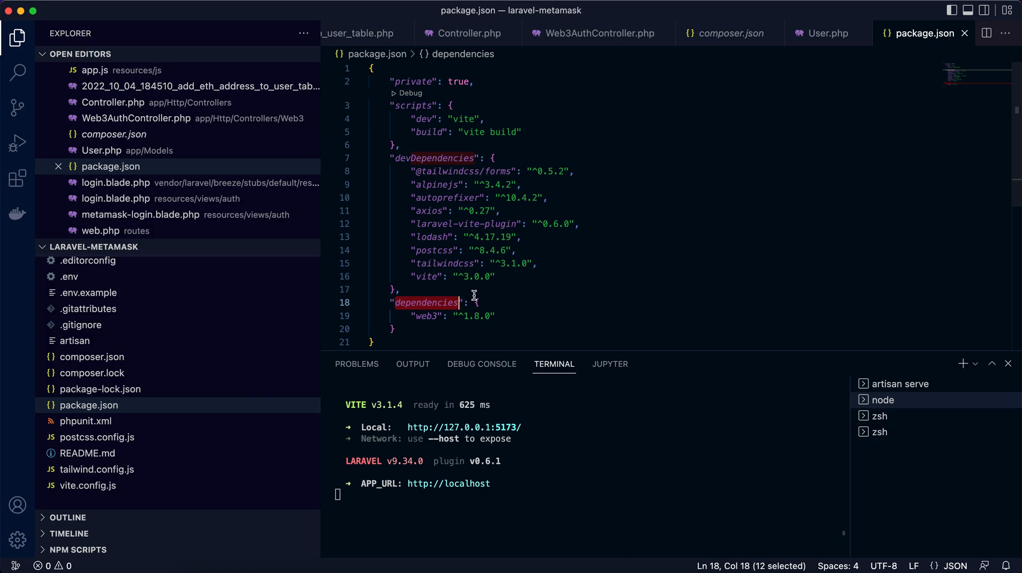
double_click(424, 316)
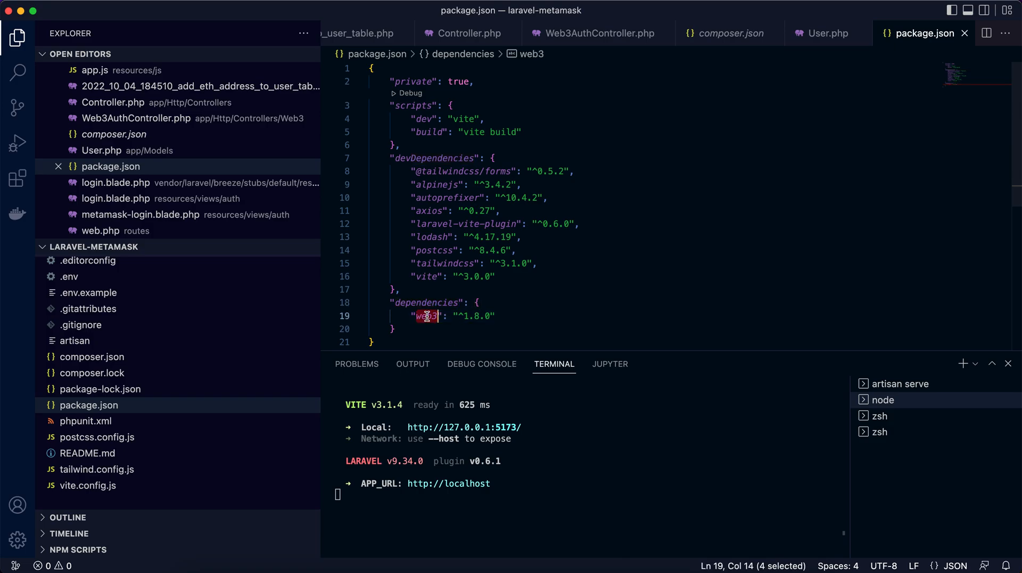
mouse_move(836, 112)
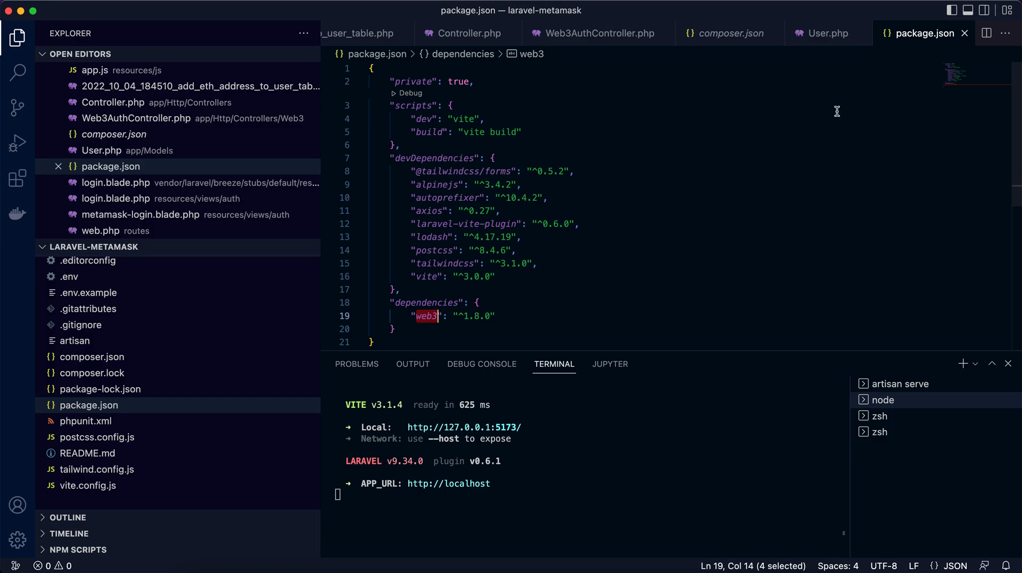
mouse_move(426, 315)
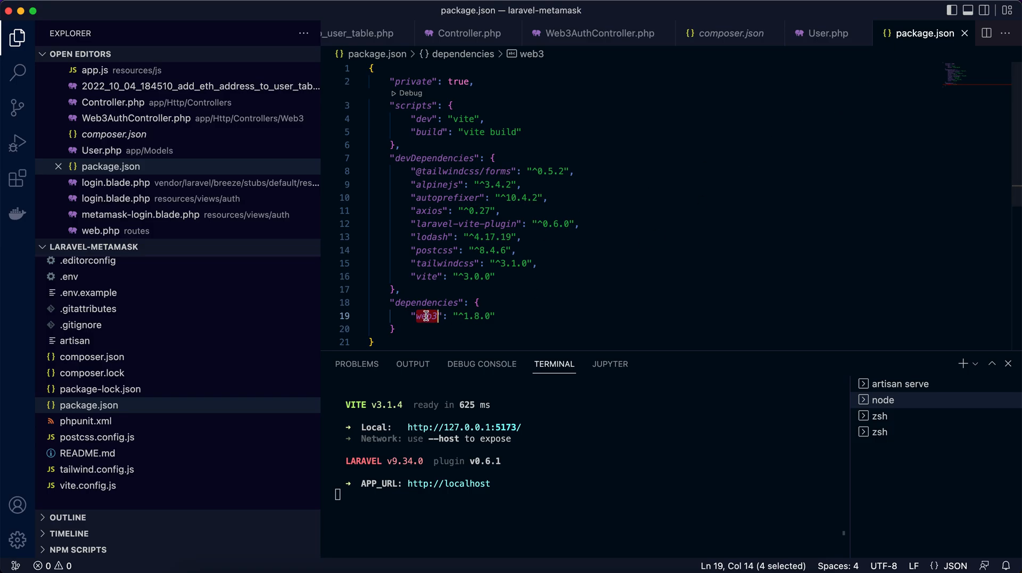
mouse_move(490, 308)
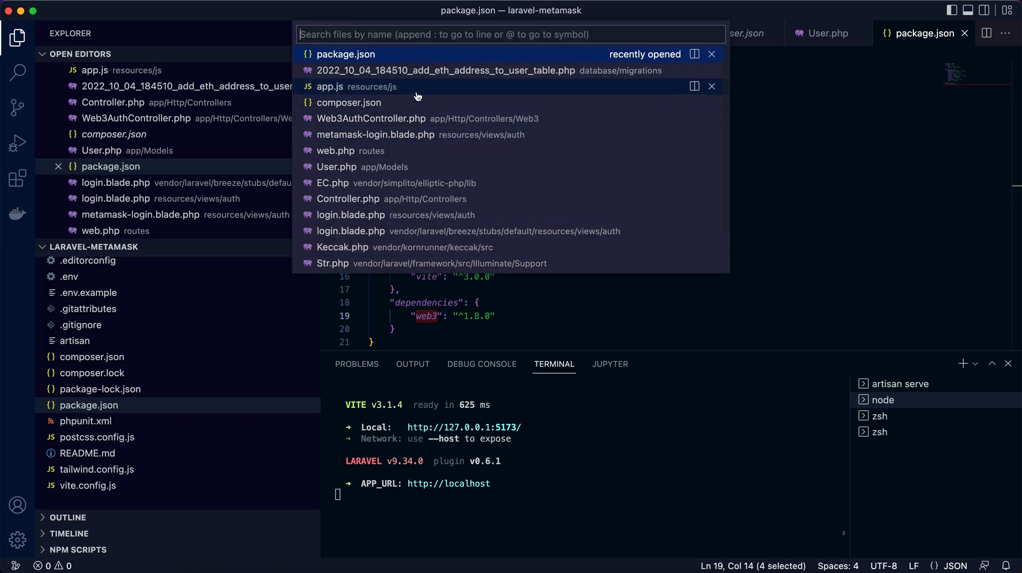
mouse_move(416, 91)
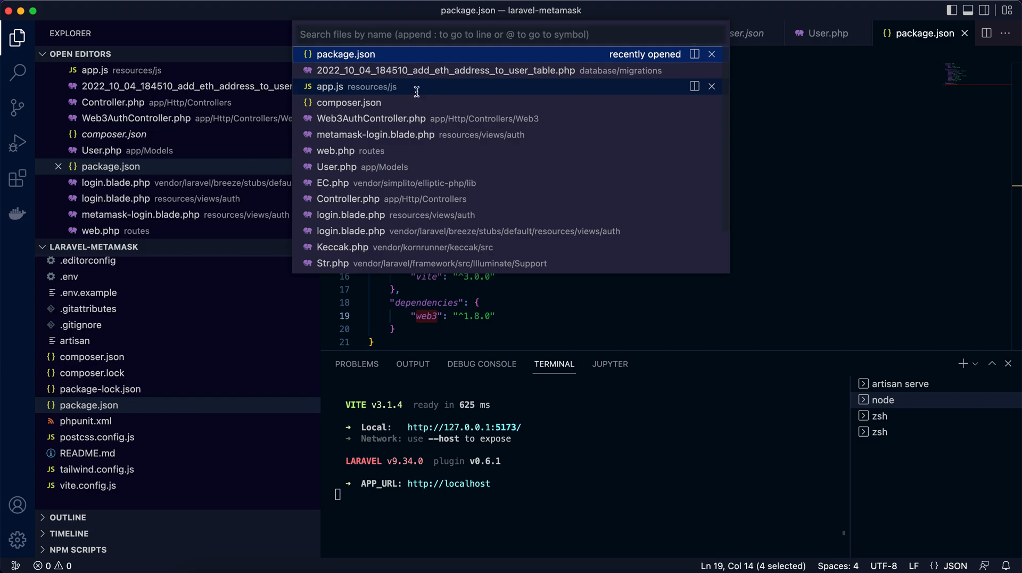
left_click(330, 86)
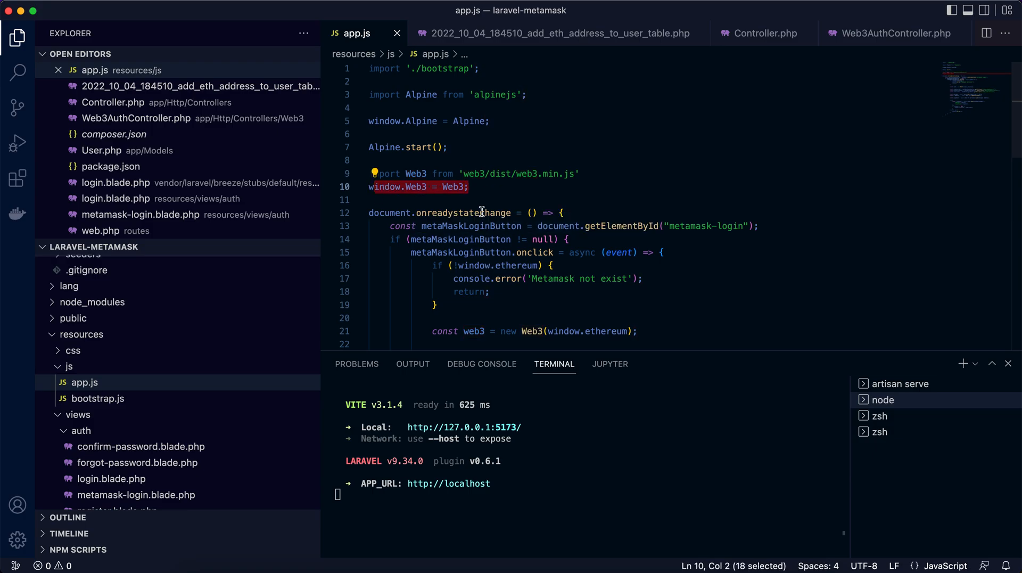
mouse_move(471, 278)
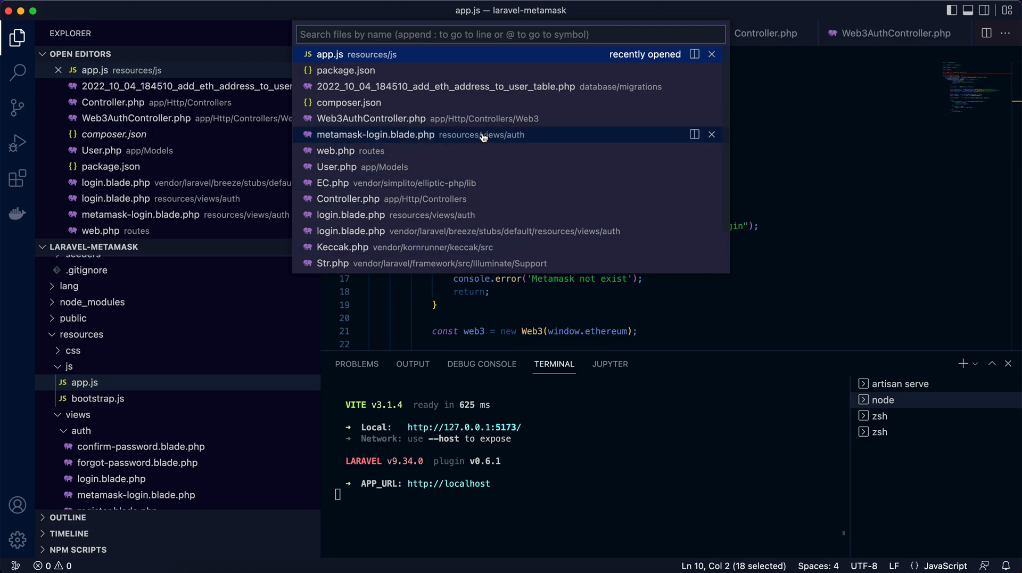
mouse_move(483, 124)
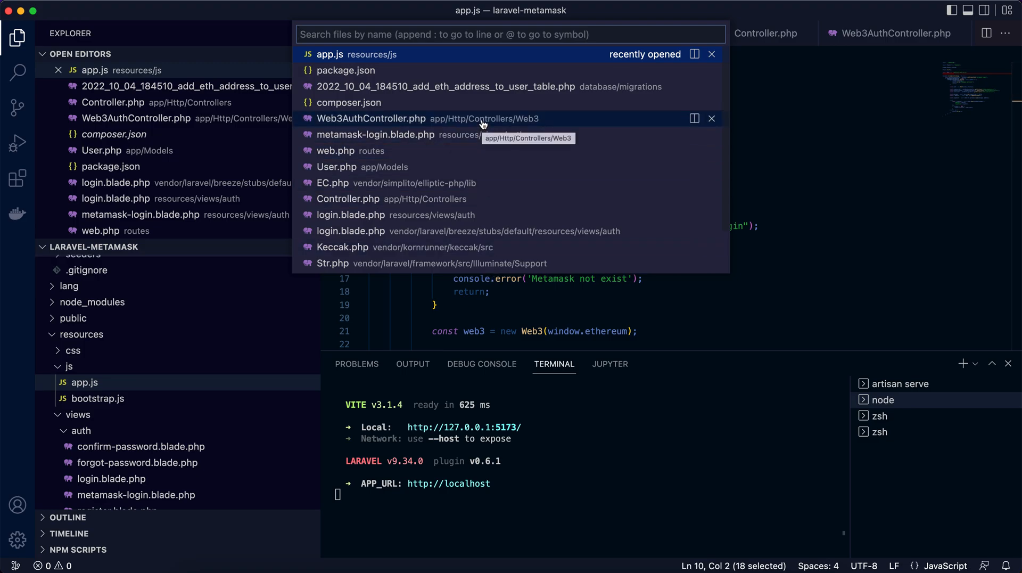
- Open routes/web.php and highlight the /eth/signature GET route and authenticate action
left_click(335, 150)
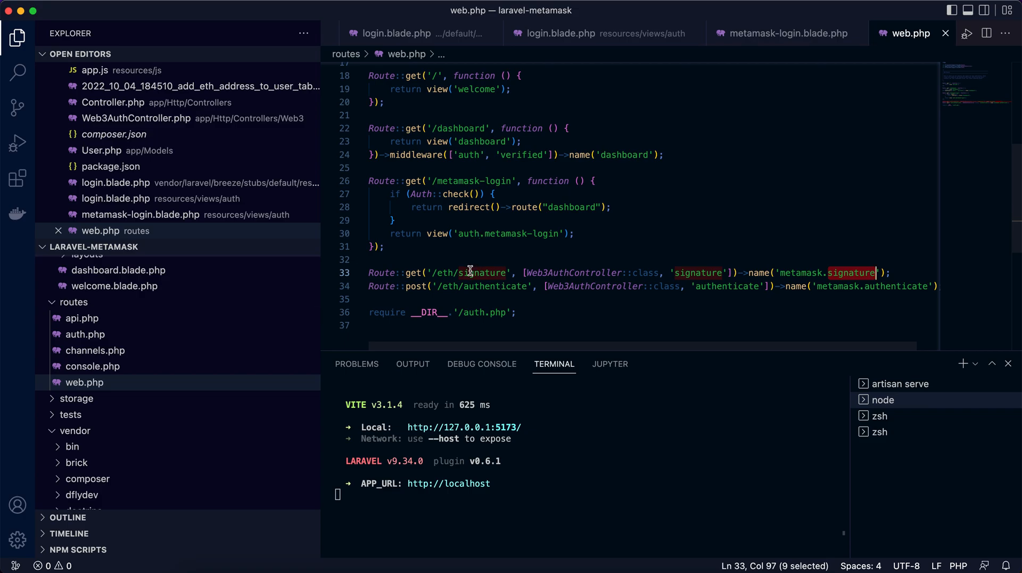
double_click(412, 273)
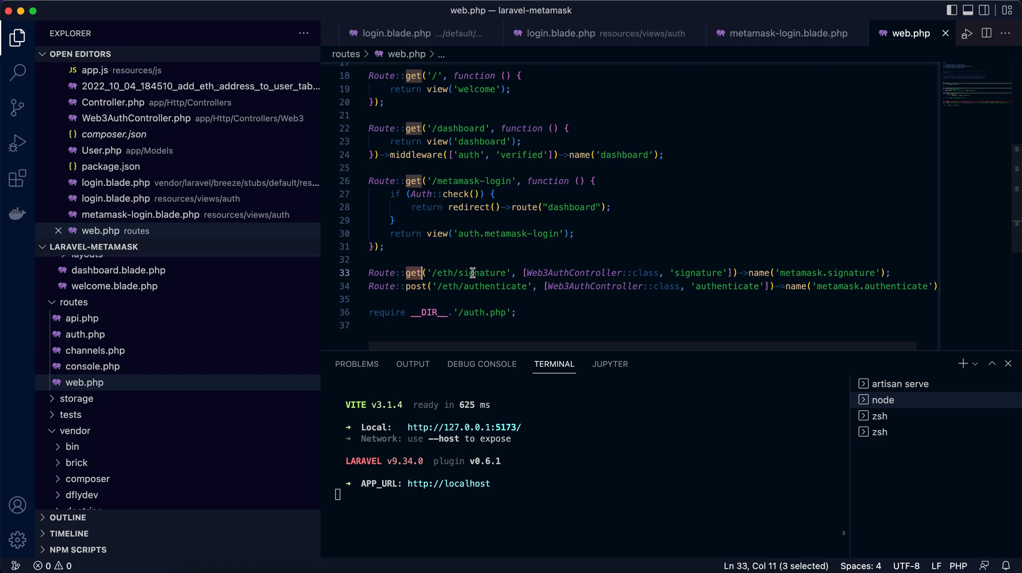
mouse_move(446, 273)
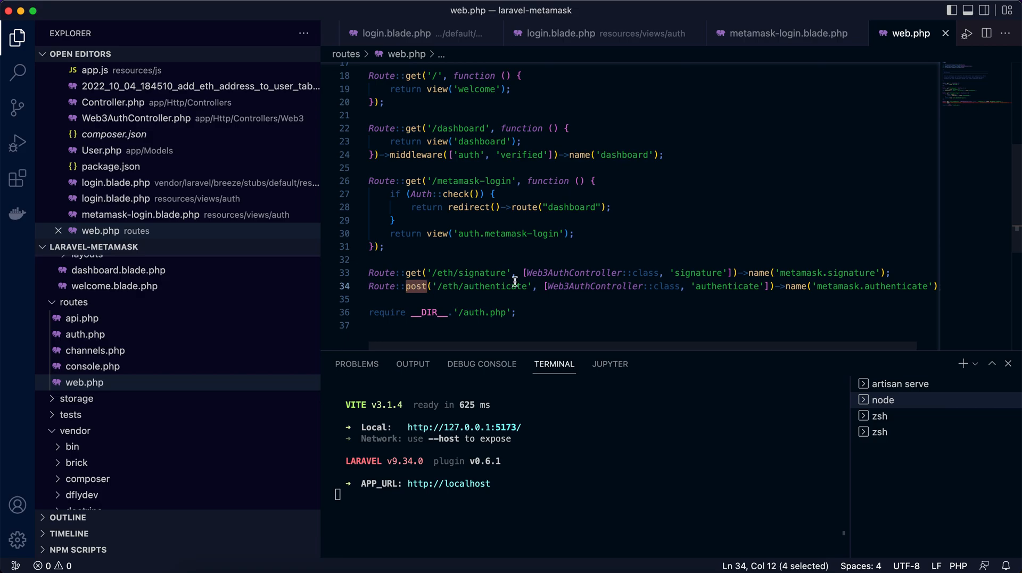
mouse_move(569, 273)
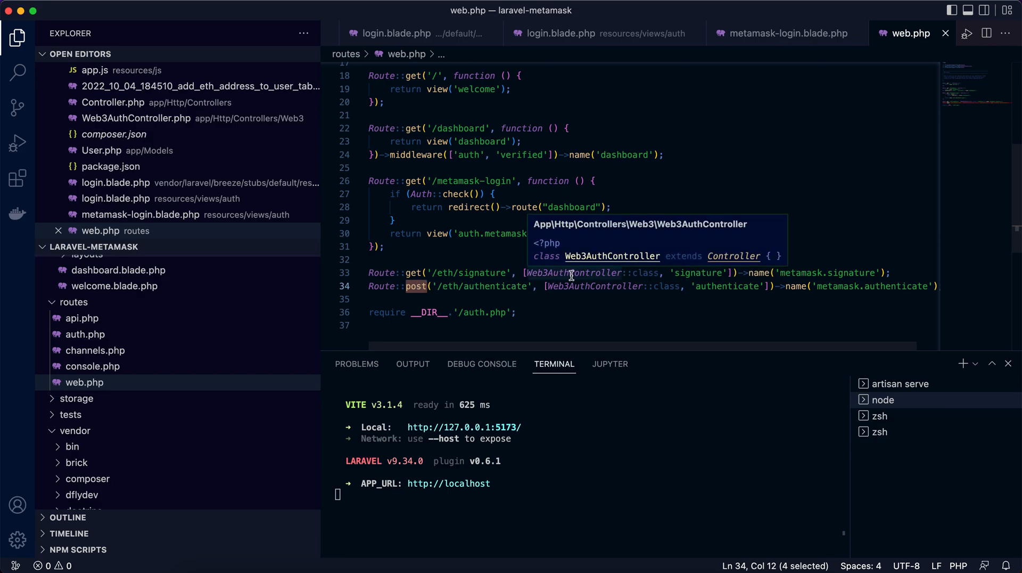
mouse_move(586, 272)
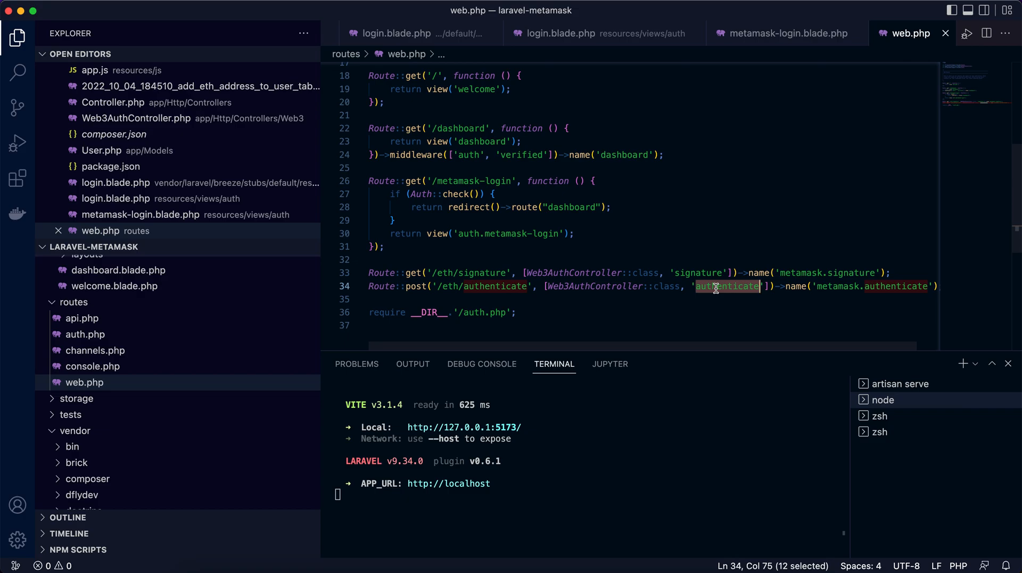
double_click(692, 272)
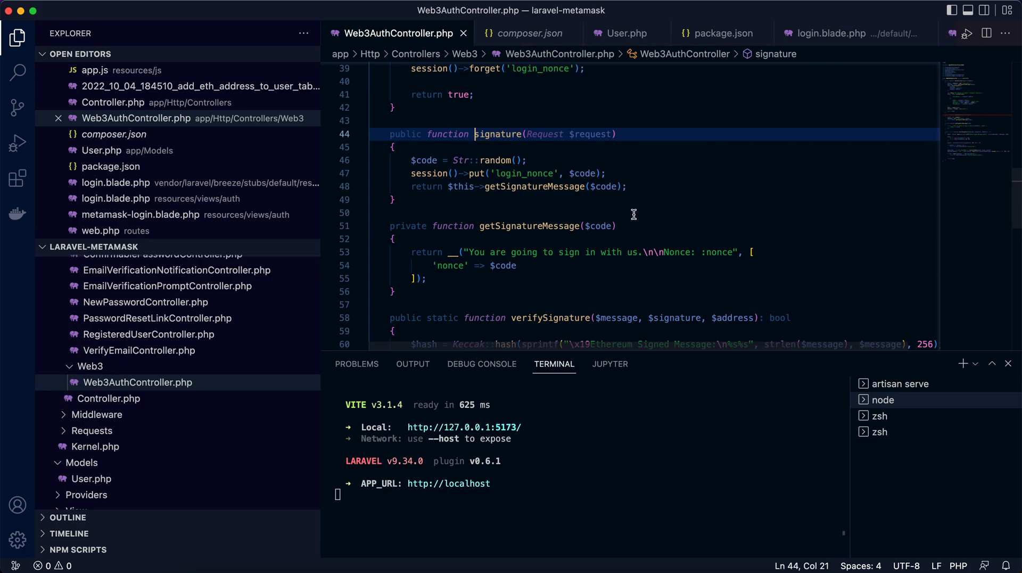
mouse_move(604, 195)
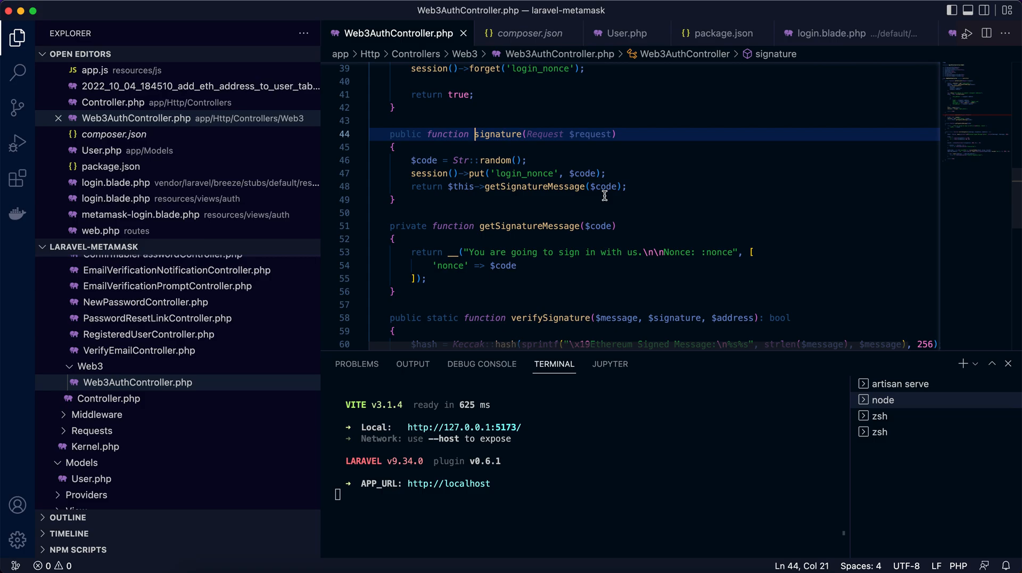
mouse_move(558, 178)
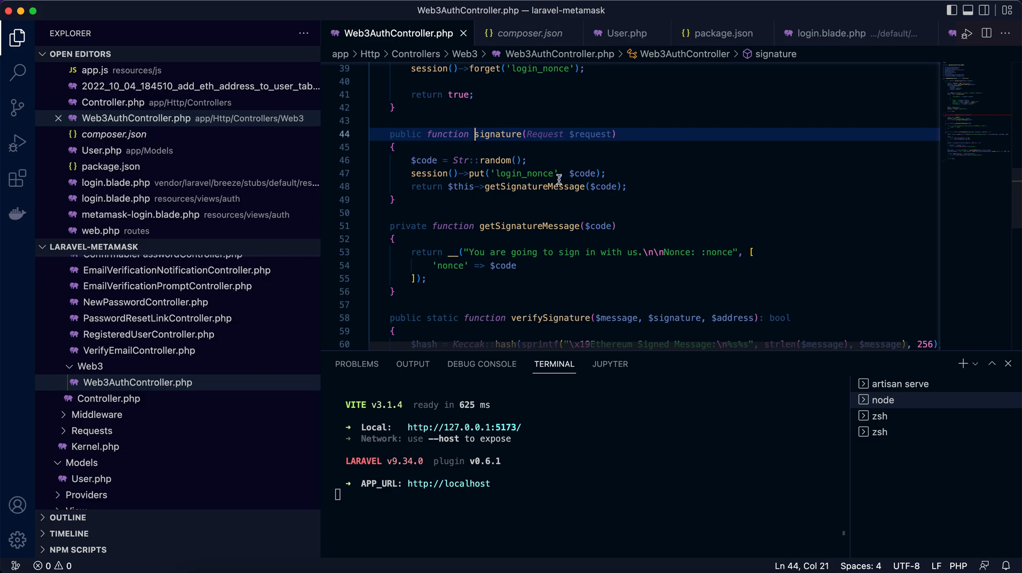
mouse_move(499, 161)
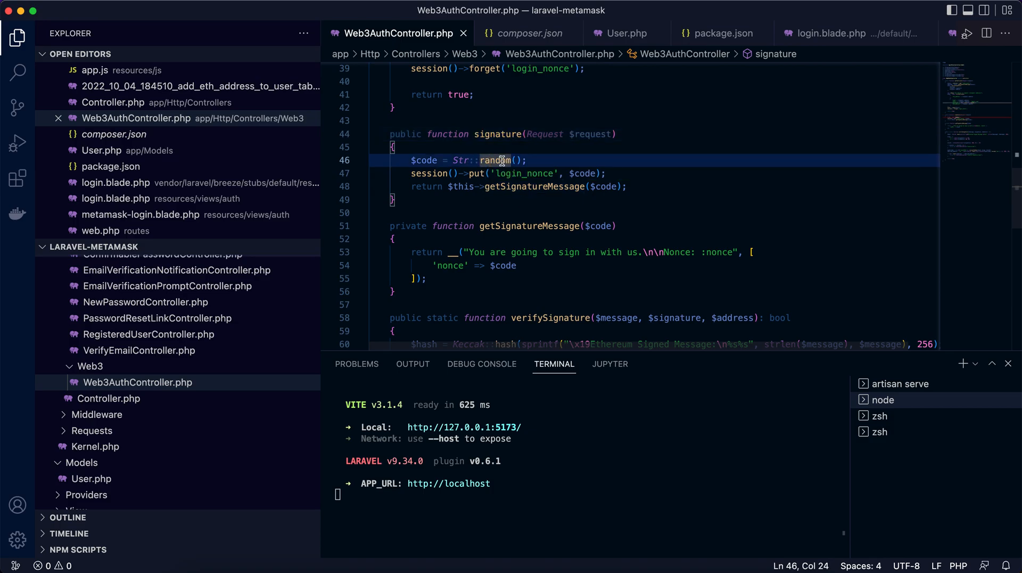
- Trace Str::random nonce into getSignatureMessage's definition and the message it builds
double_click(497, 161)
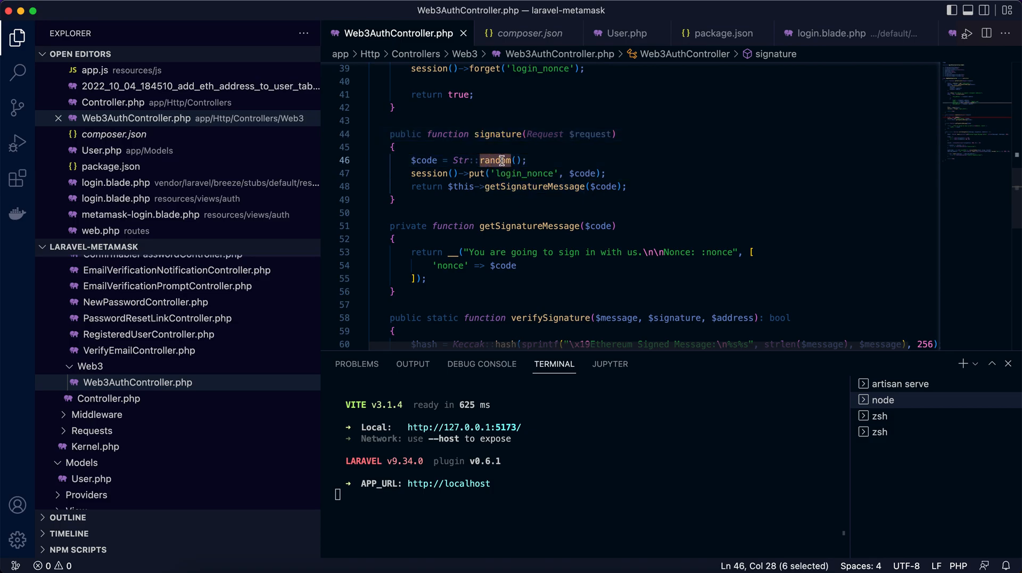
mouse_move(539, 171)
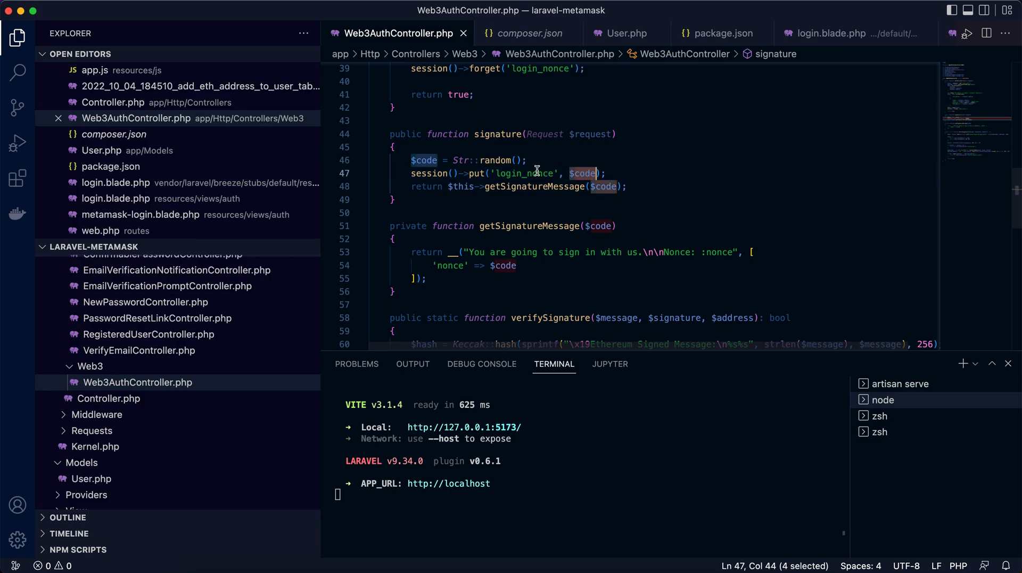
mouse_move(528, 172)
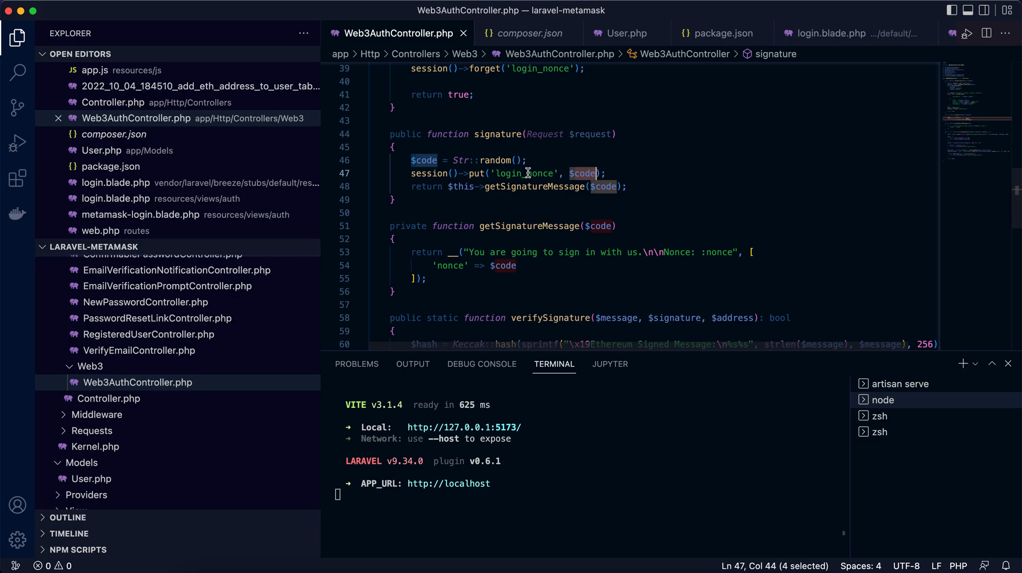
double_click(534, 187)
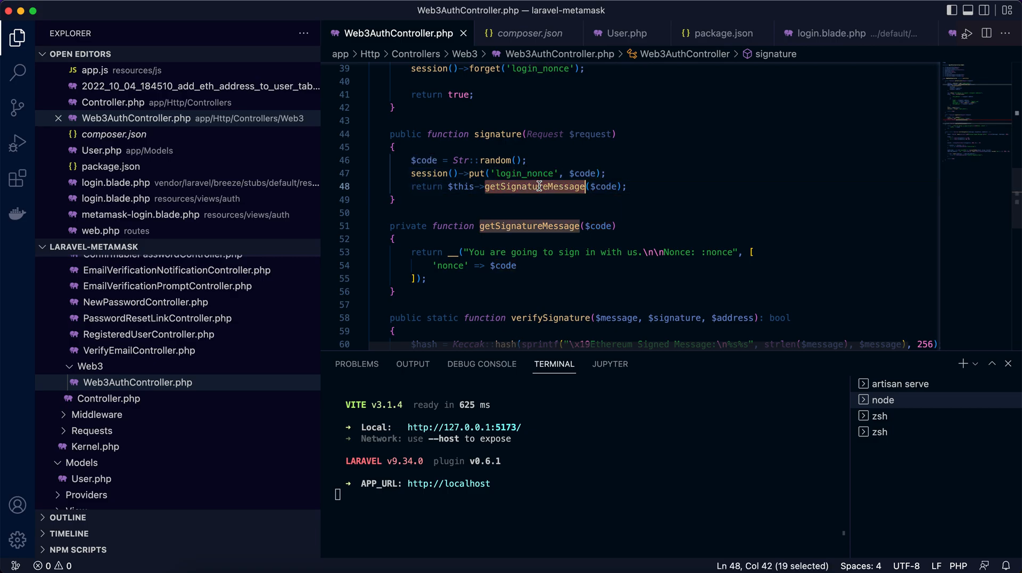
left_click(529, 165)
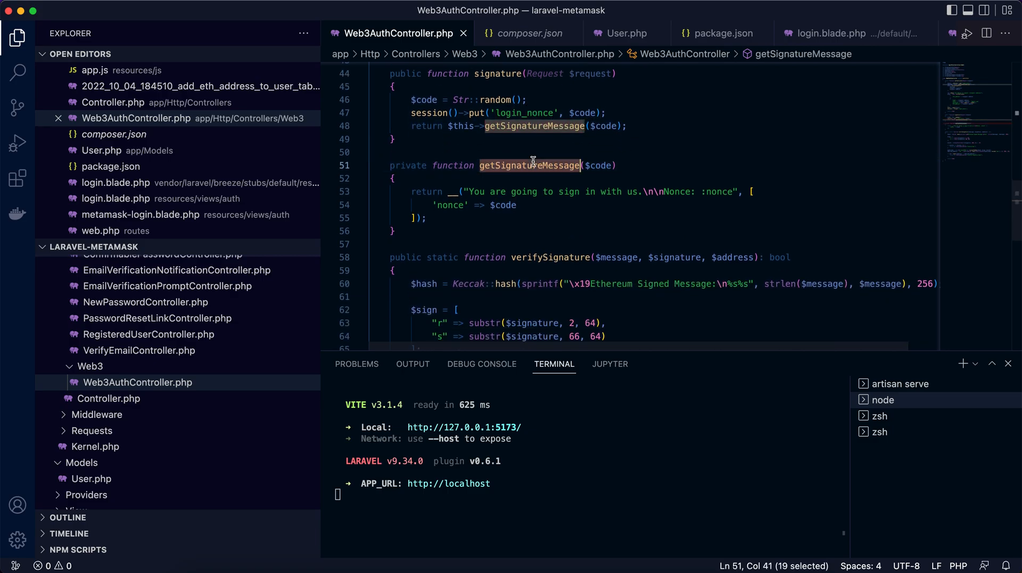
left_click(474, 192)
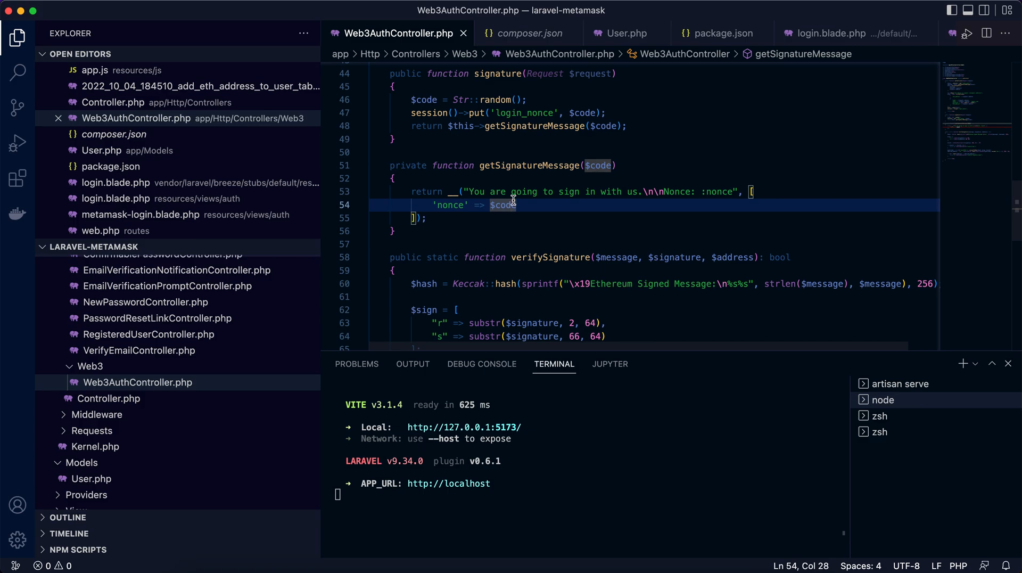
mouse_move(528, 172)
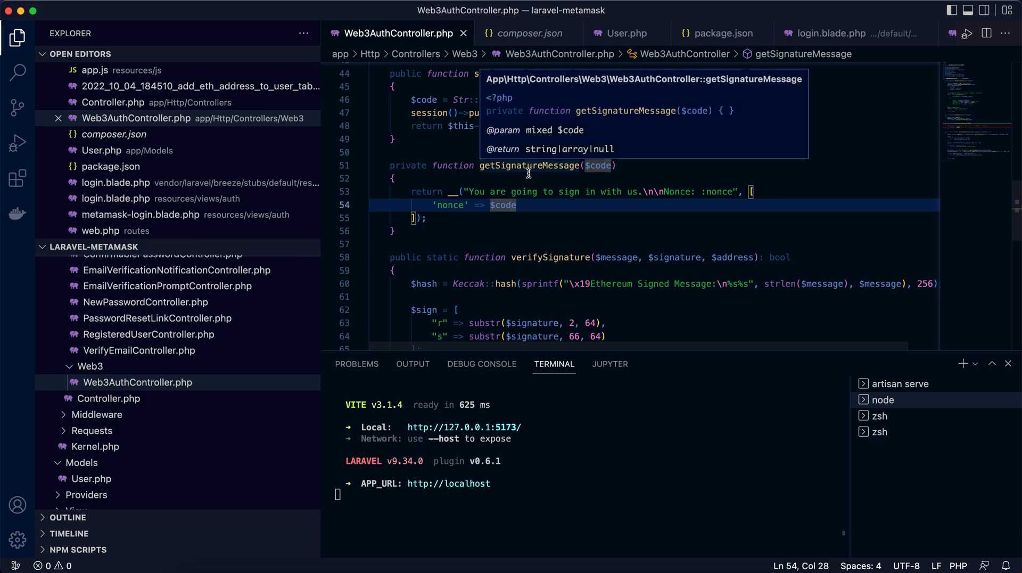
left_click(527, 165)
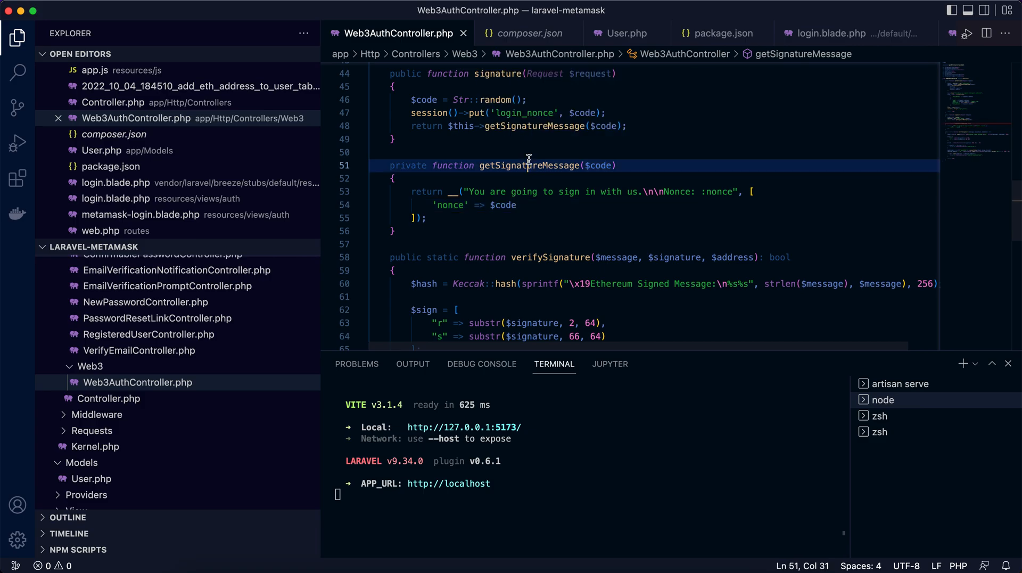
double_click(534, 126)
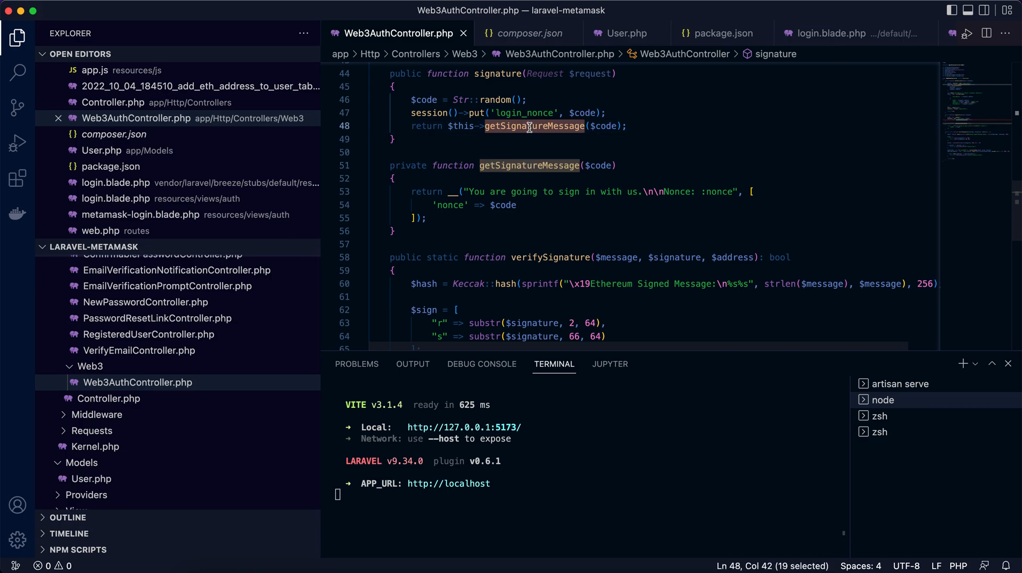
scroll("up", 3)
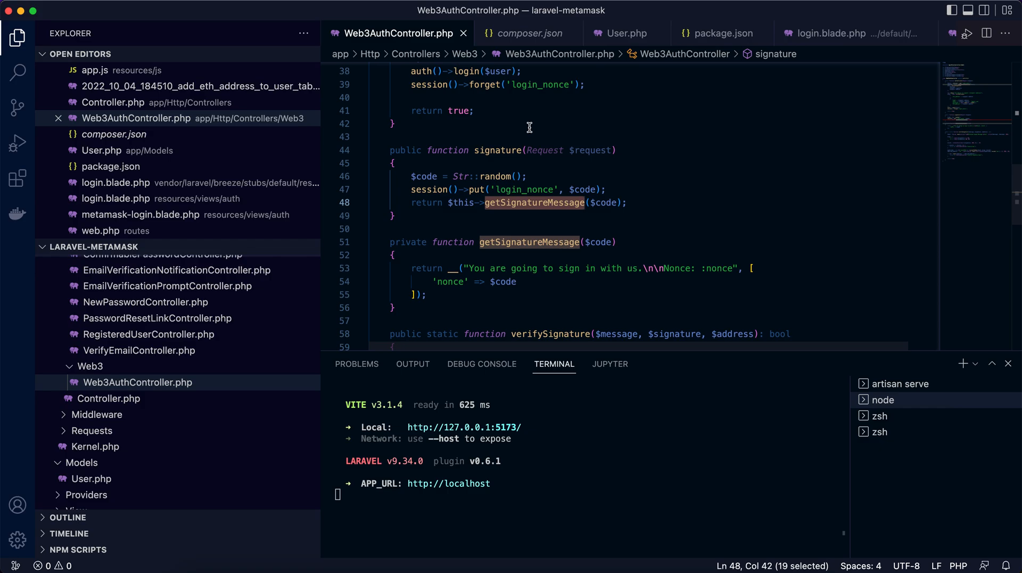
scroll("down", 3)
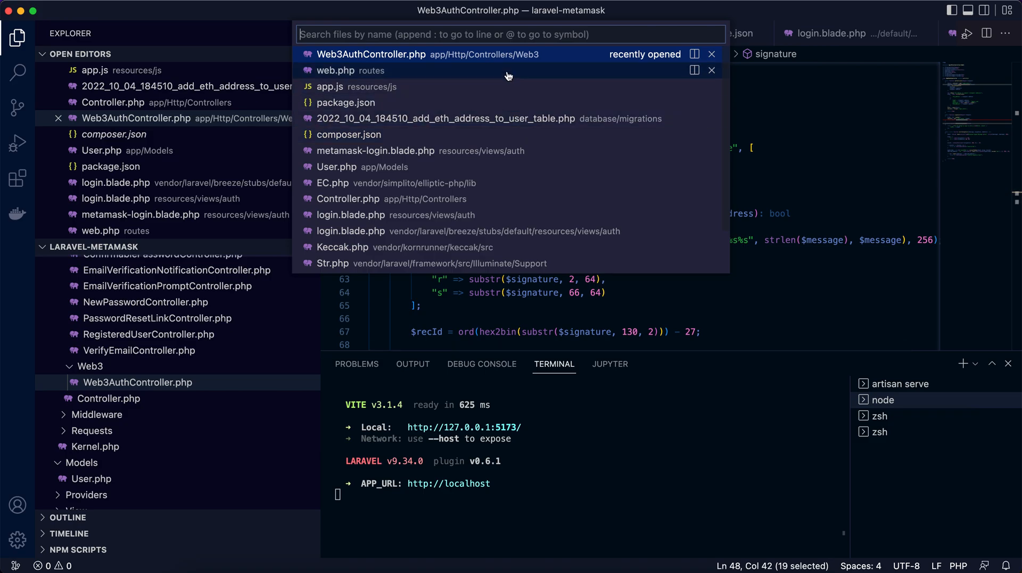
- Open authenticate and highlight the session login_nonce, $message, verifySignature call and address argument
left_click(334, 70)
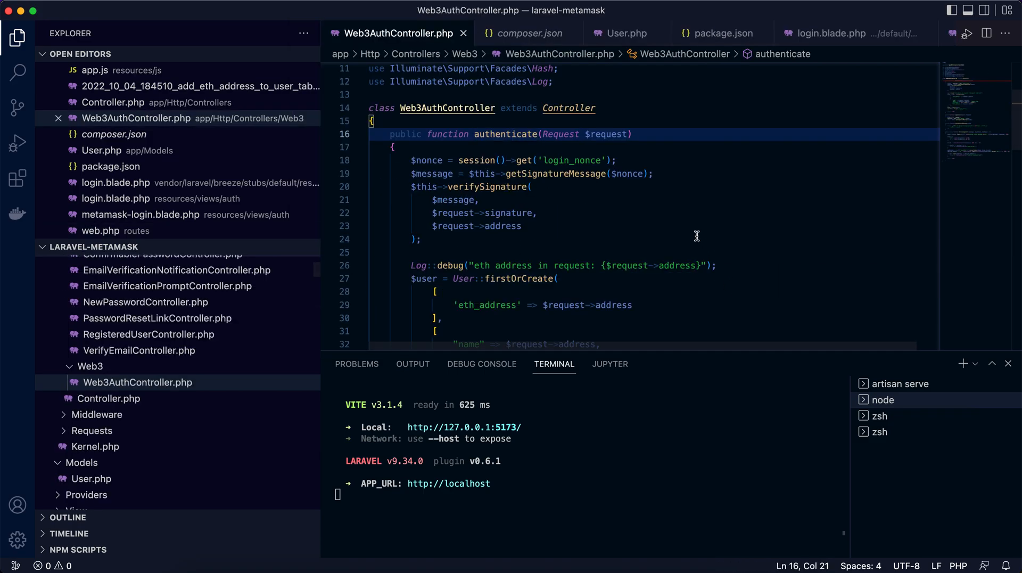
double_click(475, 160)
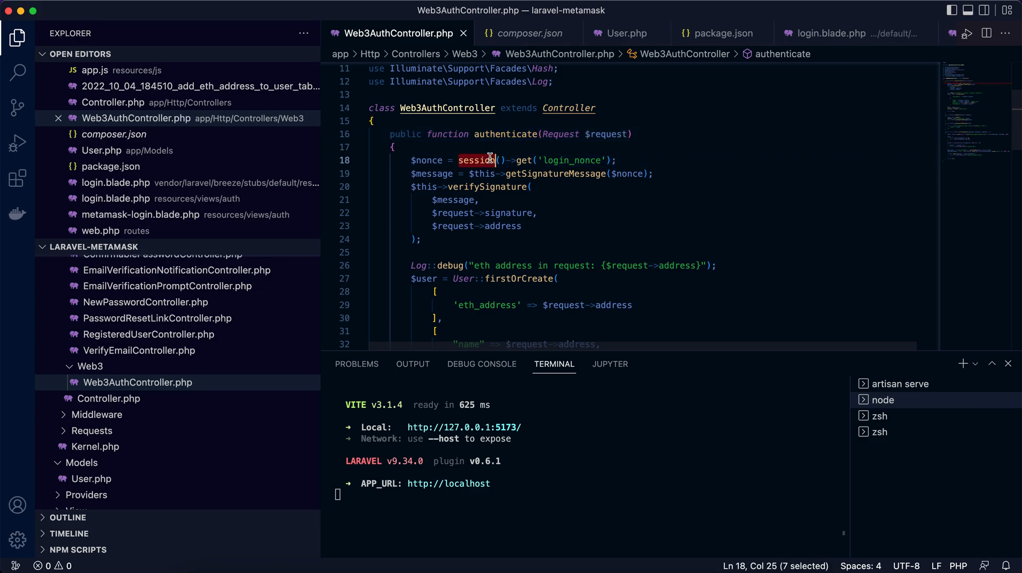
left_click(559, 160)
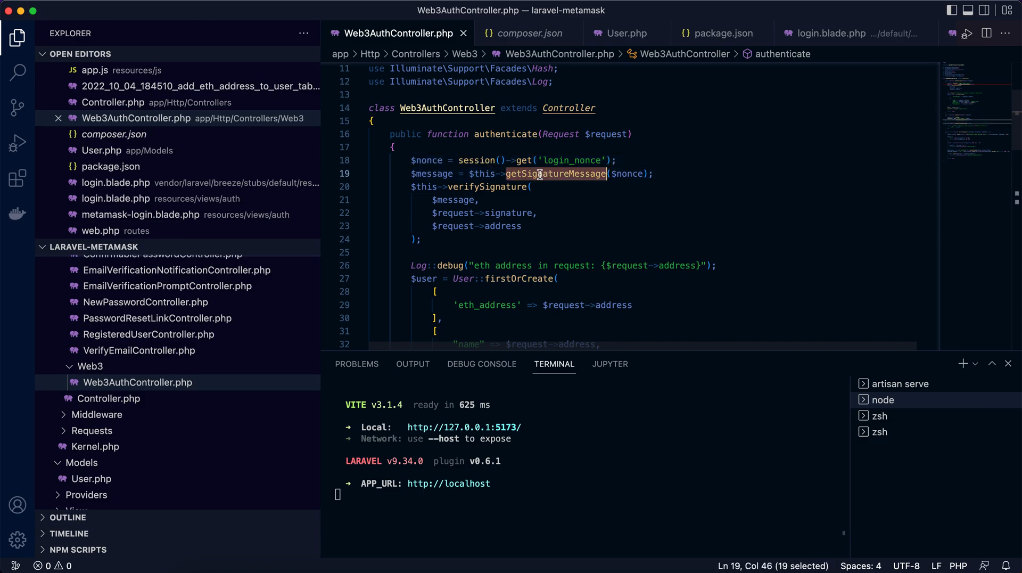
double_click(432, 174)
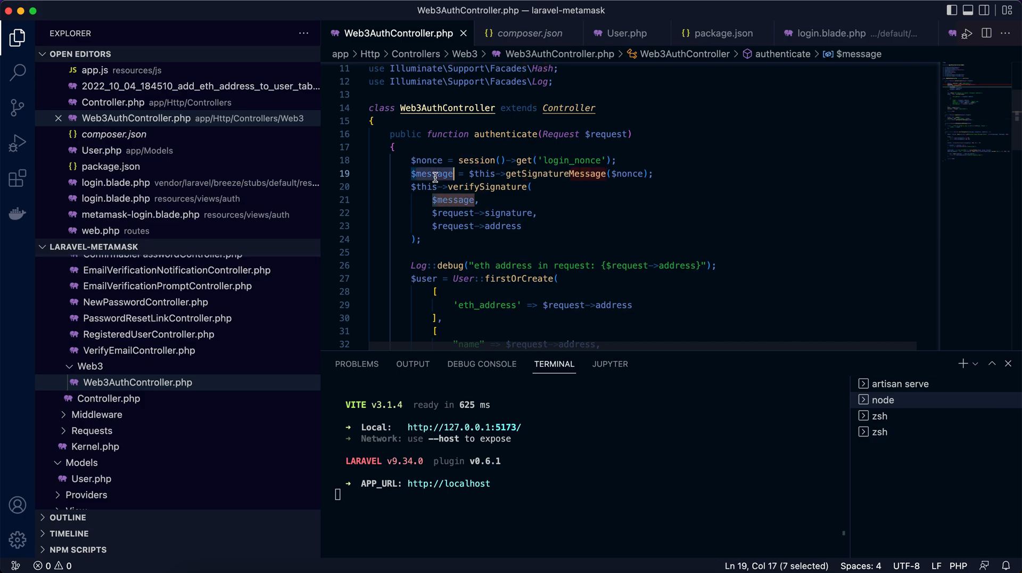
left_click(466, 189)
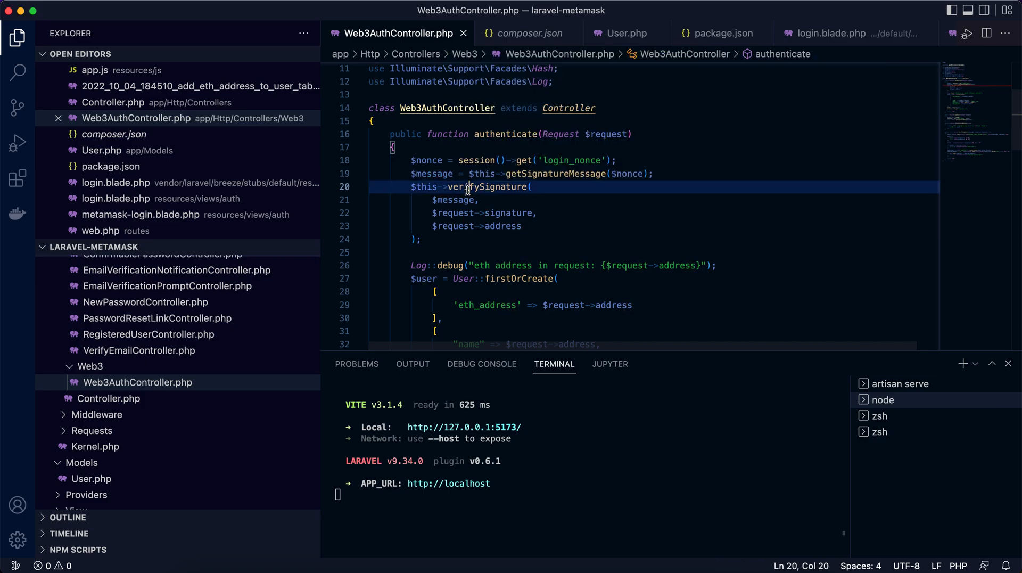
double_click(453, 201)
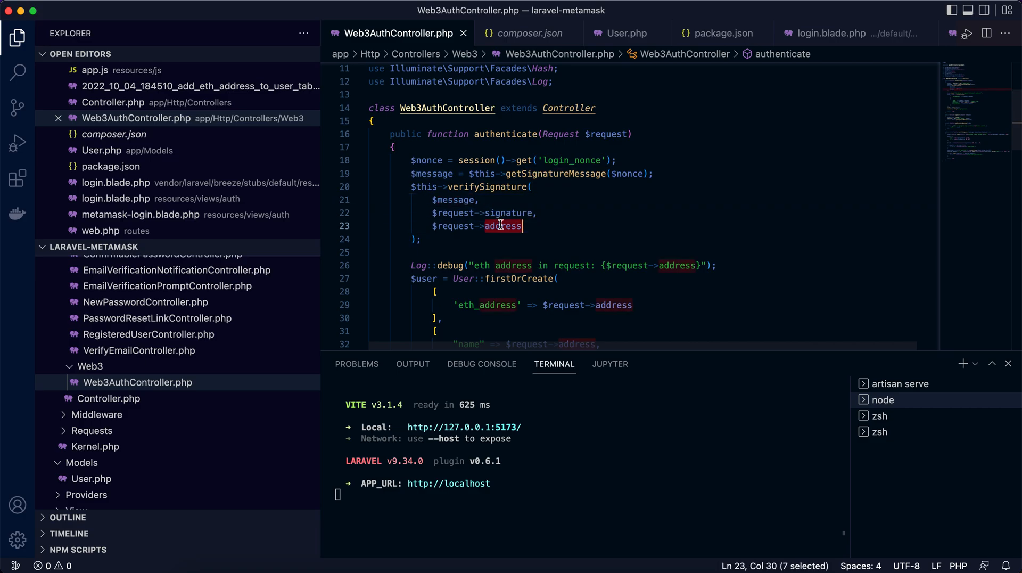
scroll("down", 3)
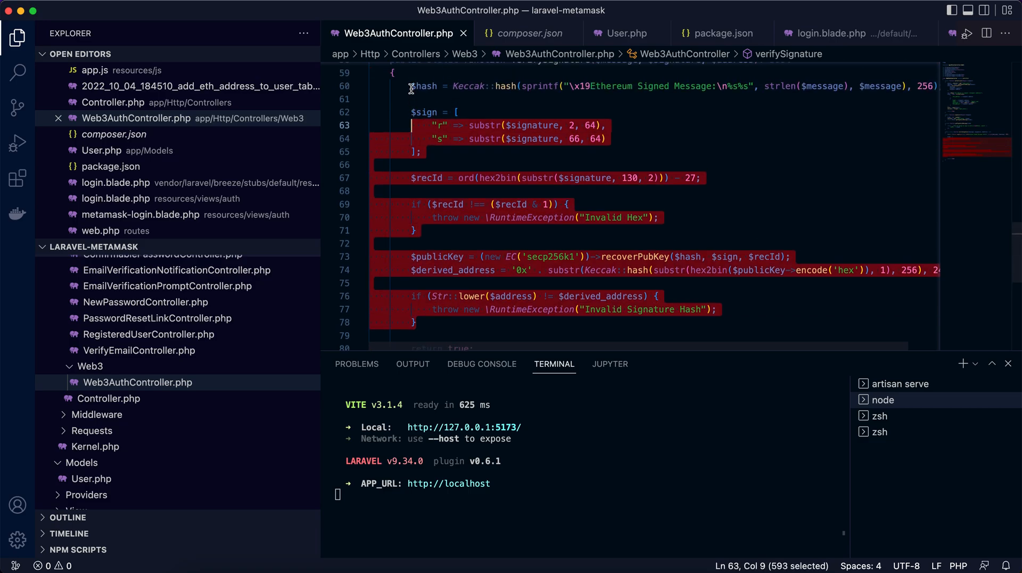
left_click(415, 322)
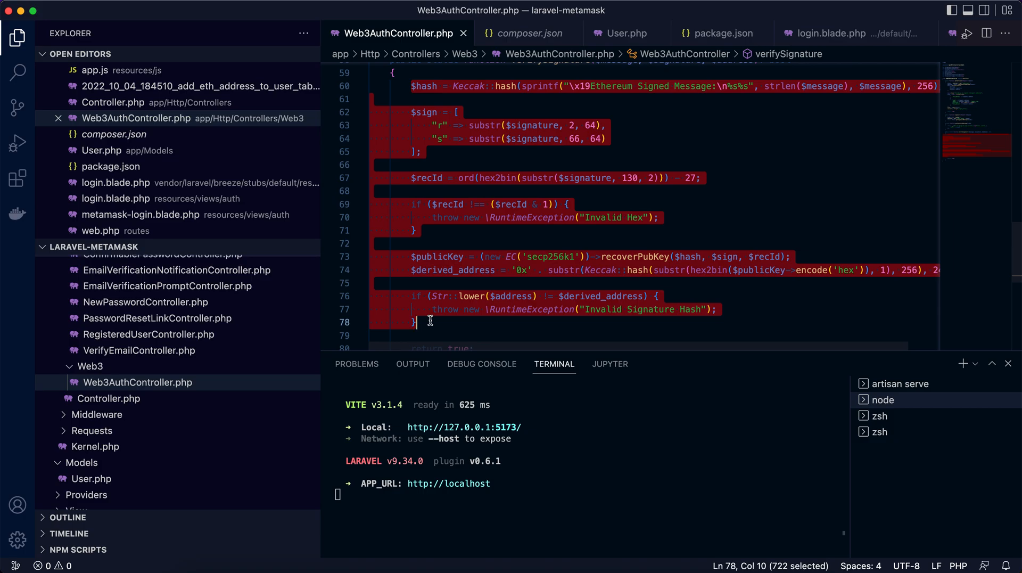
scroll("up", 3)
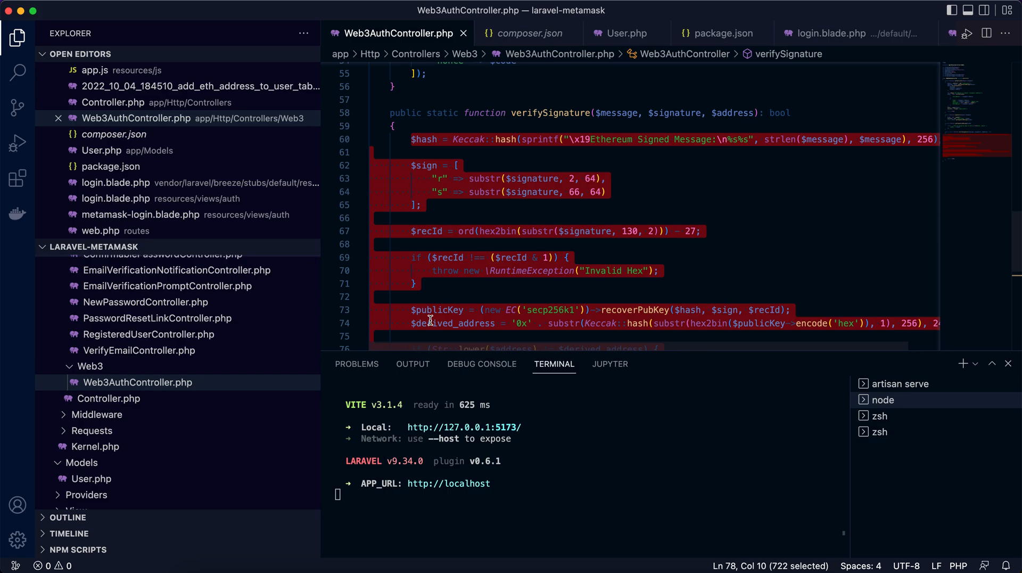
mouse_move(493, 277)
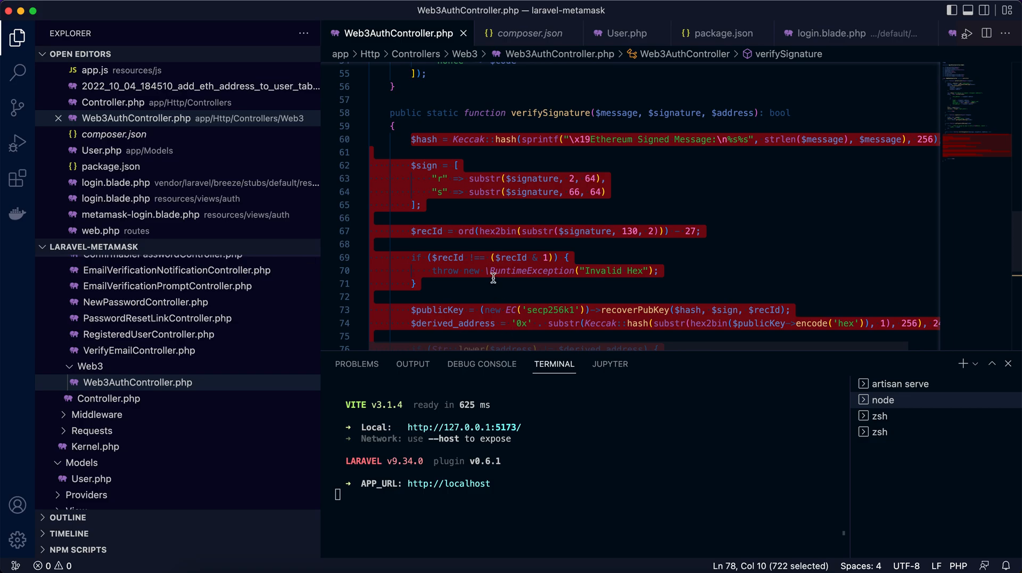
scroll("up", 3)
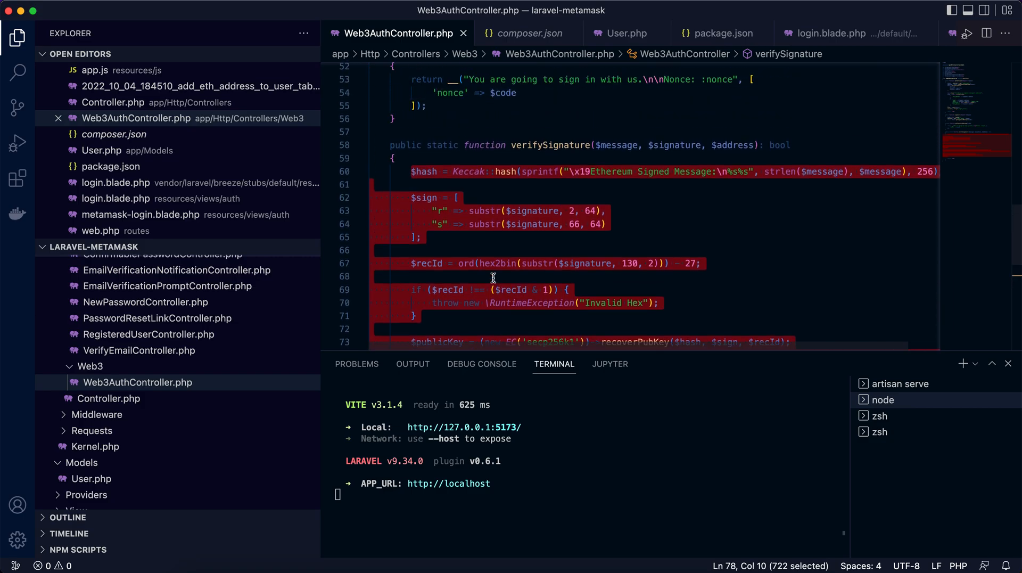
scroll("up", 3)
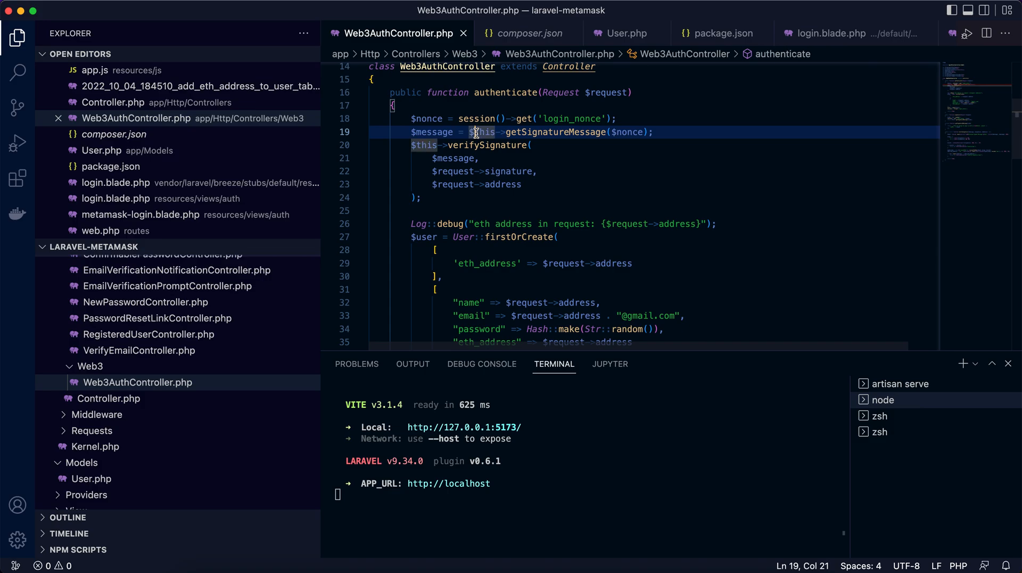
scroll("down", 3)
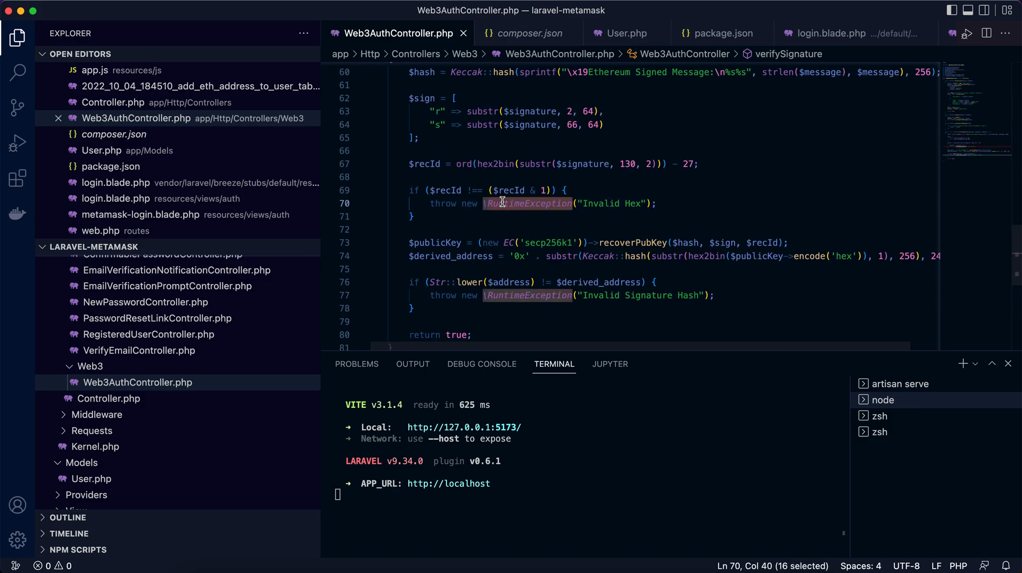
scroll("up", 3)
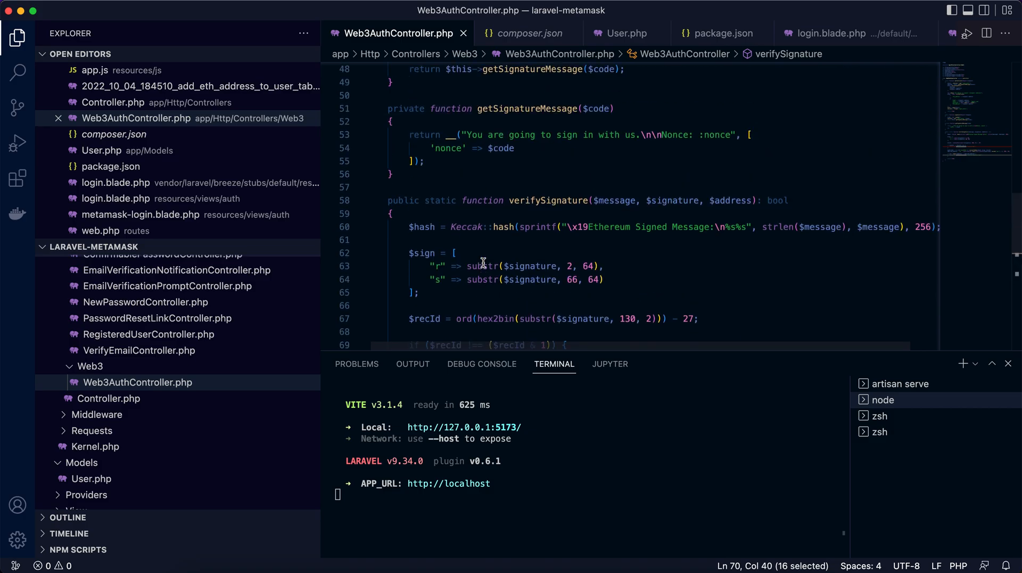
scroll("up", 3)
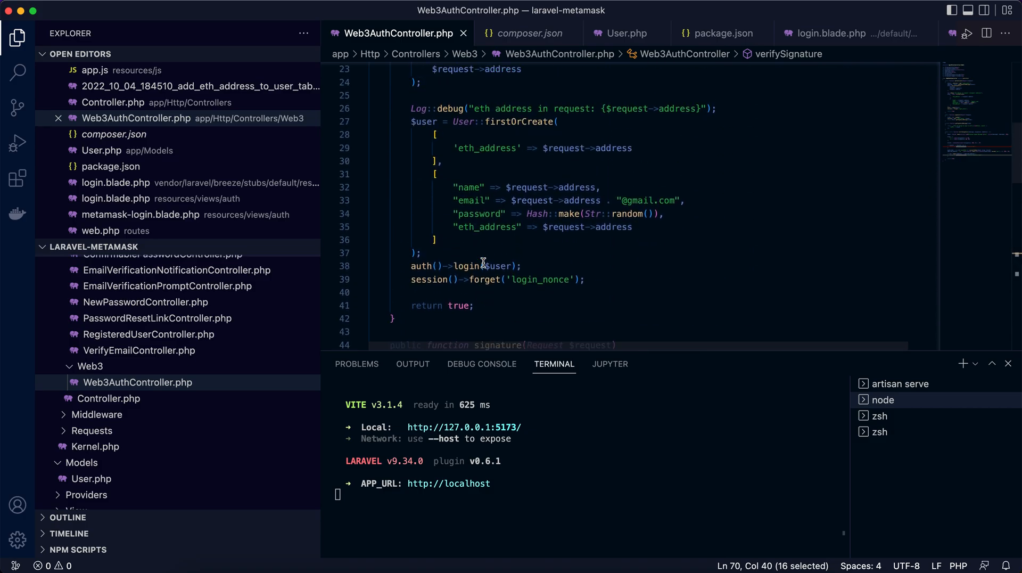
scroll("up", 3)
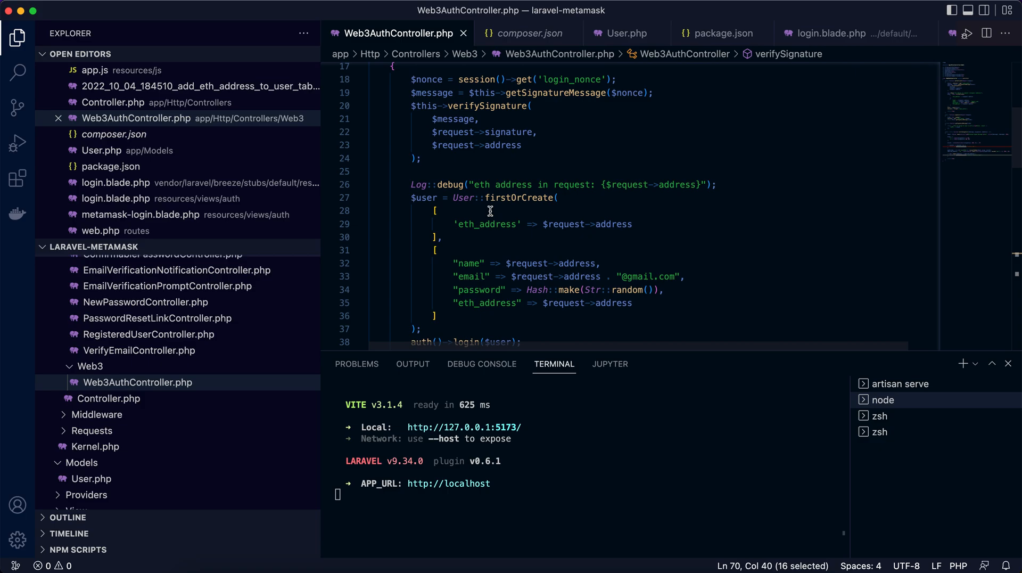
mouse_move(481, 197)
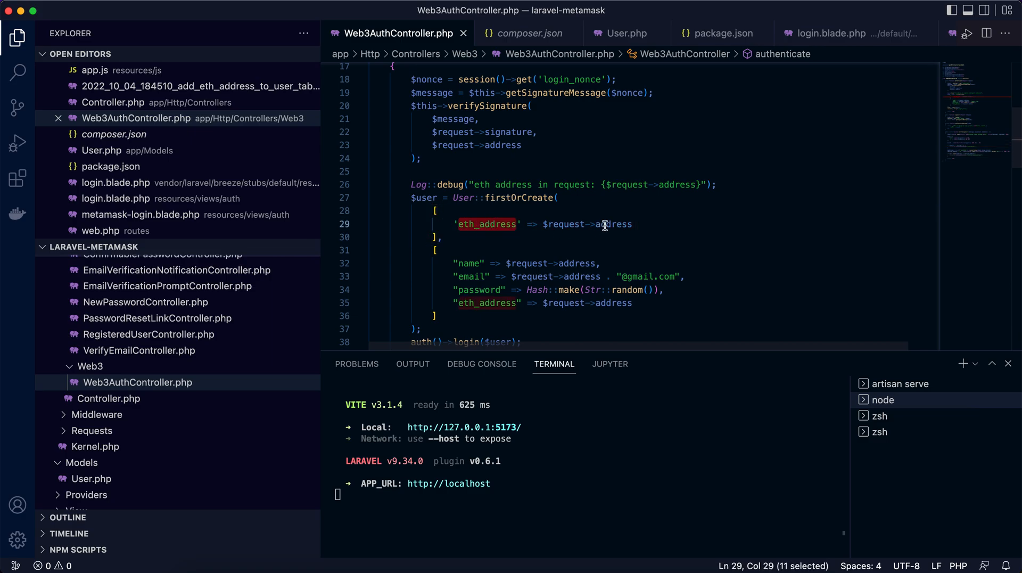
- Highlight the firstOrCreate eth_address lookup key and the address field in authenticate
left_click(493, 224)
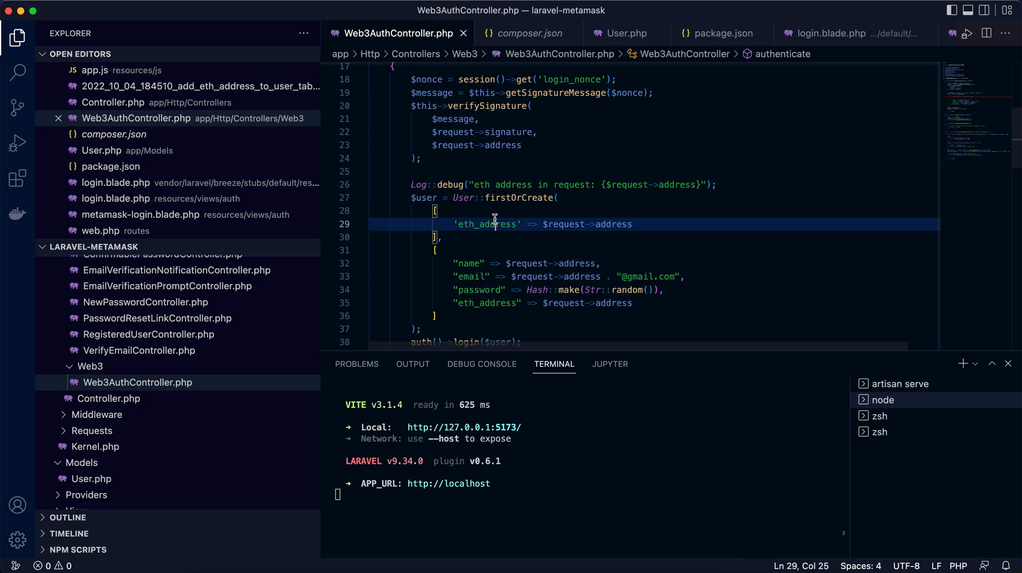
double_click(424, 160)
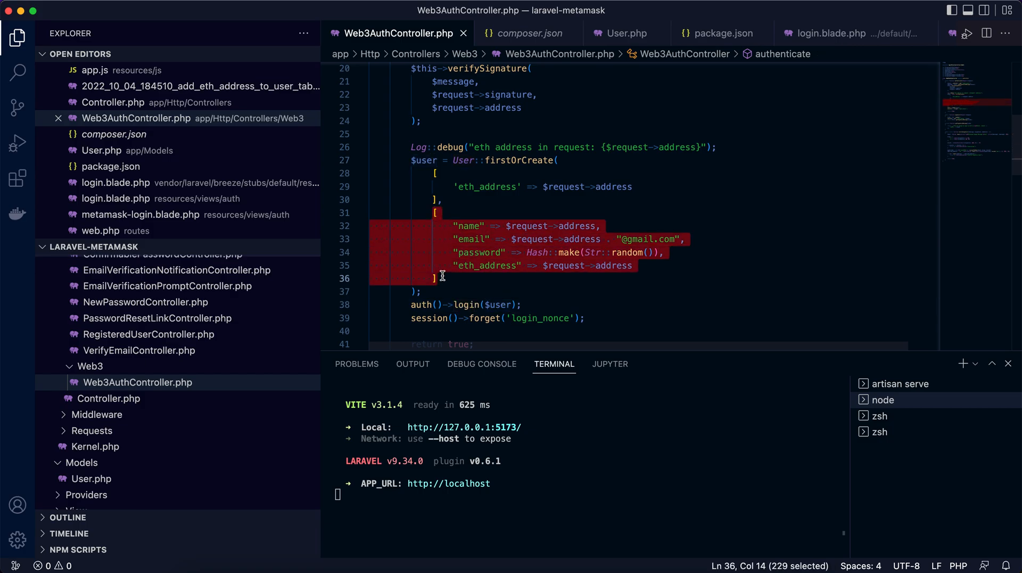
left_click(568, 226)
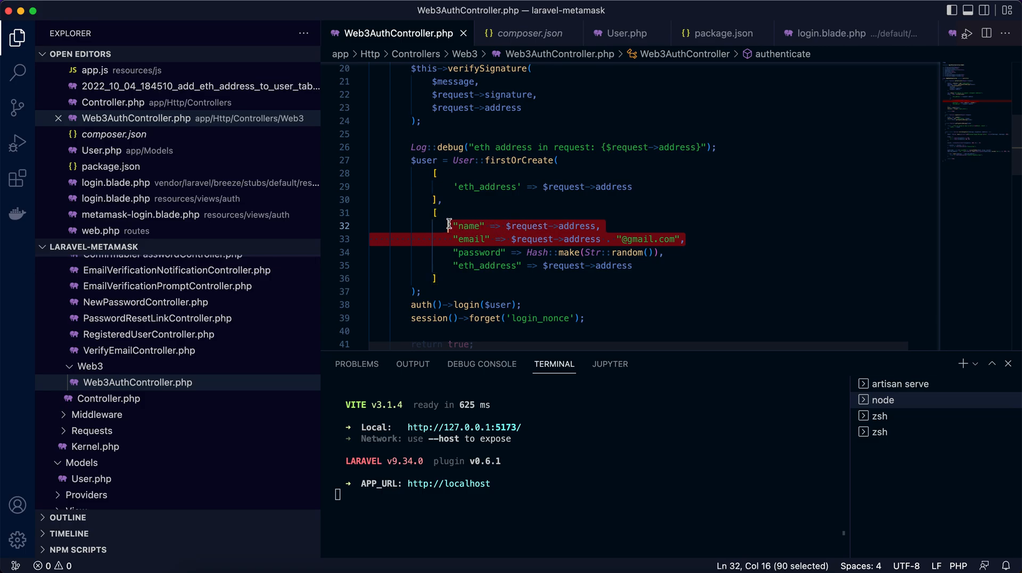
mouse_move(529, 239)
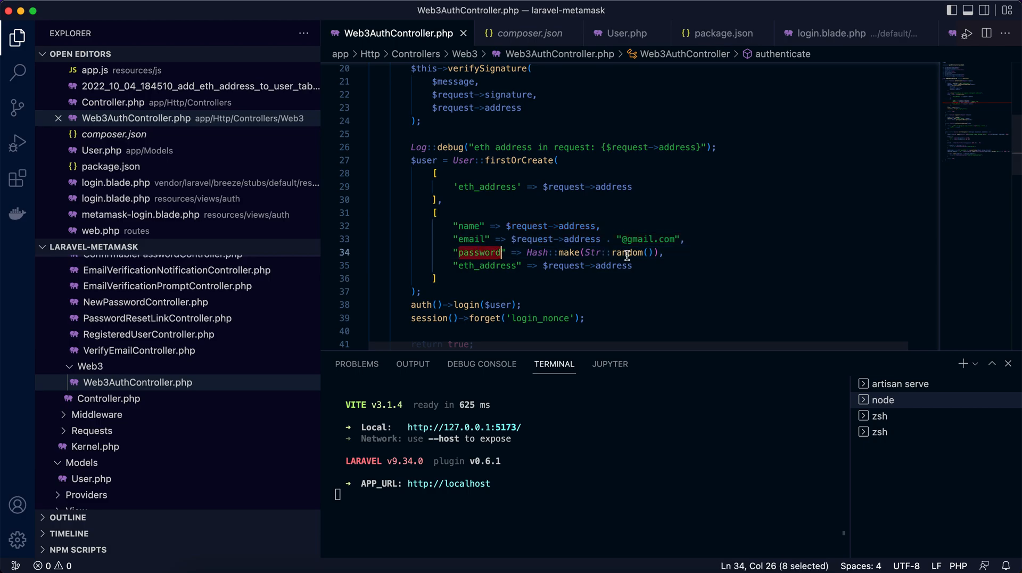
double_click(627, 253)
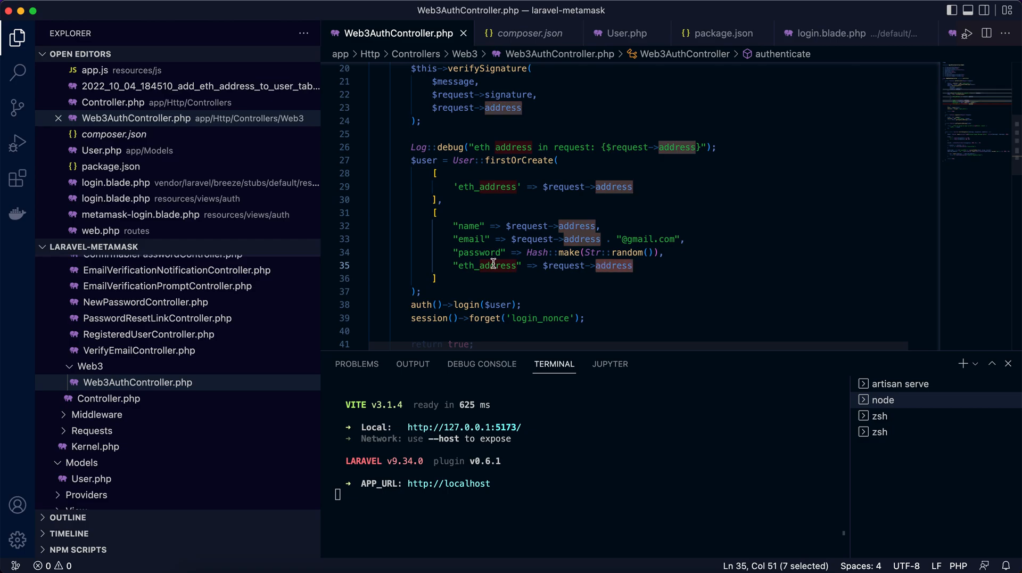
double_click(486, 265)
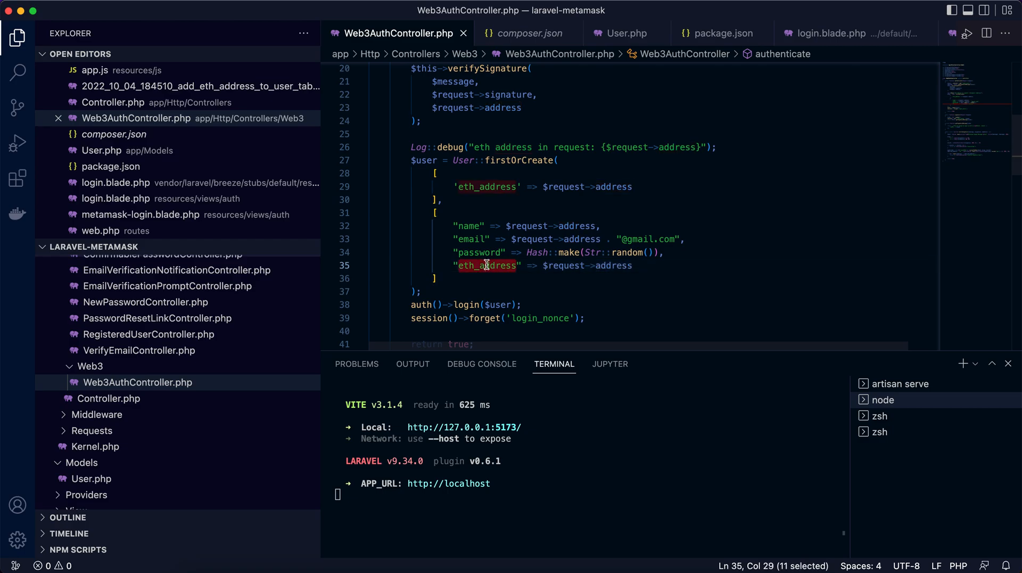
- Scroll through authenticate to where login_nonce is forgotten after login
scroll("down", 3)
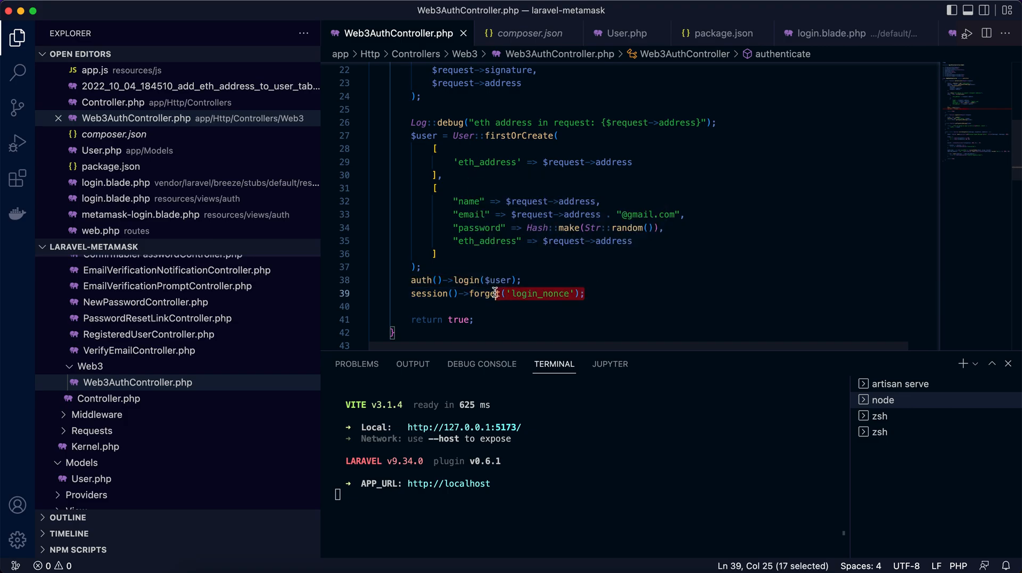
scroll("up", 3)
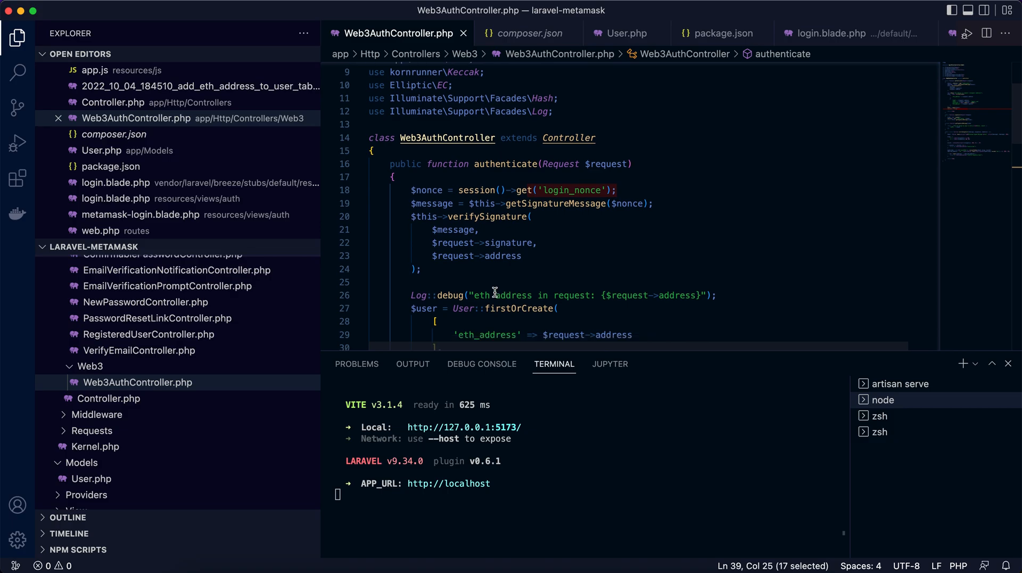
scroll("down", 3)
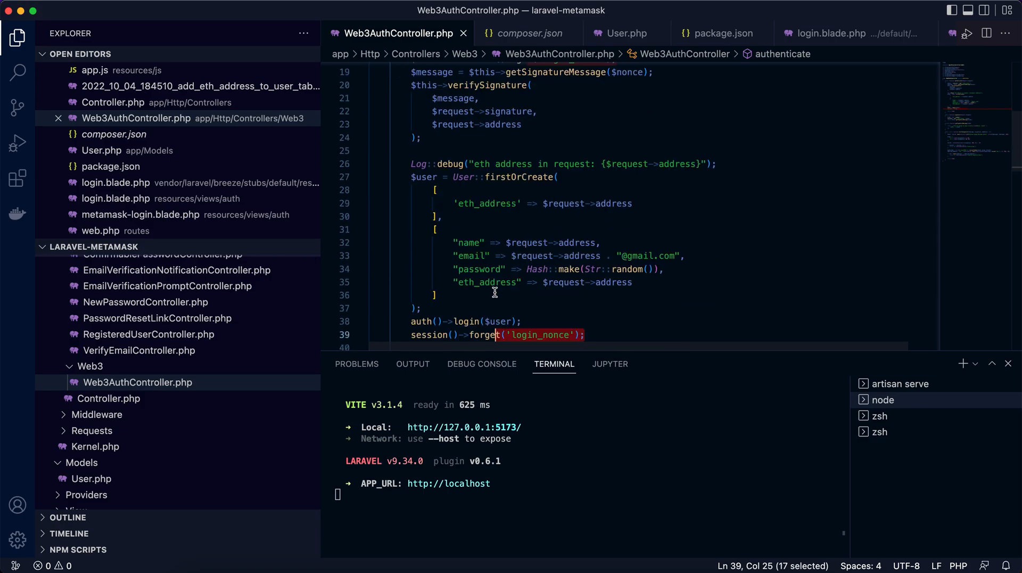
scroll("up", 3)
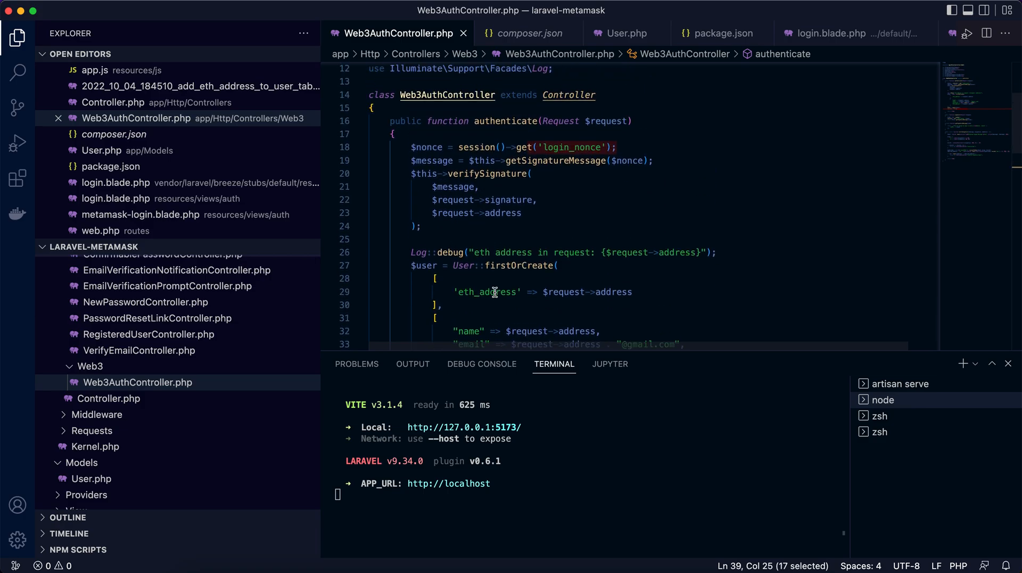
scroll("down", 3)
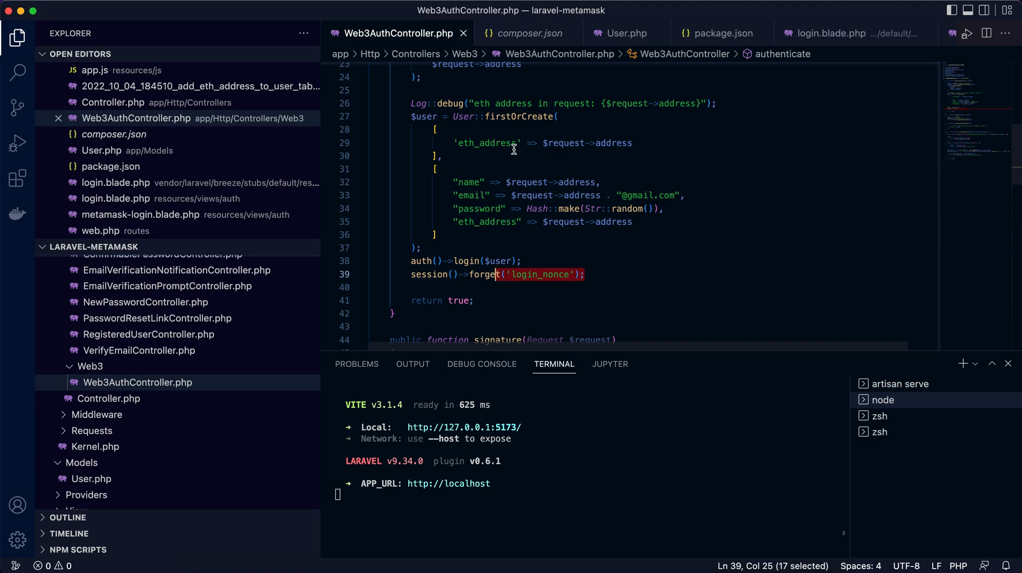
scroll("down", 3)
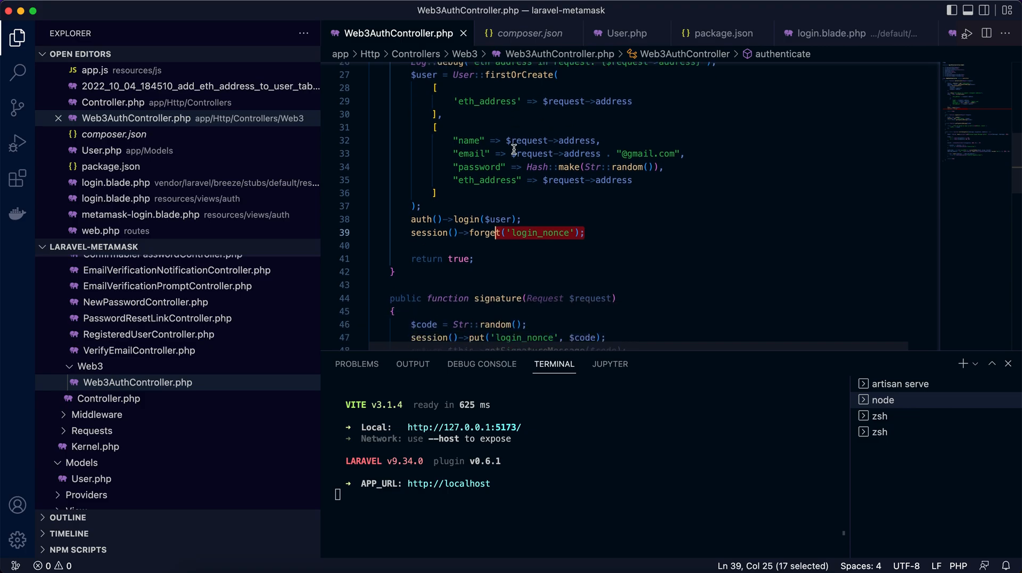
scroll("down", 3)
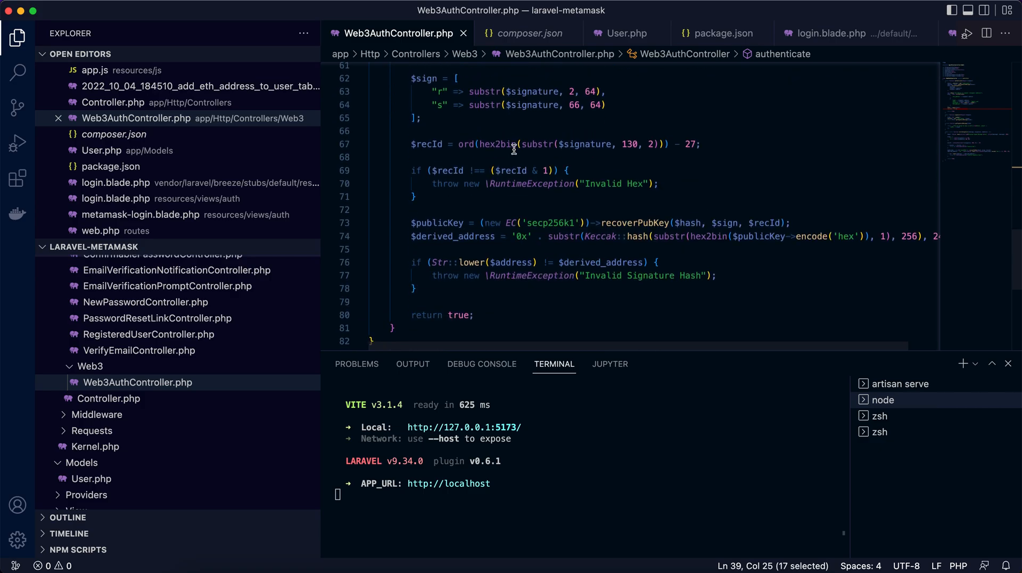
scroll("down", 3)
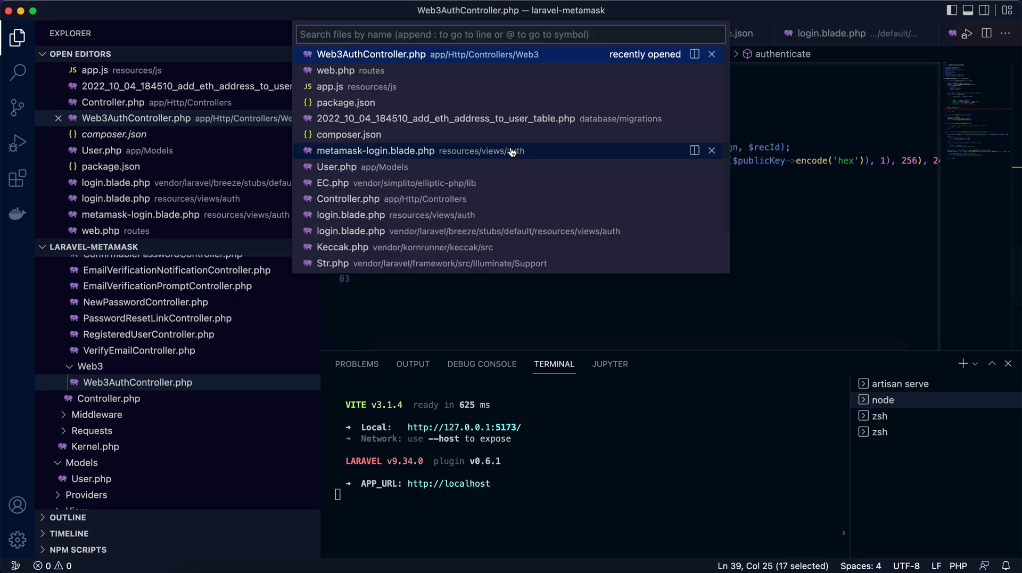
mouse_move(496, 290)
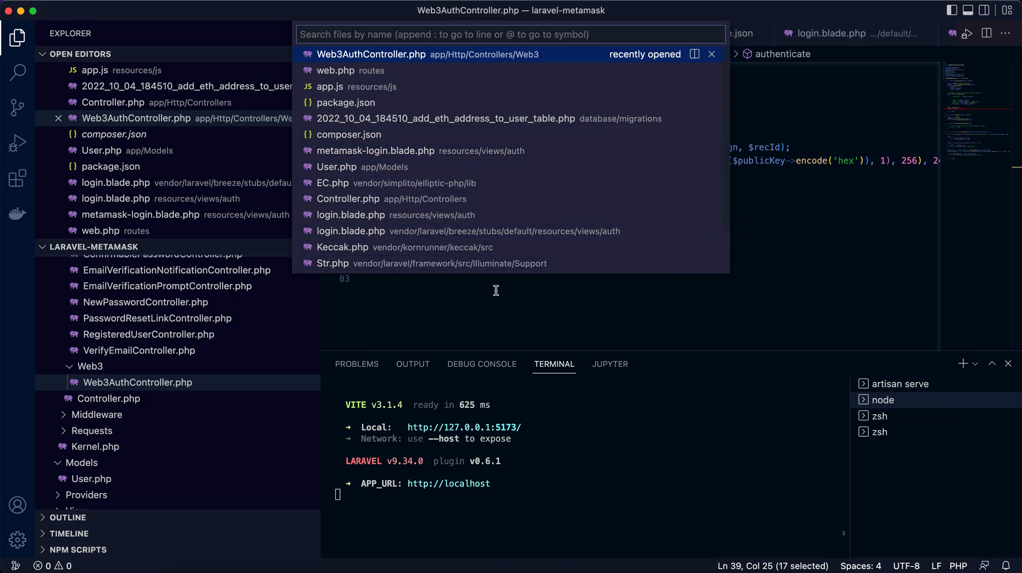
- Open composer.json and highlight the kornrunner/keccak package among required dependencies
left_click(369, 54)
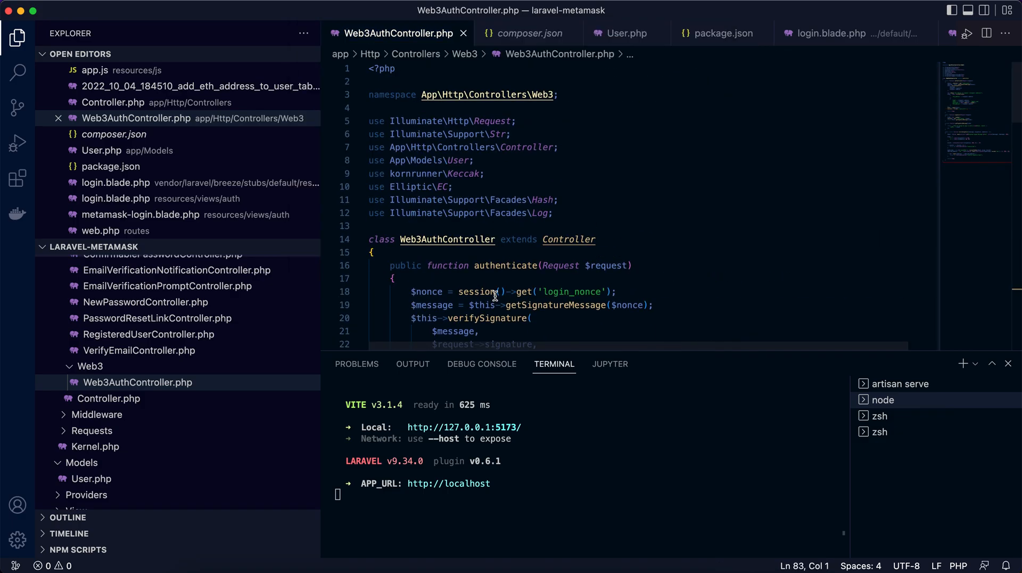
mouse_move(498, 177)
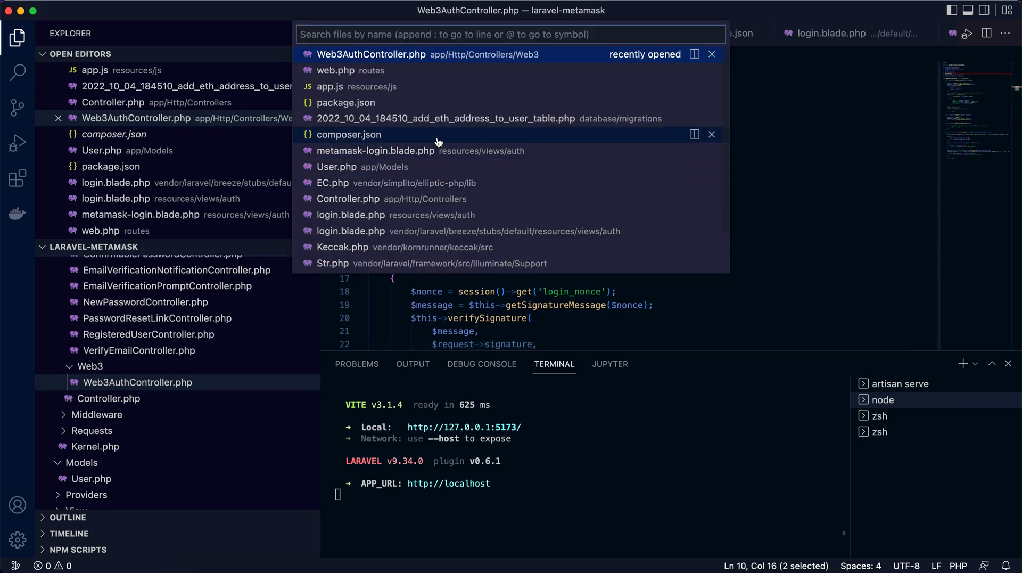
left_click(348, 134)
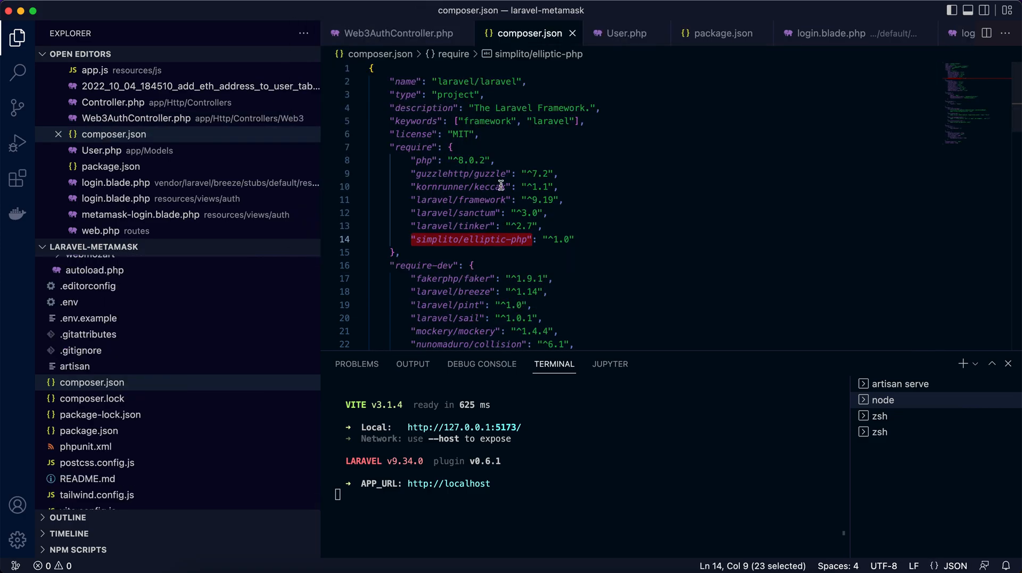
mouse_move(417, 147)
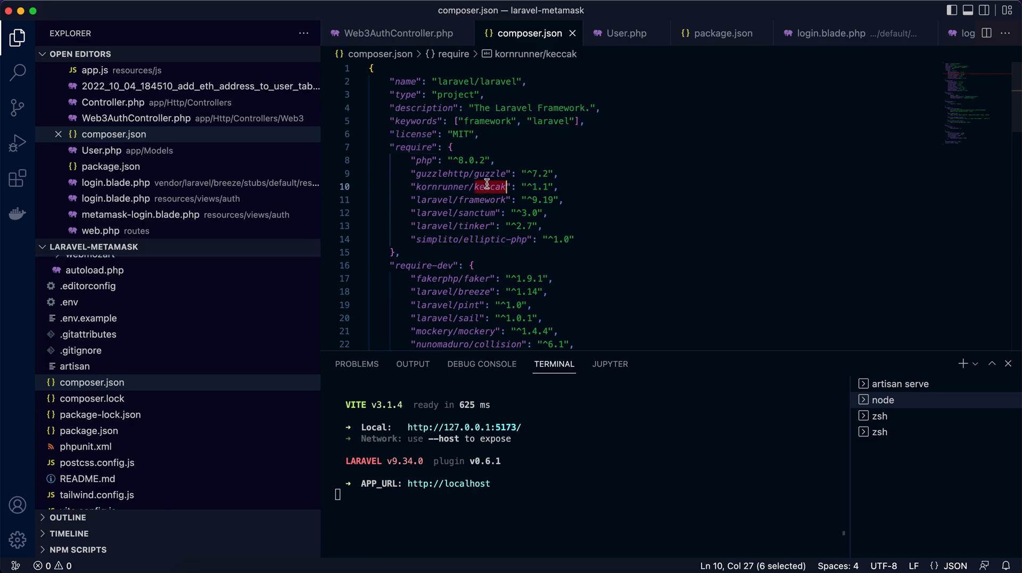
left_click(528, 239)
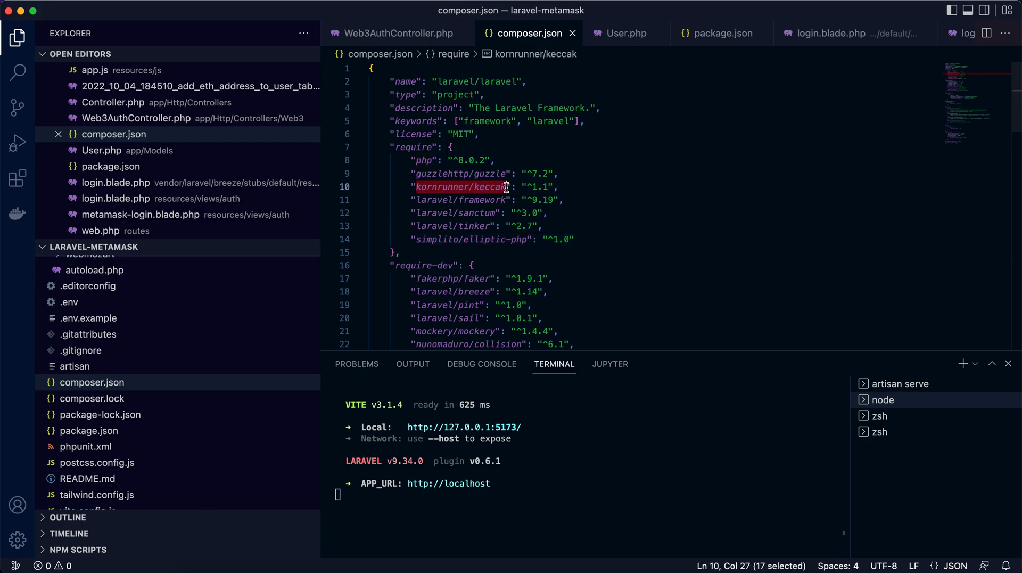
mouse_move(497, 224)
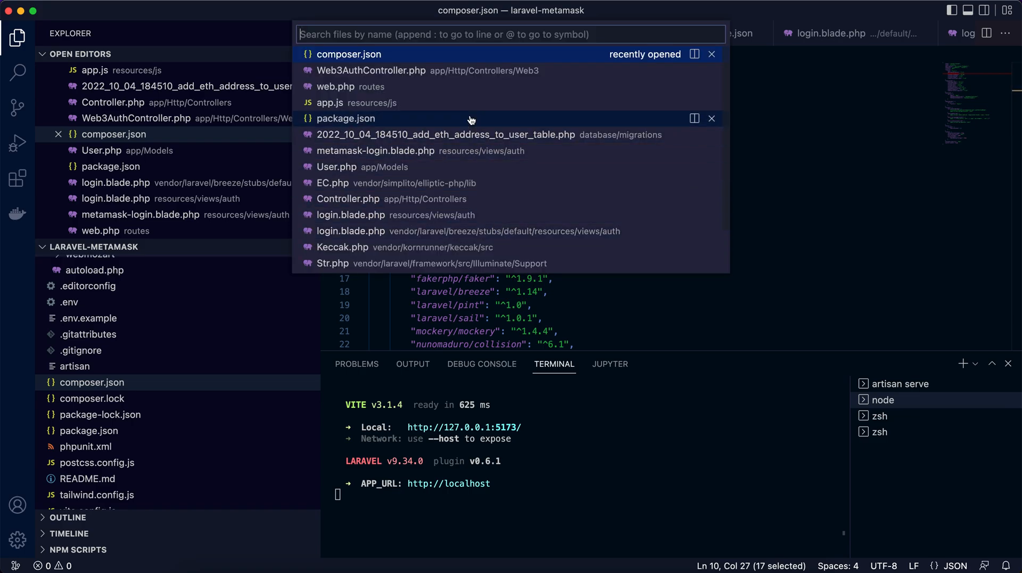
mouse_move(467, 102)
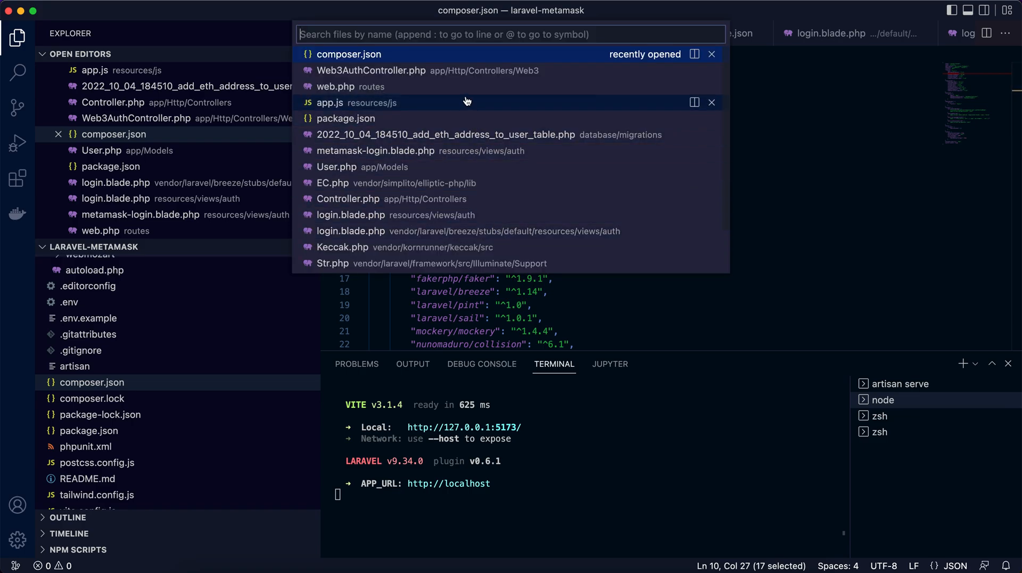
- Open app.js via Quick Open, inspect the web3 instance, then open metamask-login.blade.php
left_click(330, 103)
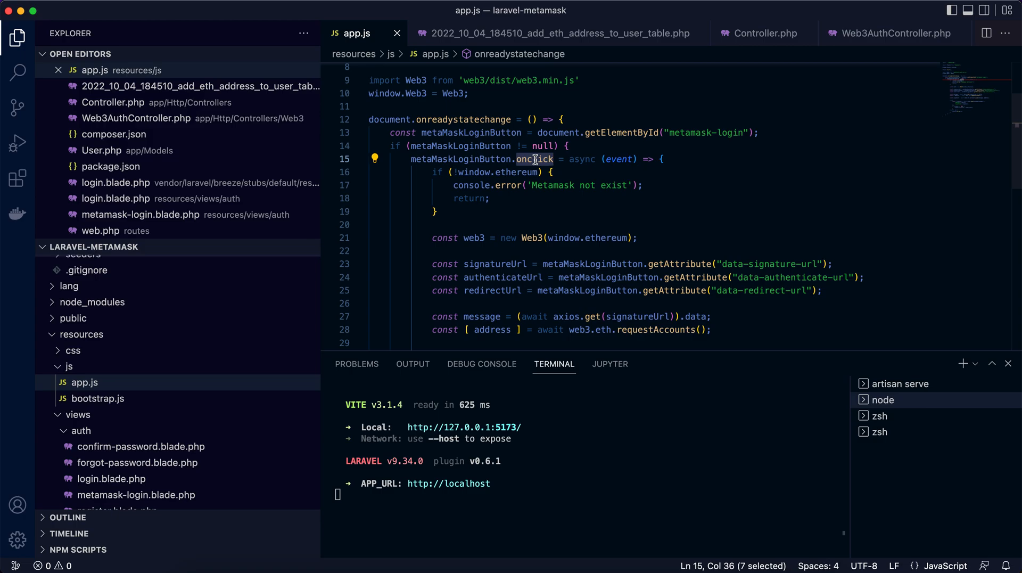
mouse_move(441, 174)
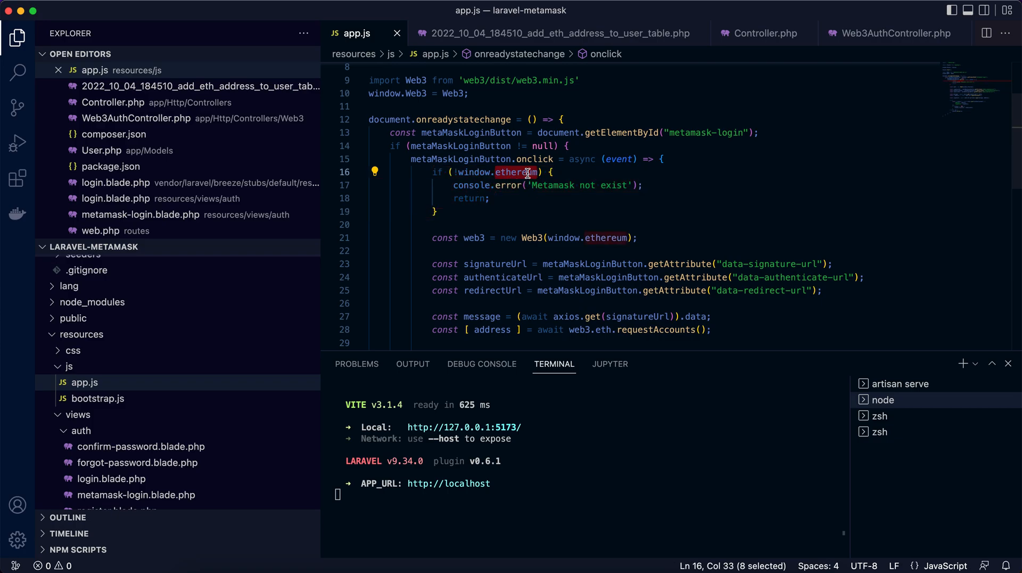
mouse_move(512, 172)
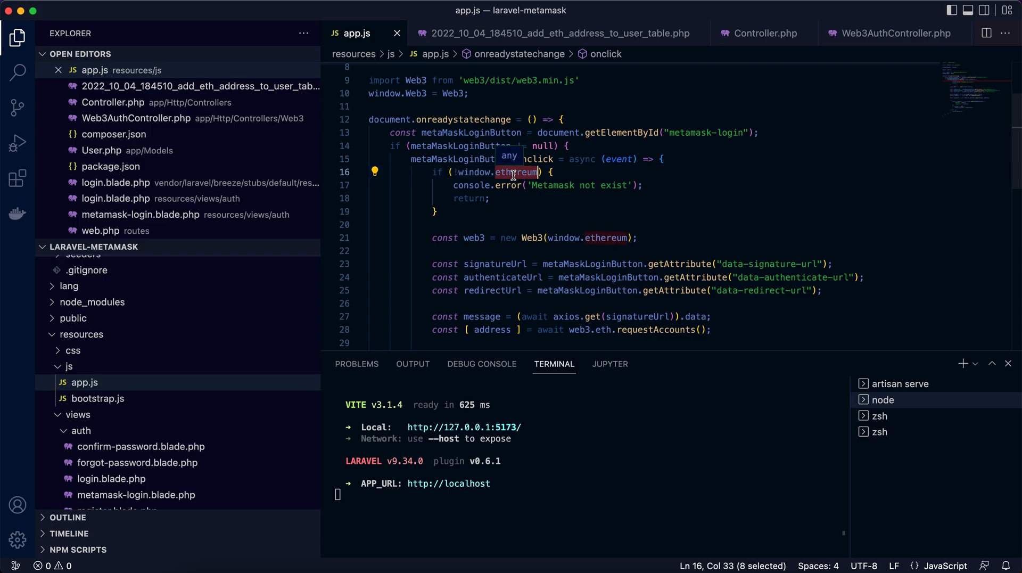
scroll("down", 3)
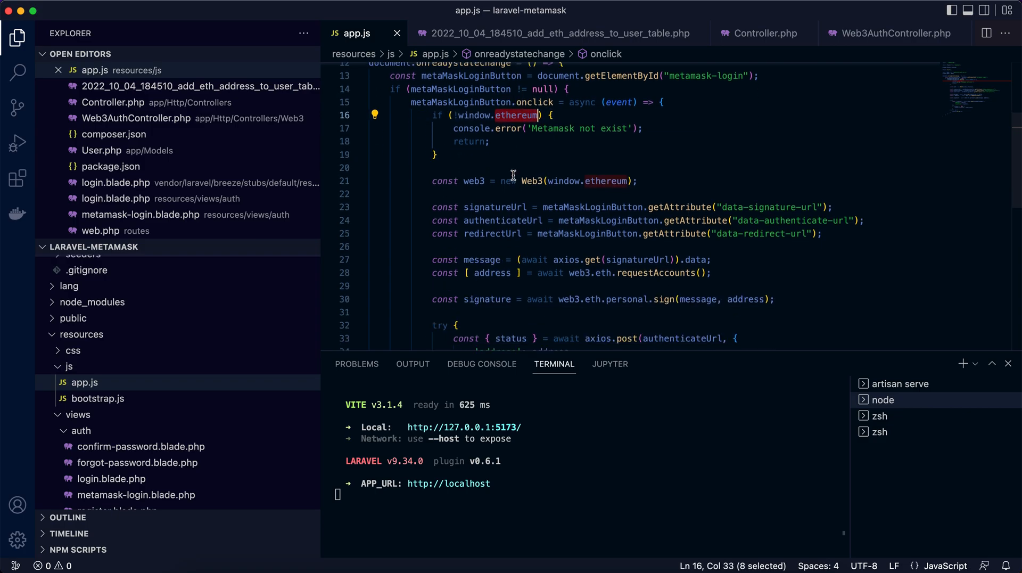
mouse_move(531, 181)
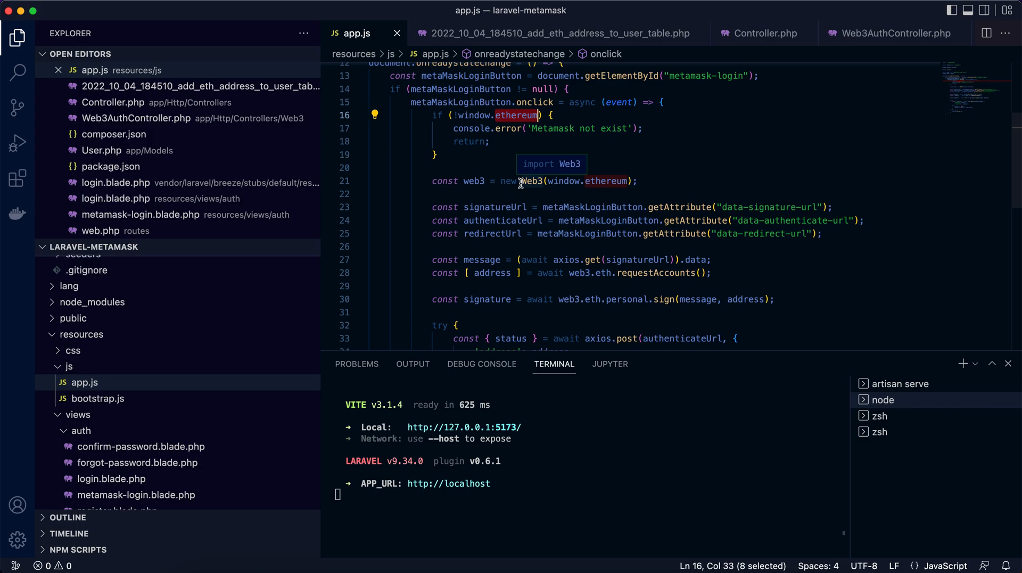
double_click(472, 180)
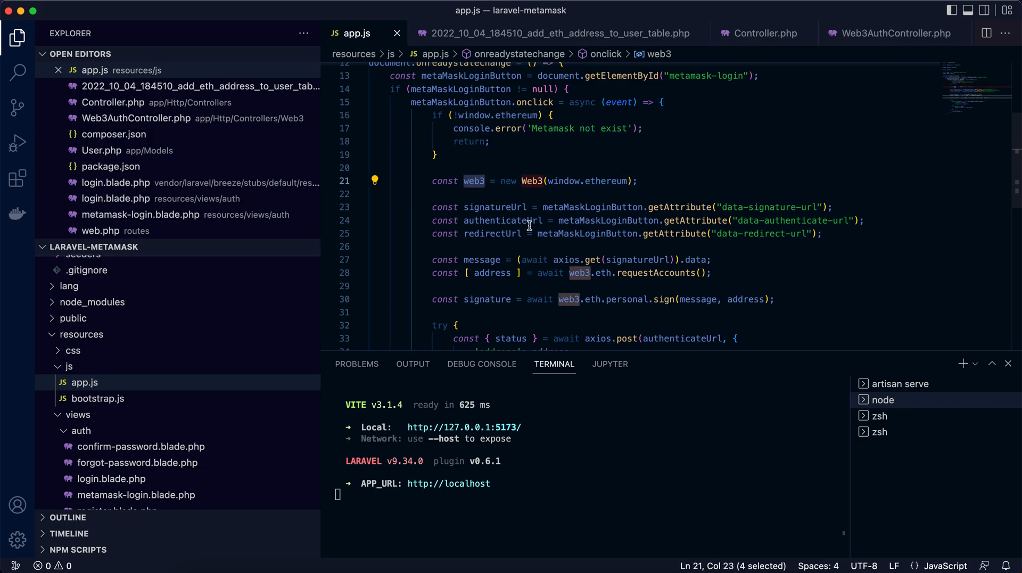
mouse_move(692, 210)
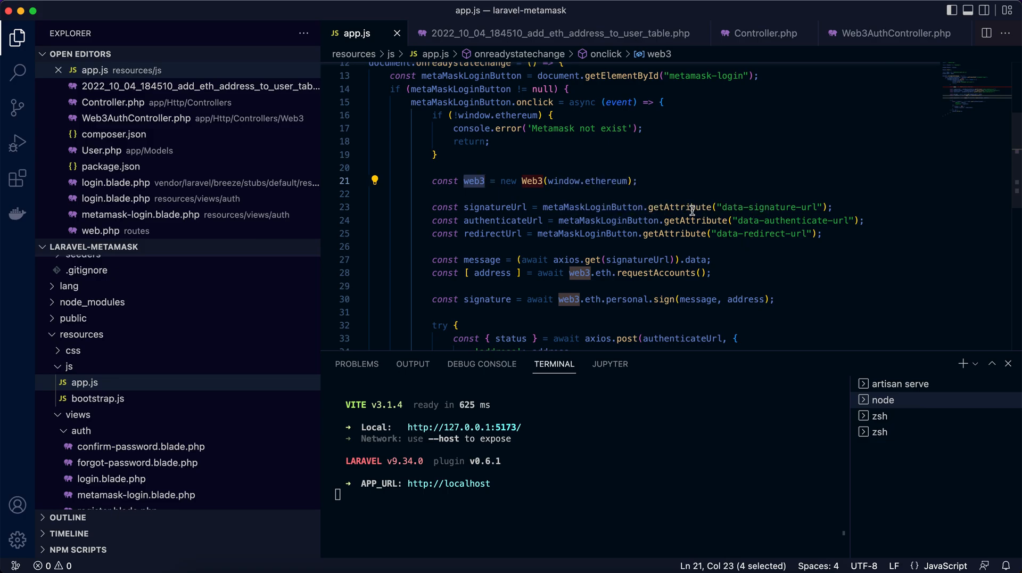
left_click(691, 221)
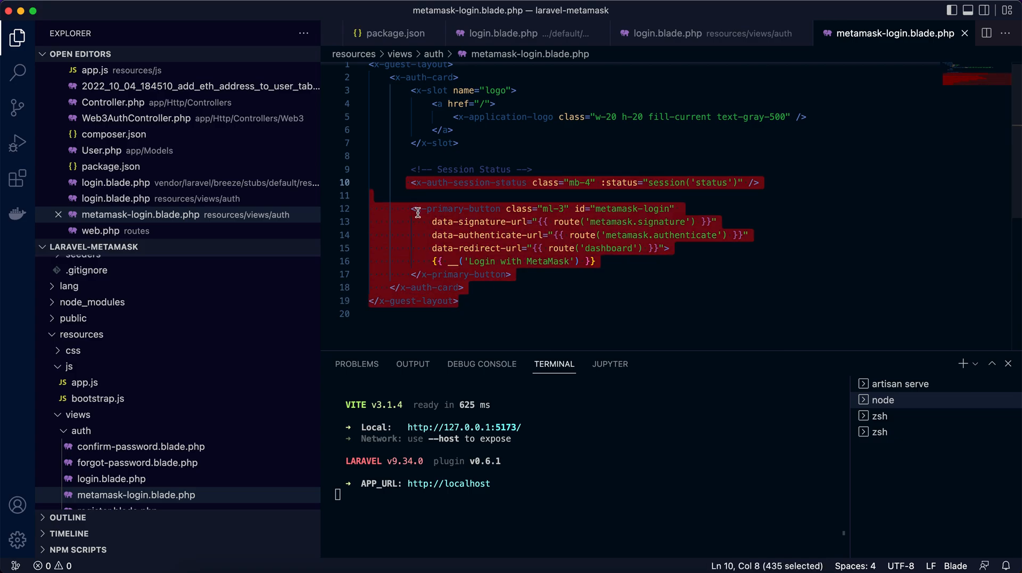
- Inspect the login button's signature, authenticate and data-redirect-url attributes in the Blade view
left_click(530, 274)
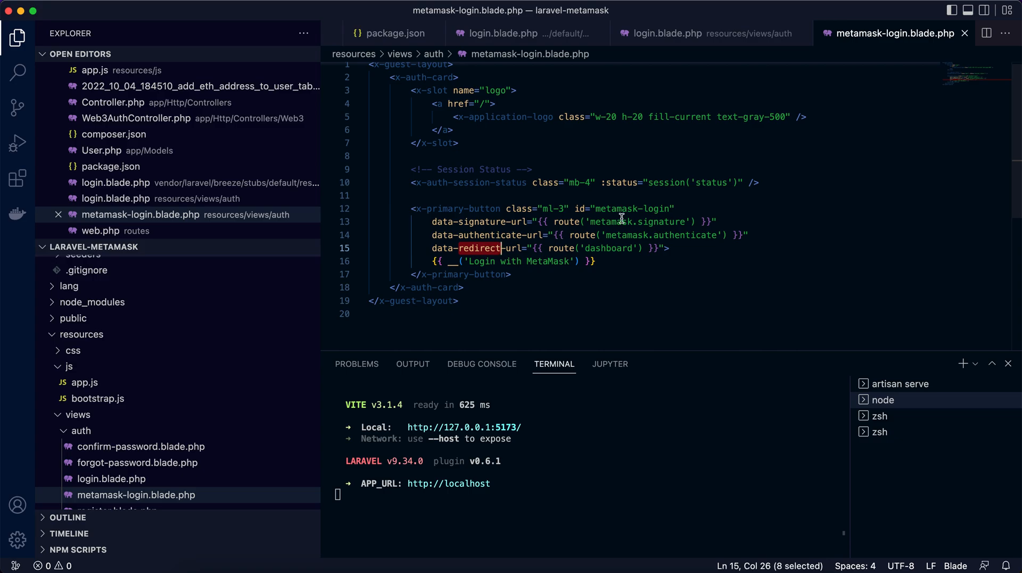
mouse_move(537, 234)
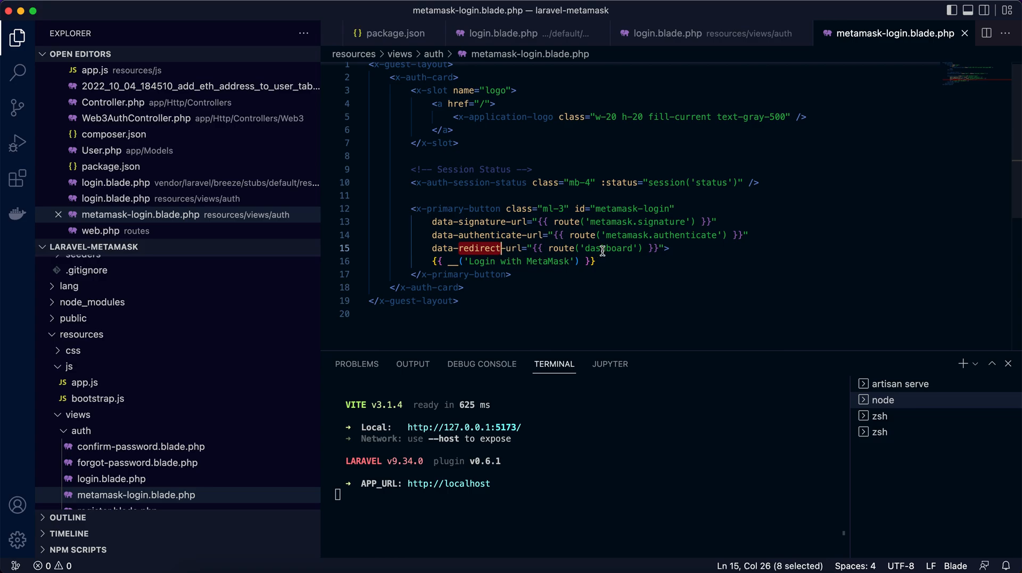
mouse_move(563, 250)
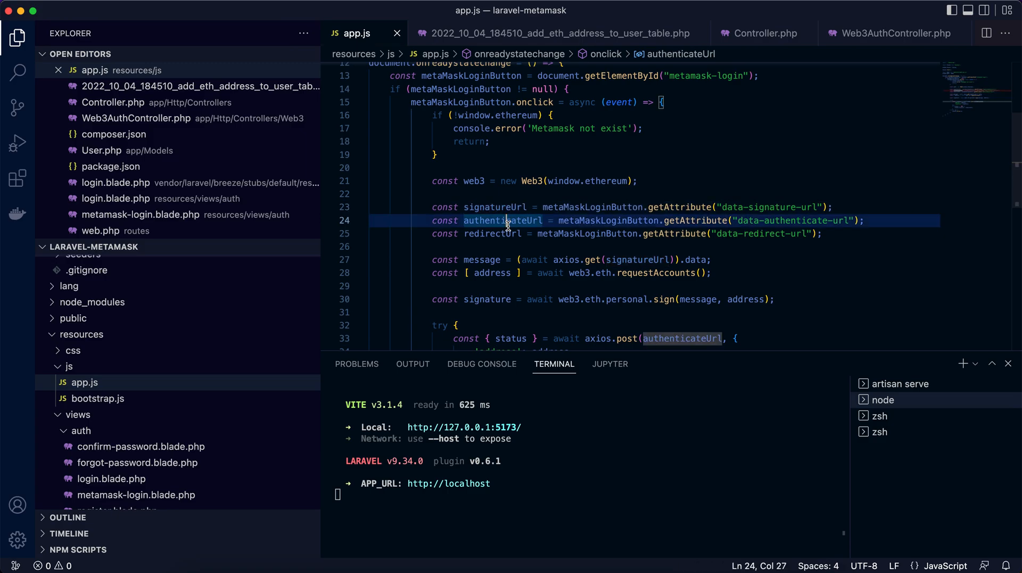
- Trace the authenticate URL, nonce message fetch, requestAccounts call and signature variable in app.js
left_click(491, 233)
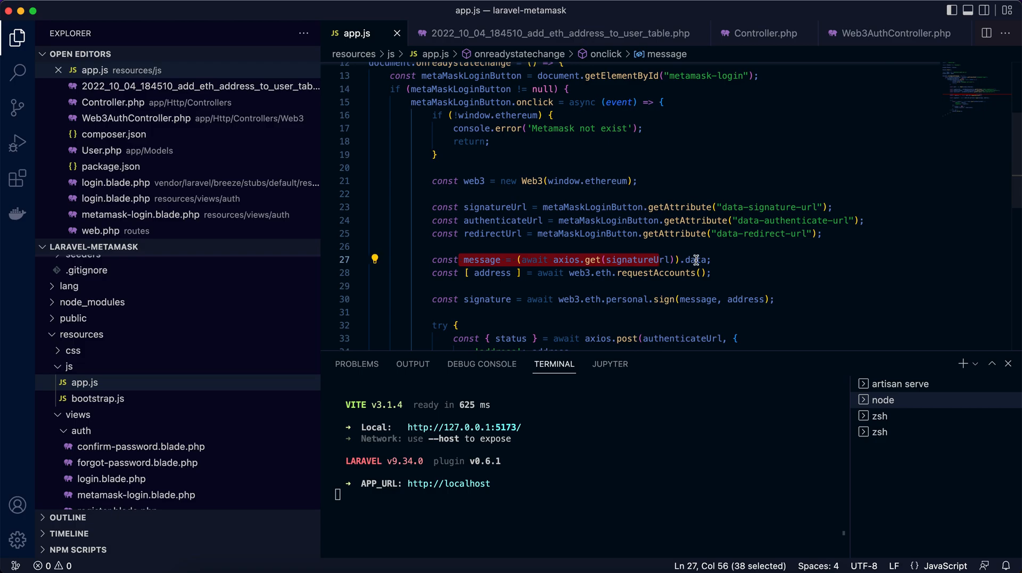
left_click(584, 259)
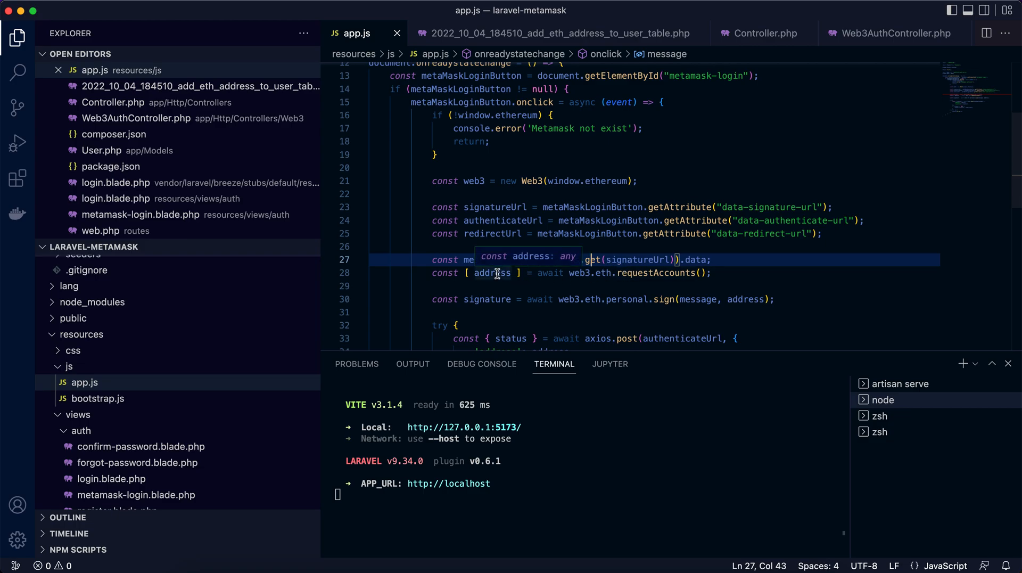
left_click(635, 272)
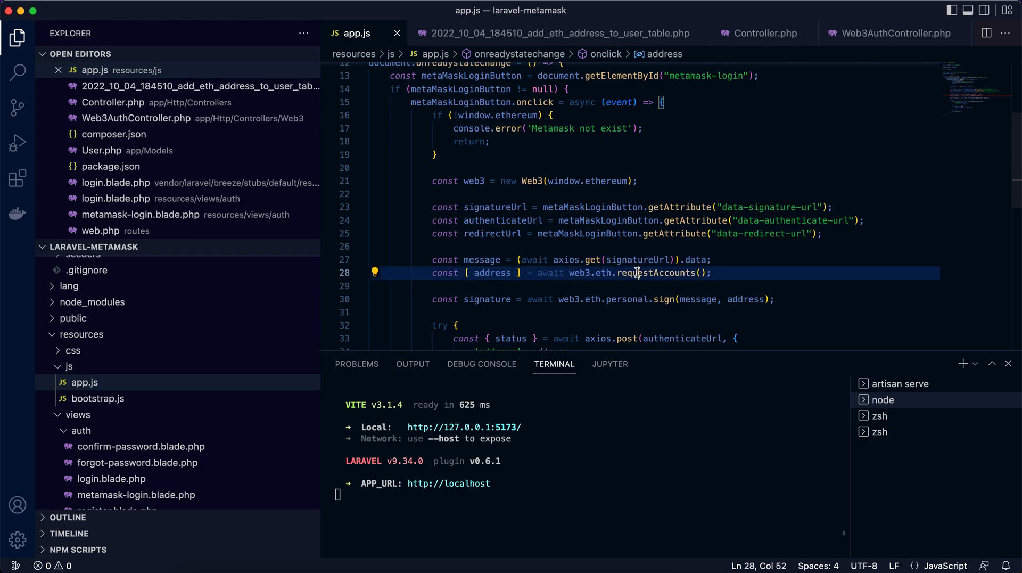
double_click(656, 273)
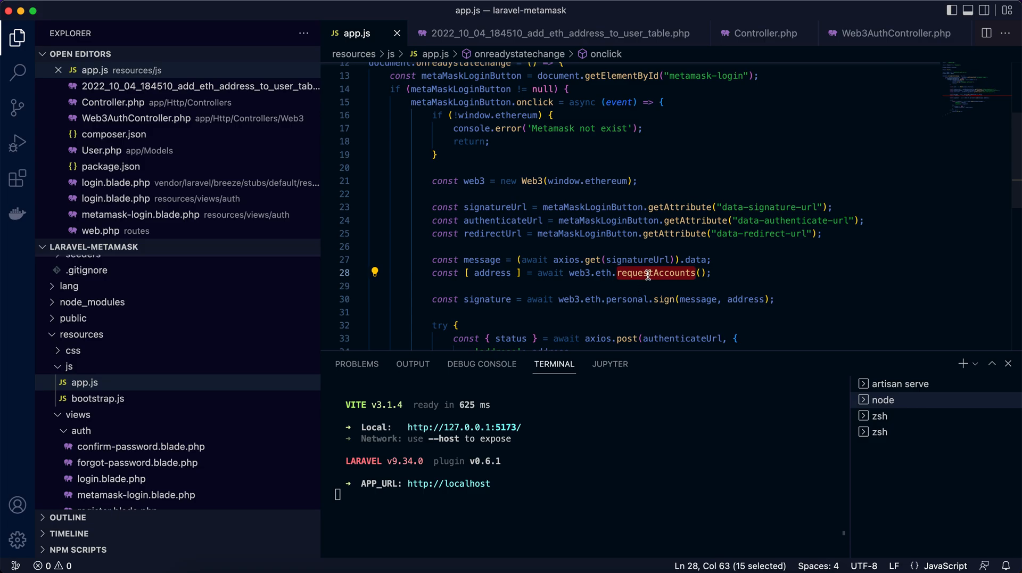
left_click(495, 230)
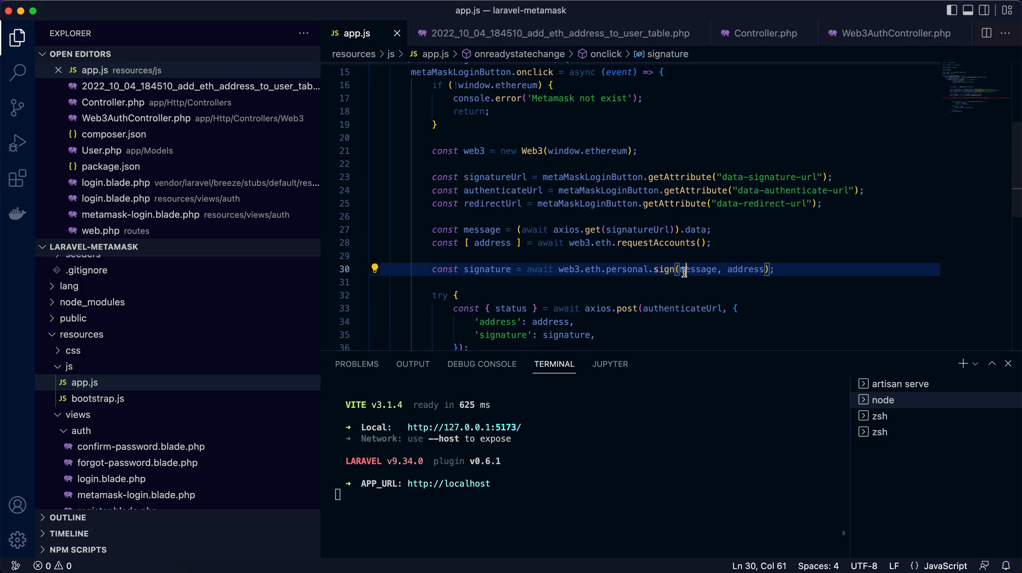
double_click(487, 270)
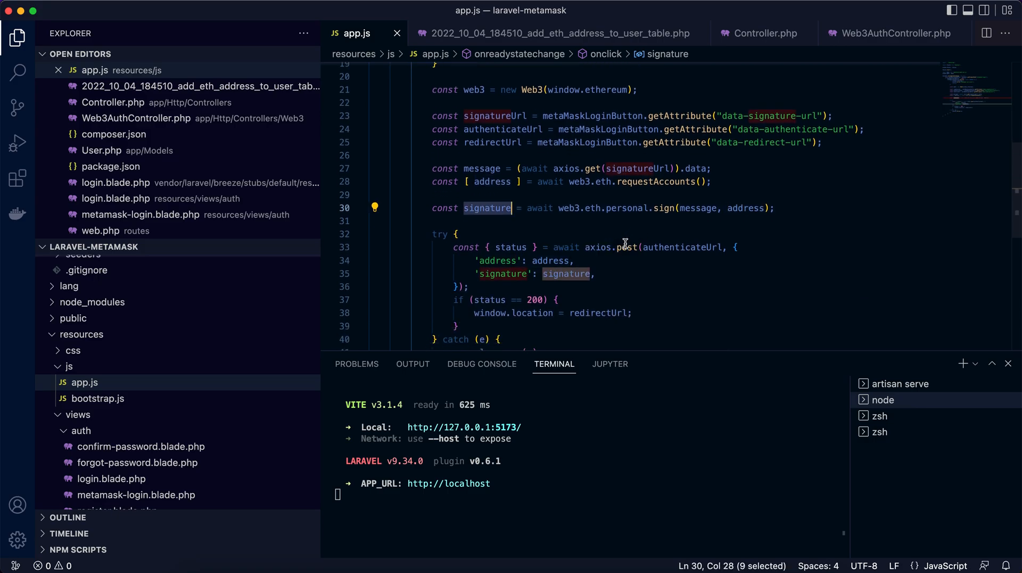
mouse_move(681, 247)
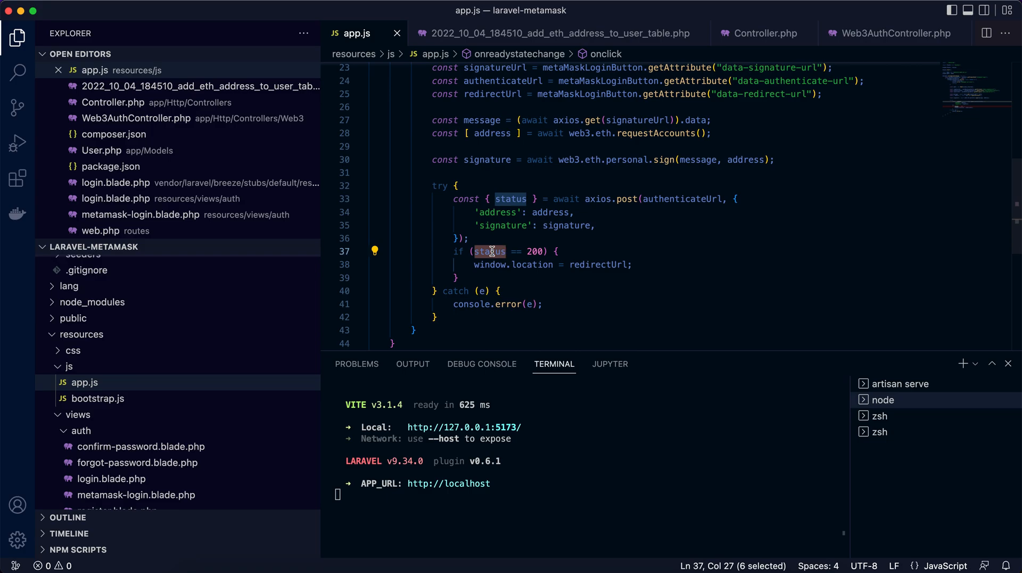
mouse_move(491, 252)
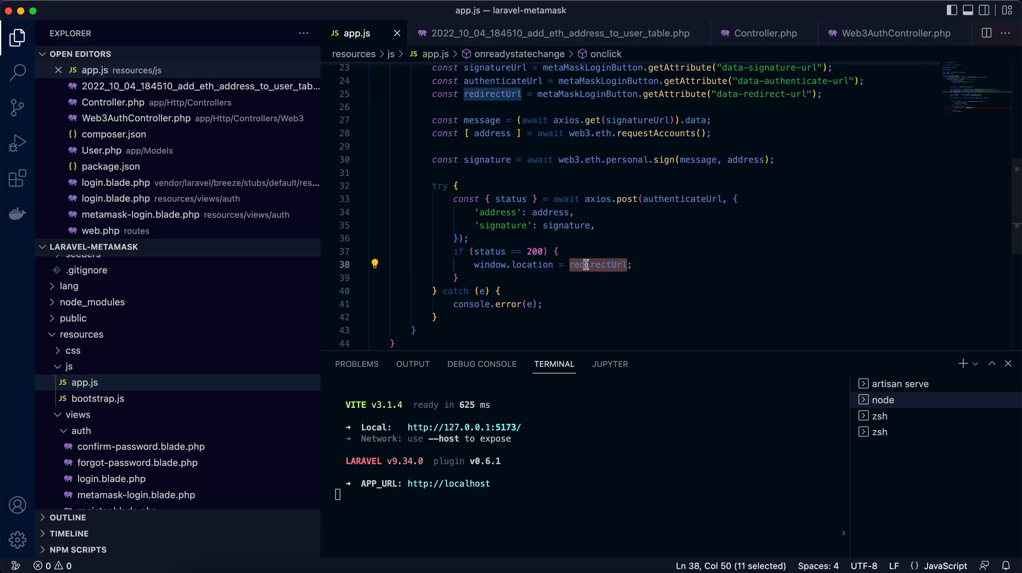
mouse_move(592, 249)
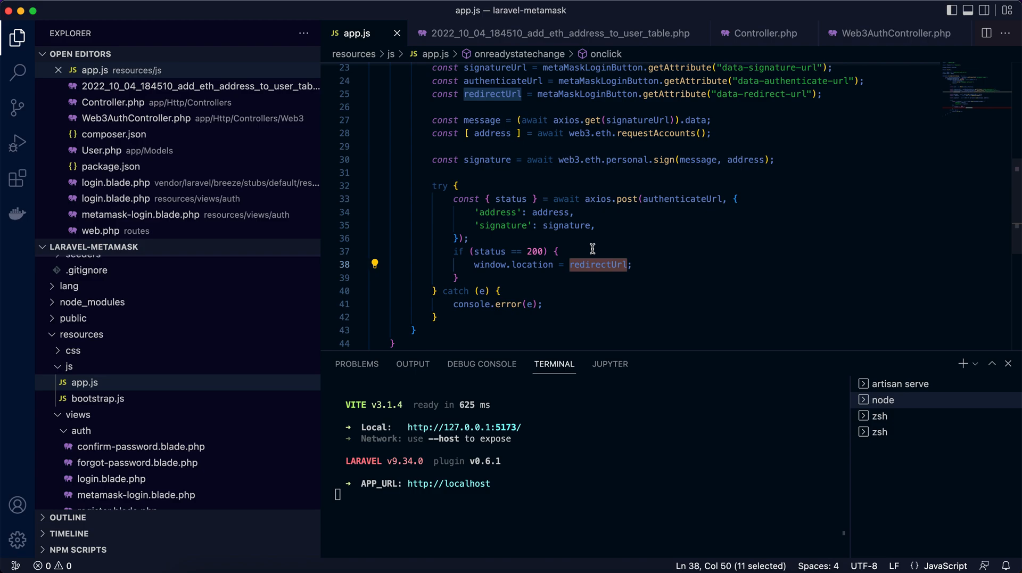
mouse_move(655, 271)
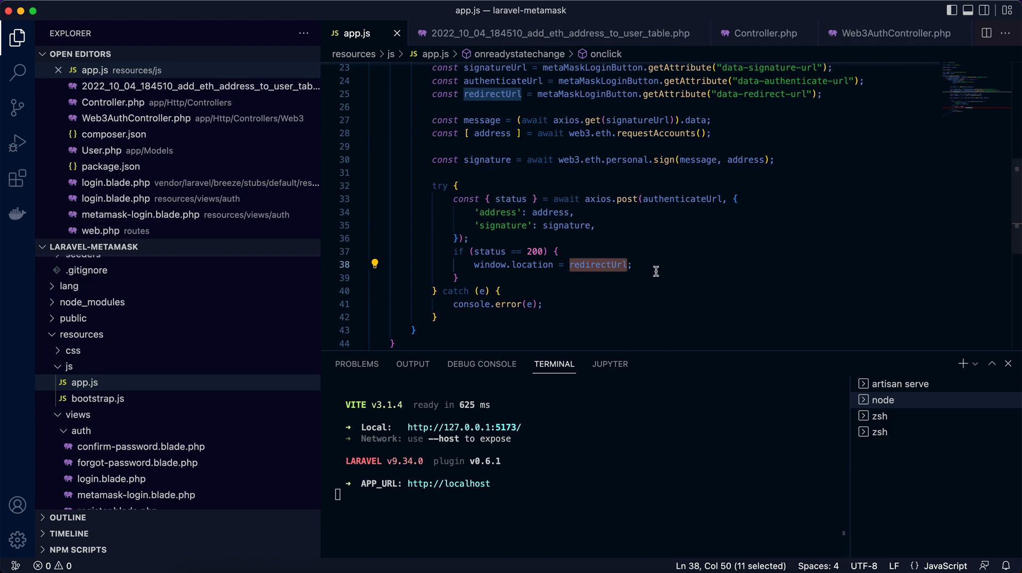
mouse_move(705, 564)
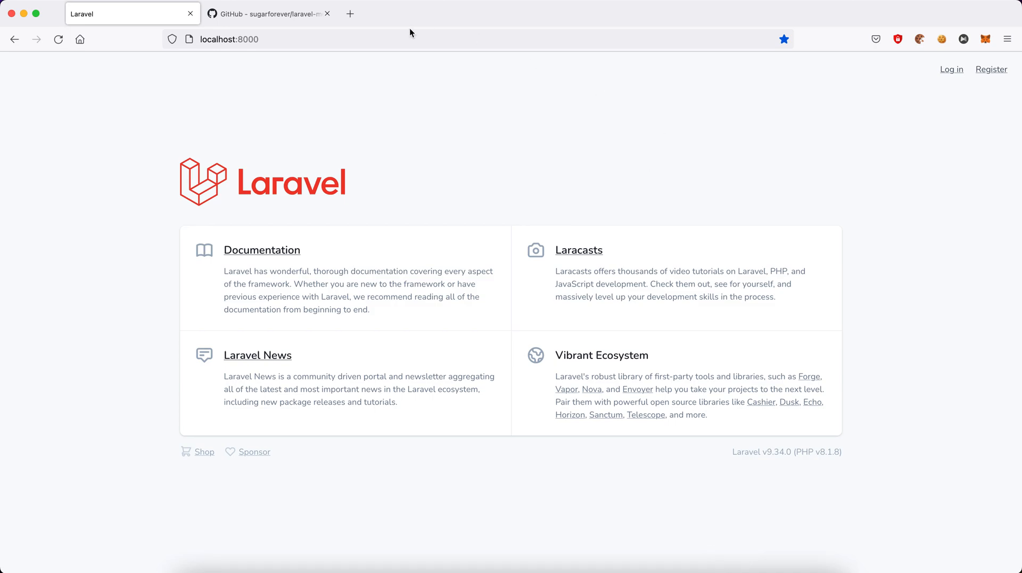
mouse_move(639, 35)
type("/")
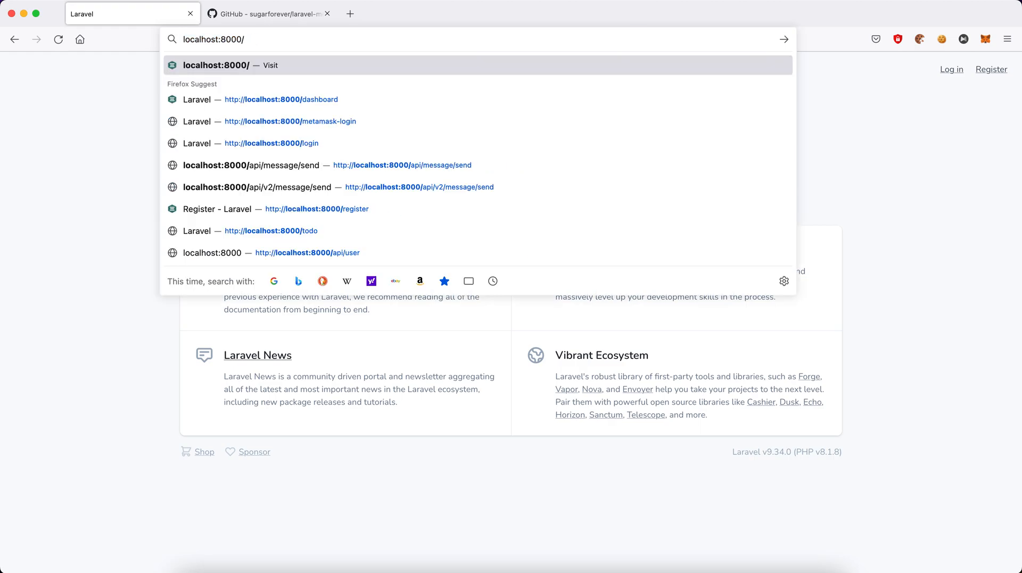
- Load localhost:8000/metamask-login, inspect the sign-in message and nonce, cancel, then retry login
type("mee")
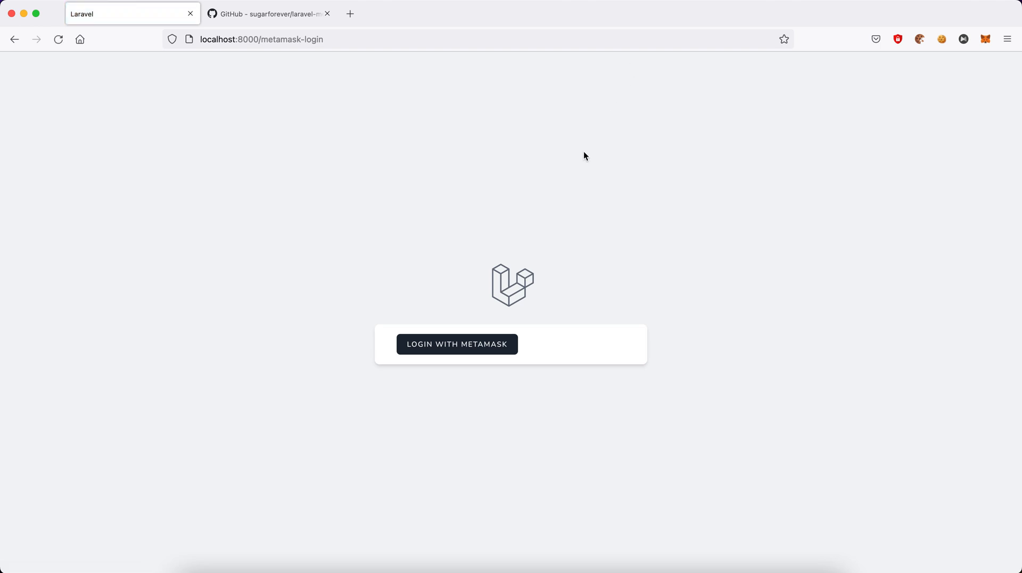
left_click(456, 344)
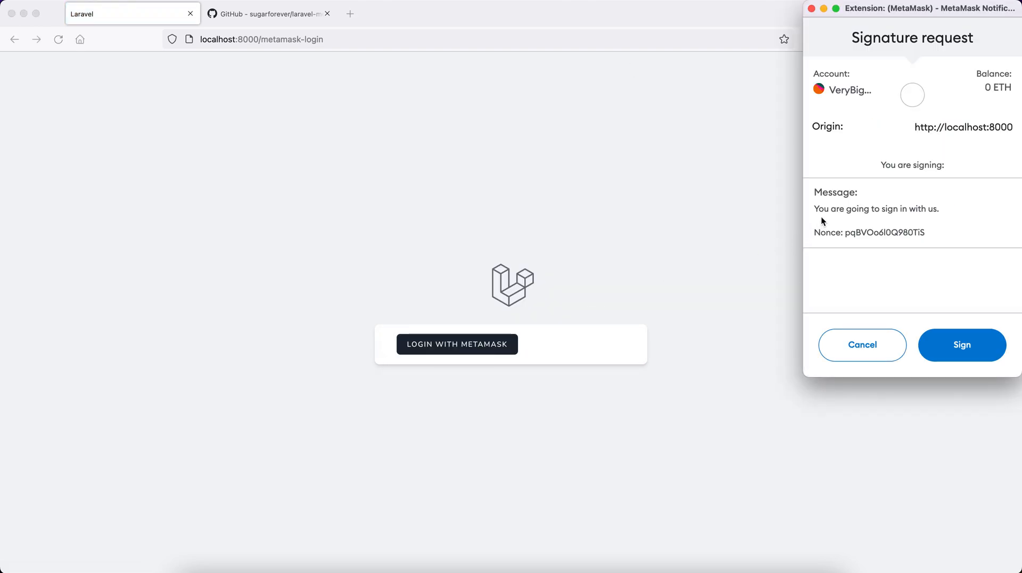
double_click(841, 208)
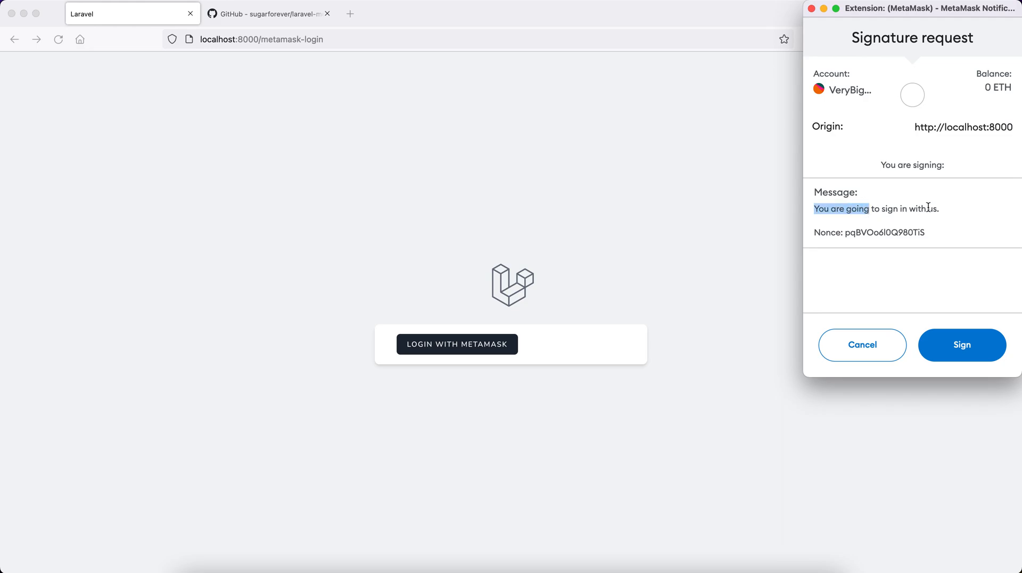
double_click(885, 232)
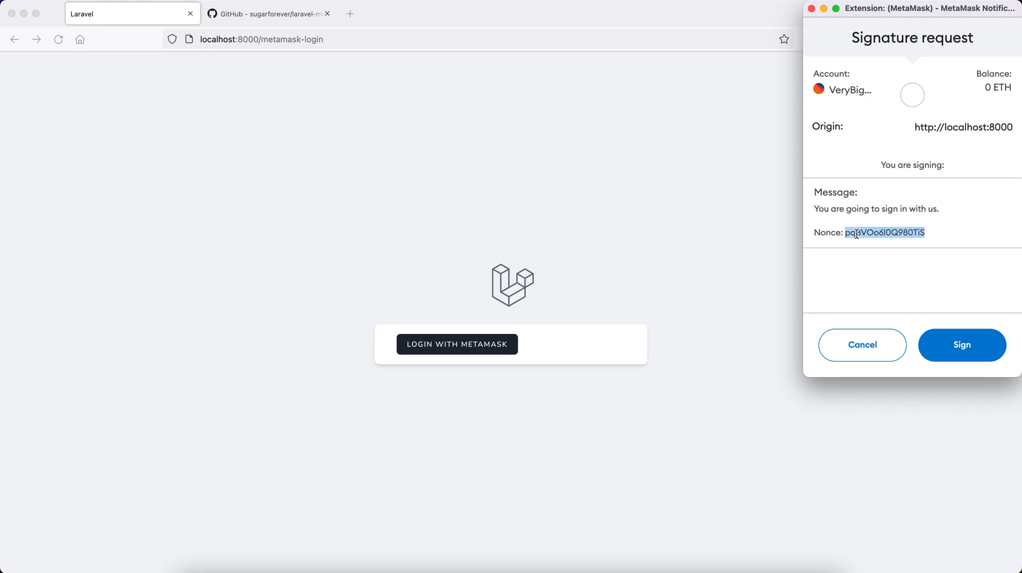
left_click(961, 345)
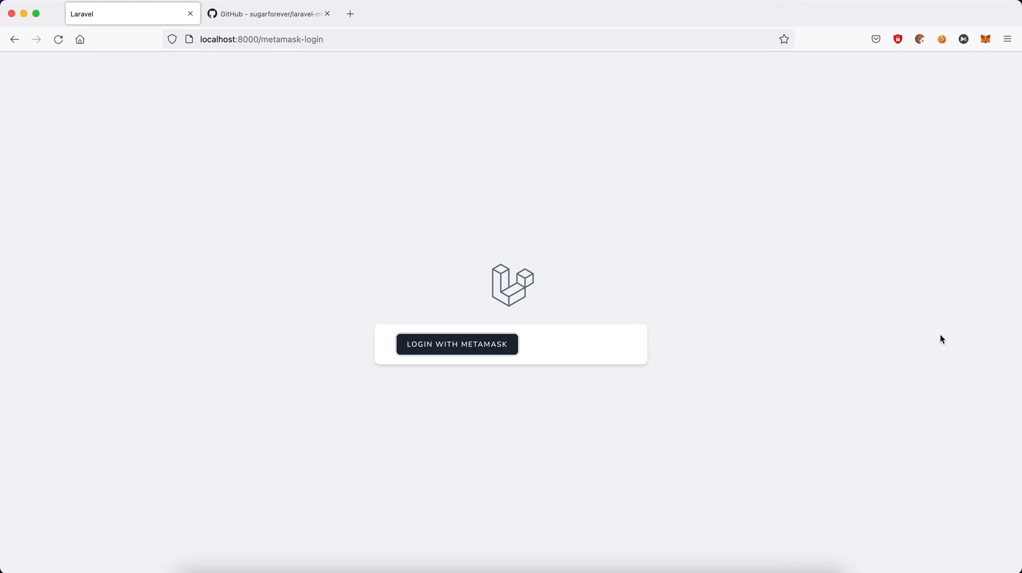
left_click(456, 344)
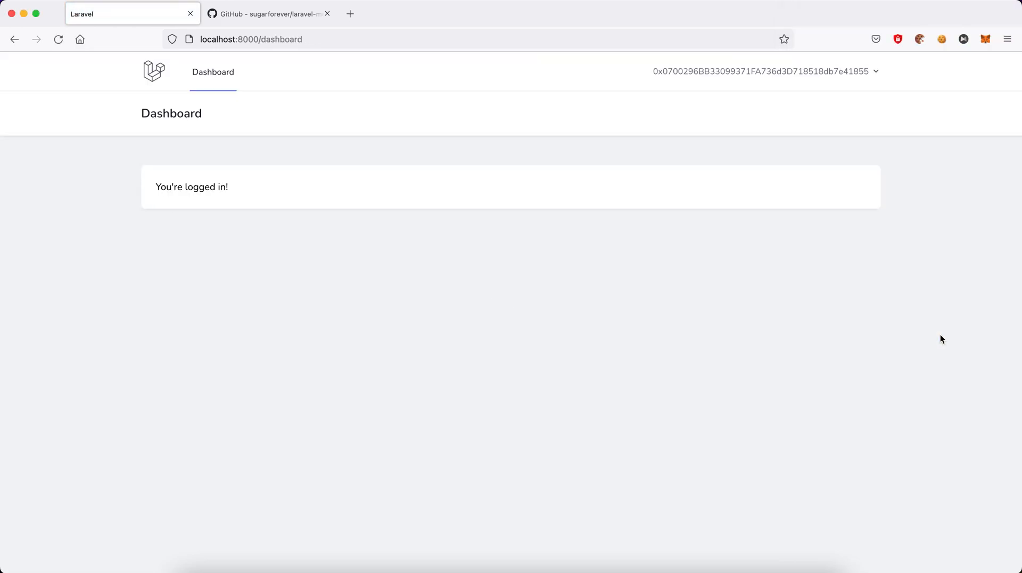
mouse_move(645, 350)
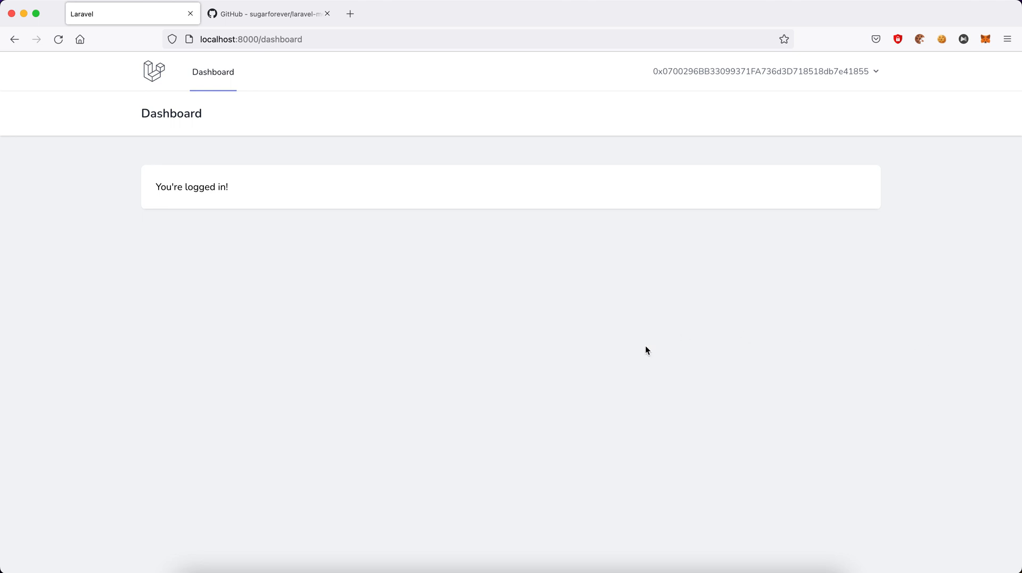
mouse_move(506, 245)
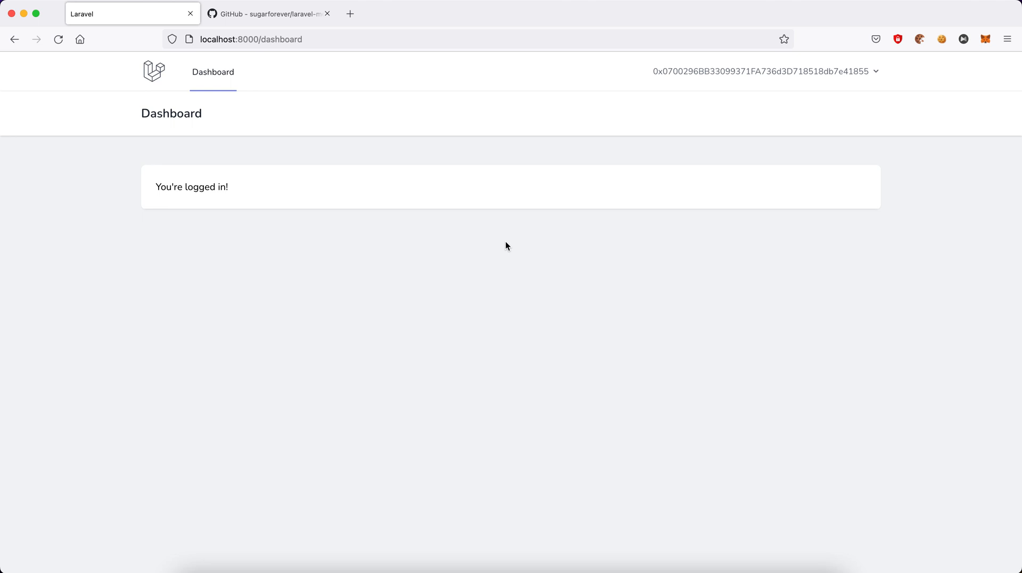
mouse_move(641, 171)
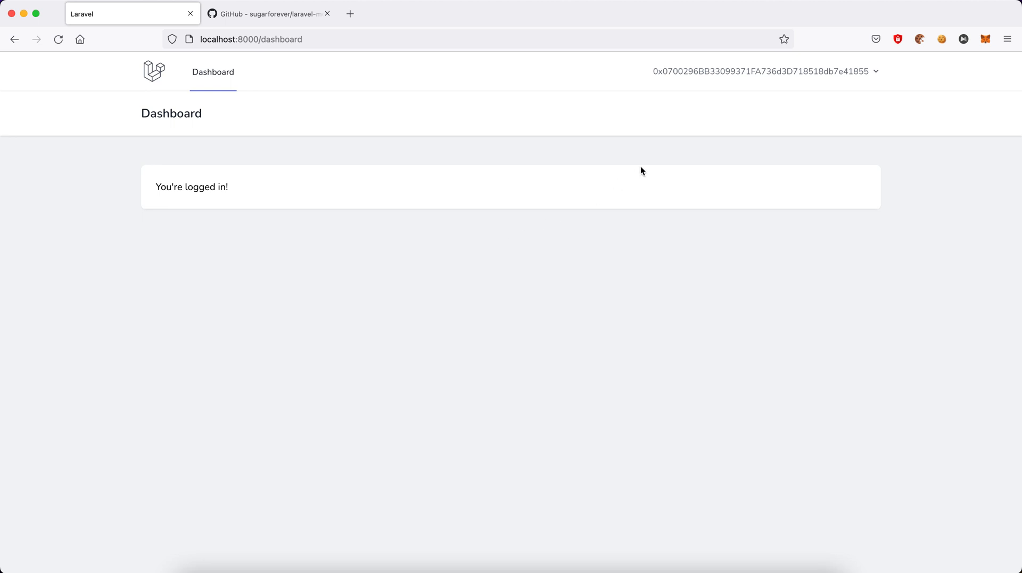
mouse_move(793, 87)
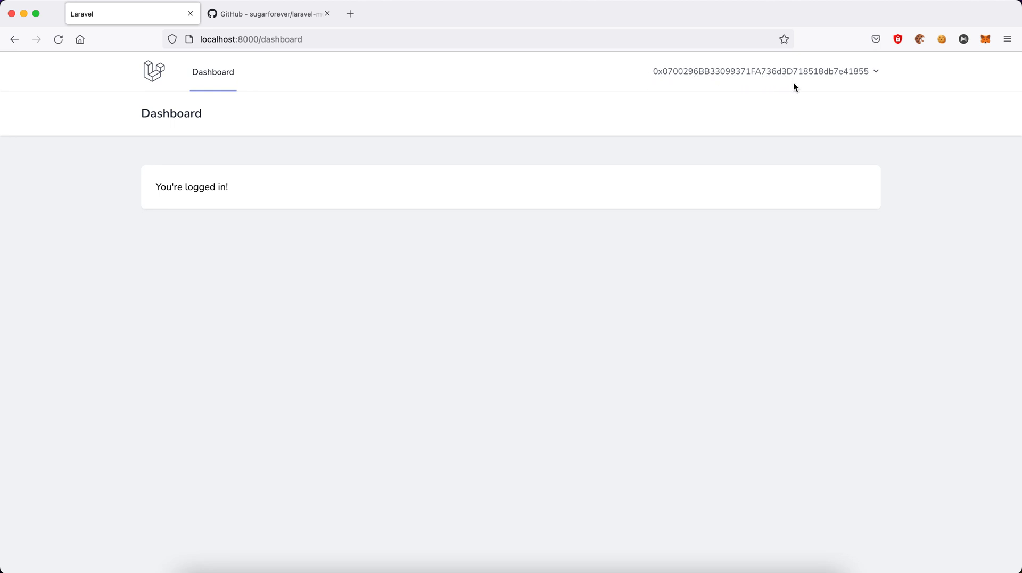
mouse_move(635, 77)
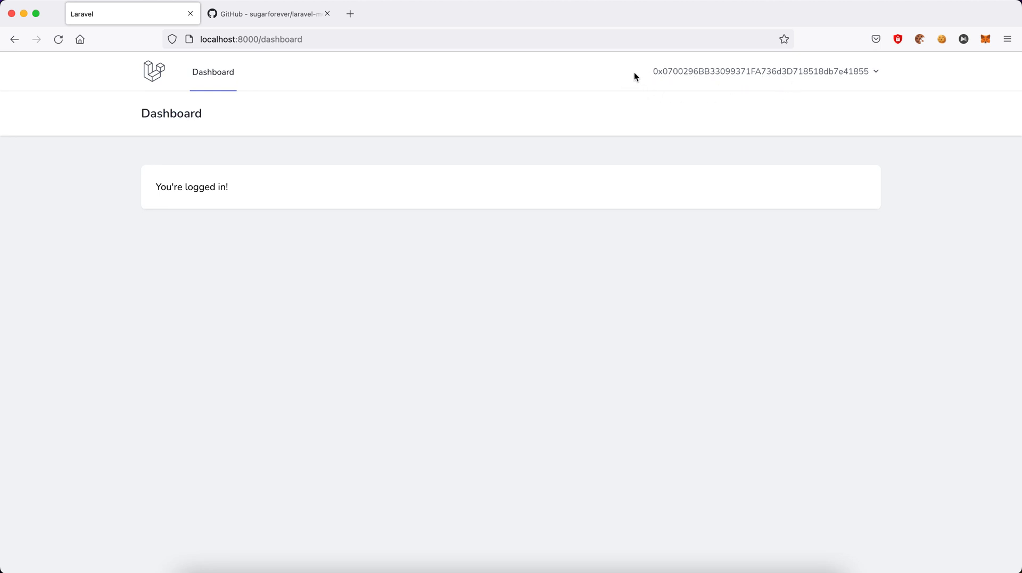
mouse_move(880, 75)
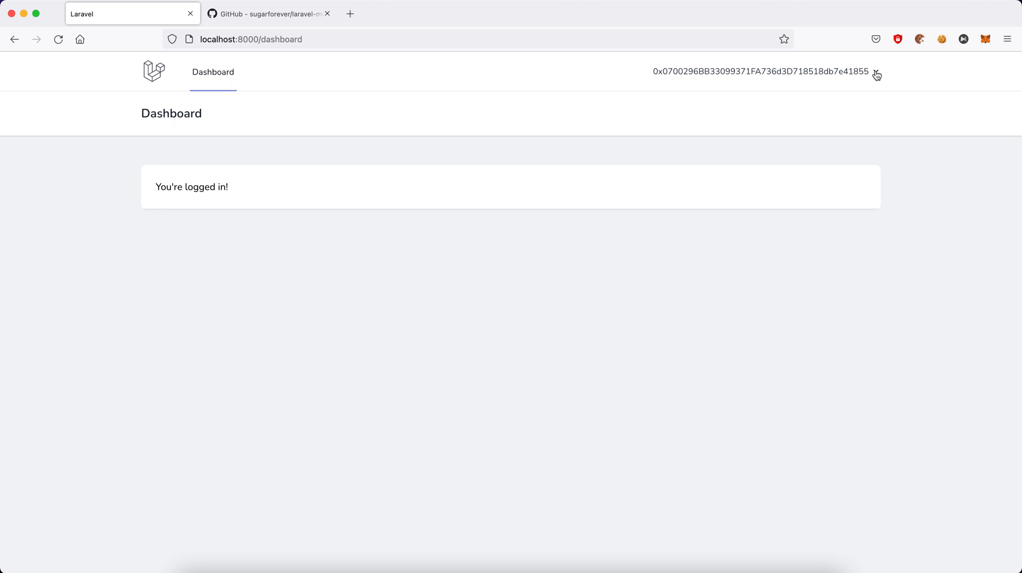
- Open the wallet-address account menu in the dashboard's top navigation to reveal Log Out
left_click(876, 72)
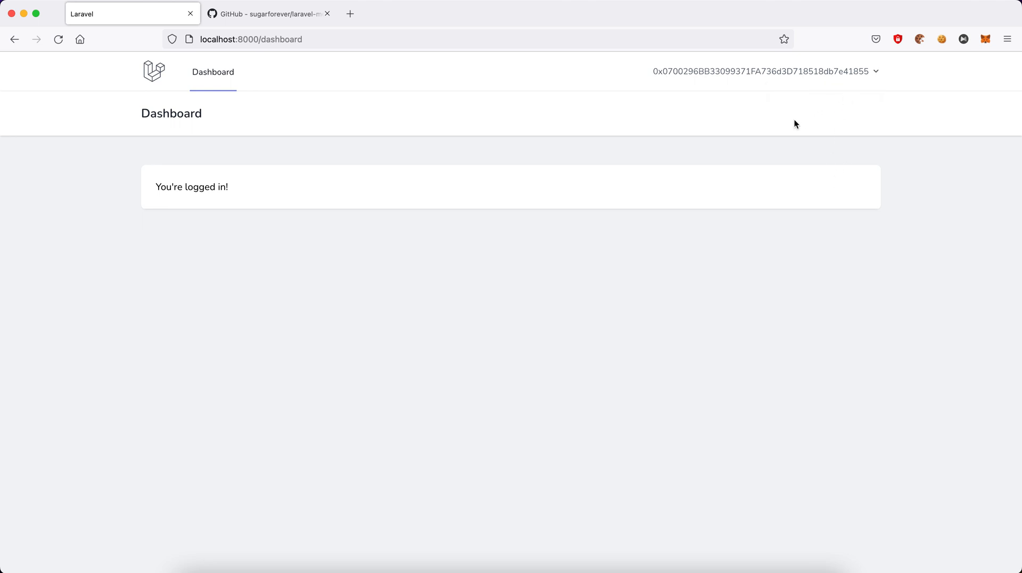
left_click(58, 39)
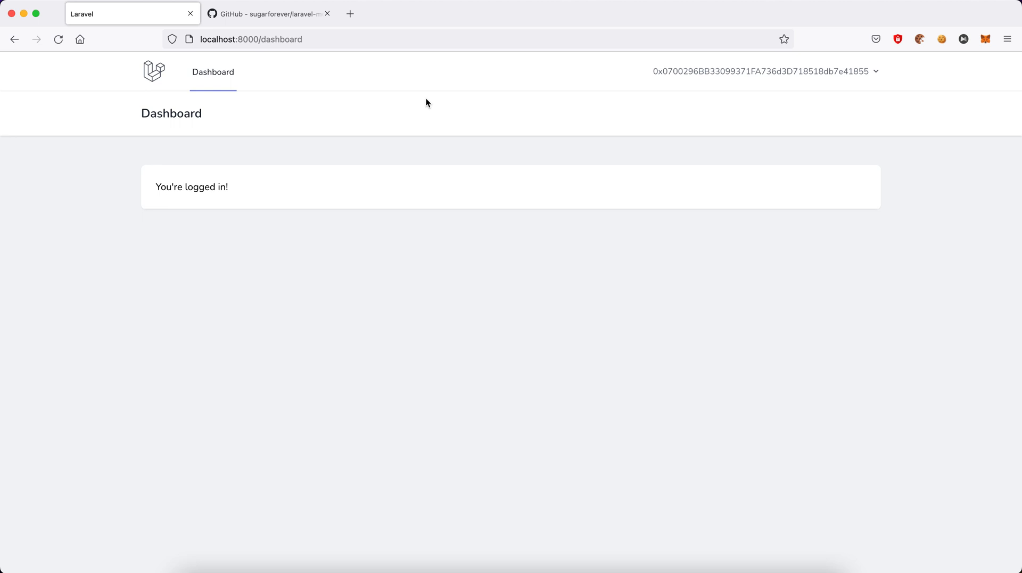
mouse_move(703, 81)
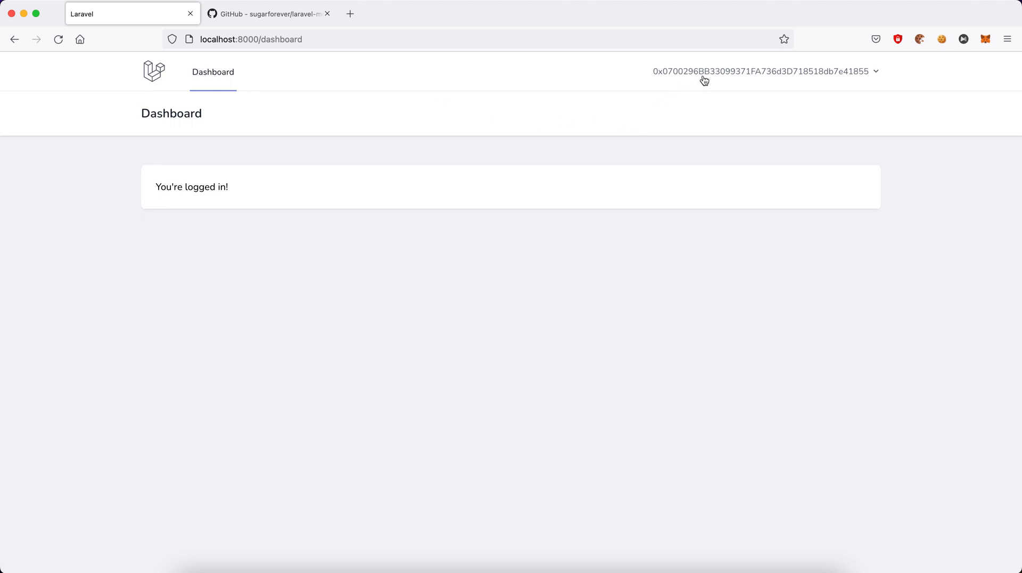
left_click(762, 71)
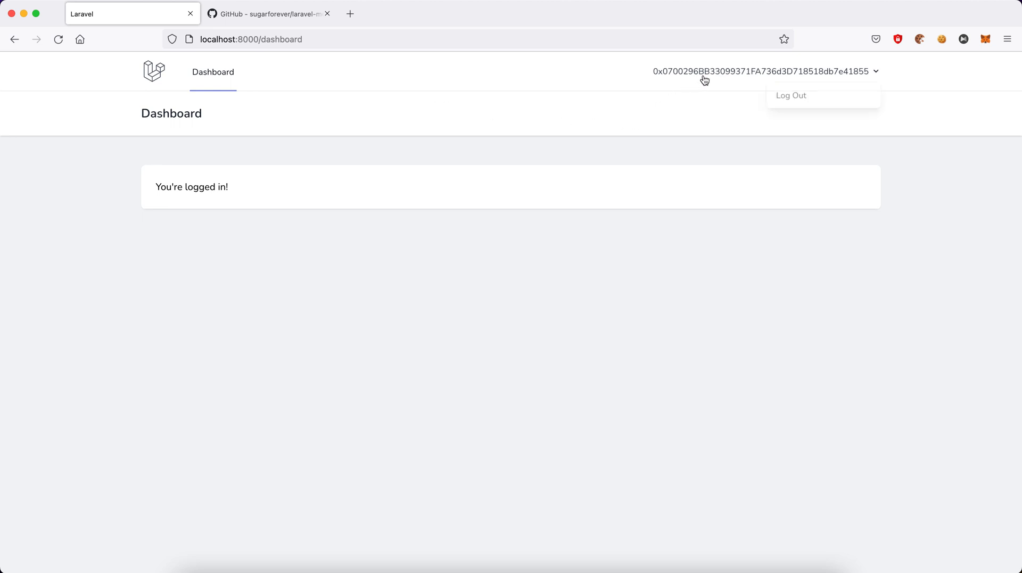
- Log out, then navigate to localhost:8000/metamask-login from the address bar suggestion
left_click(790, 95)
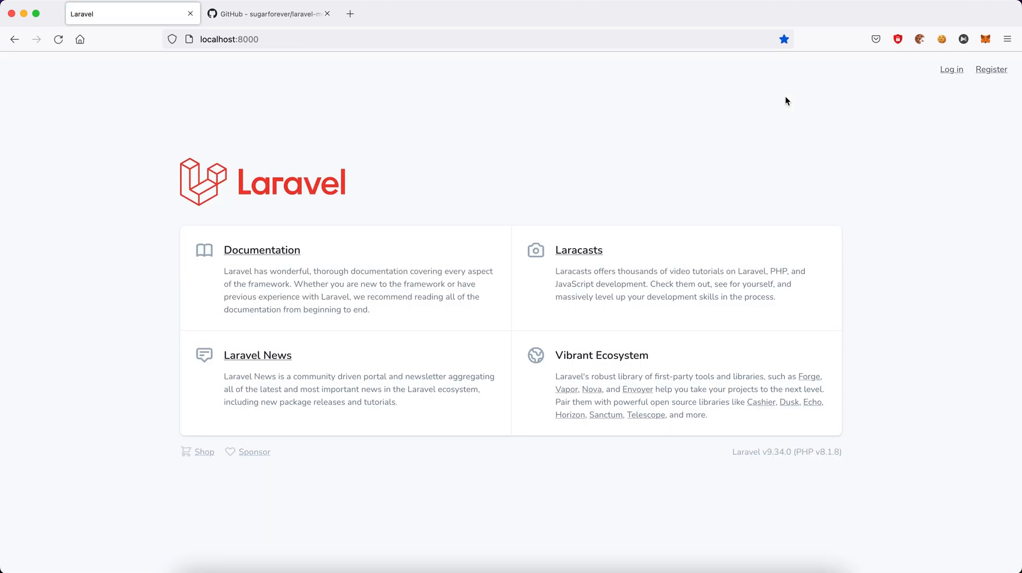
left_click(229, 39)
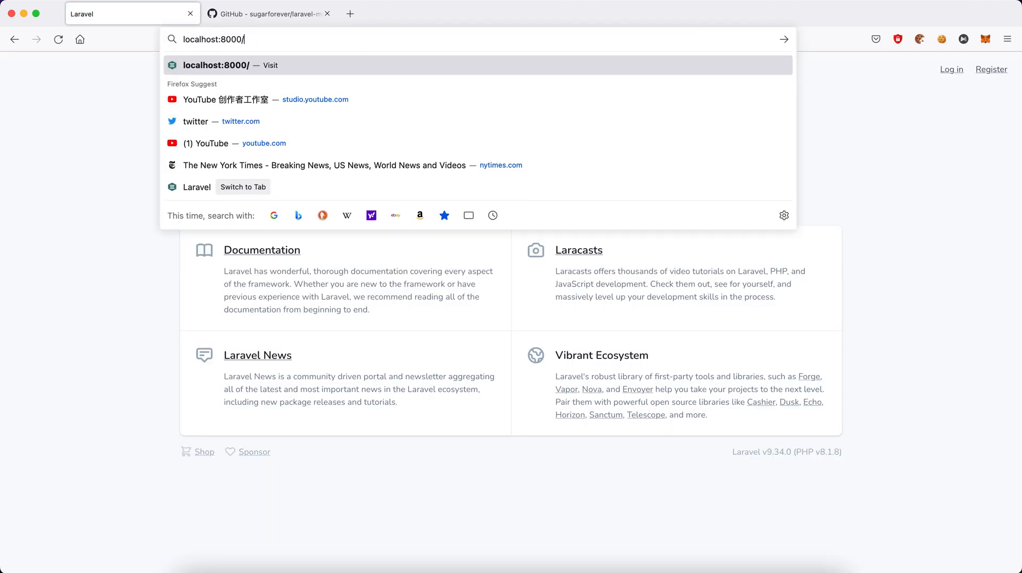
type("metamask-login")
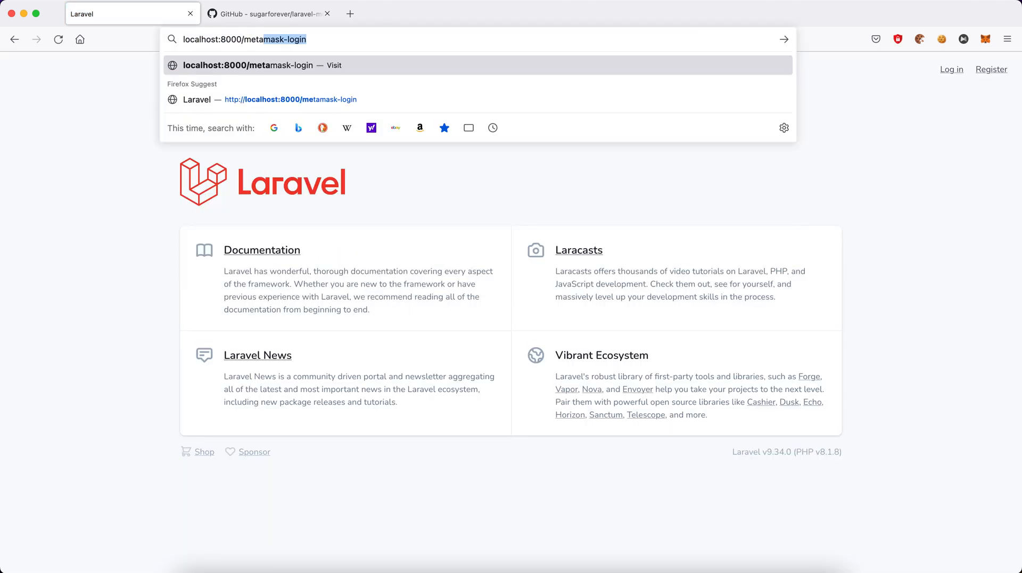
key("Backspace")
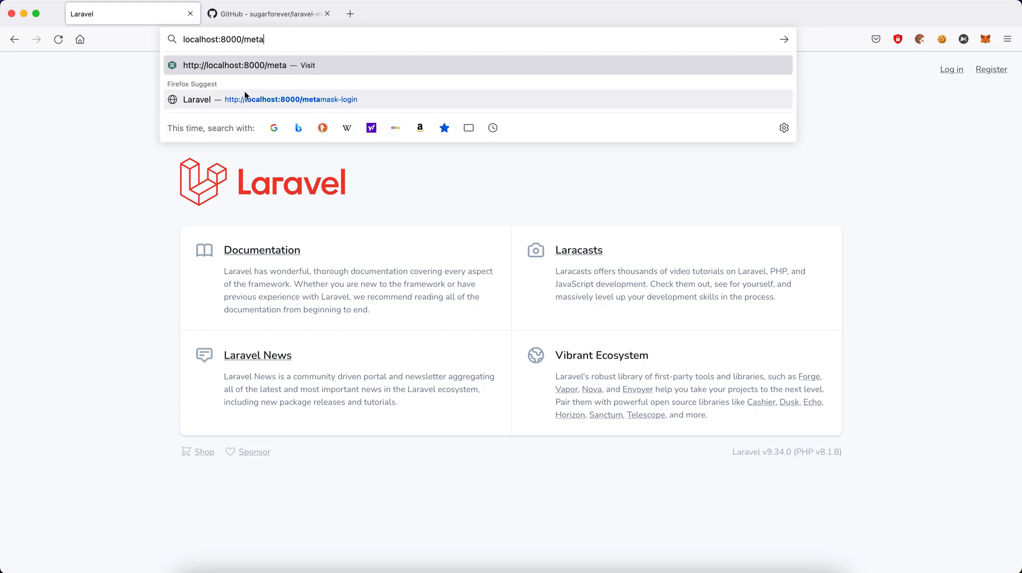
left_click(289, 99)
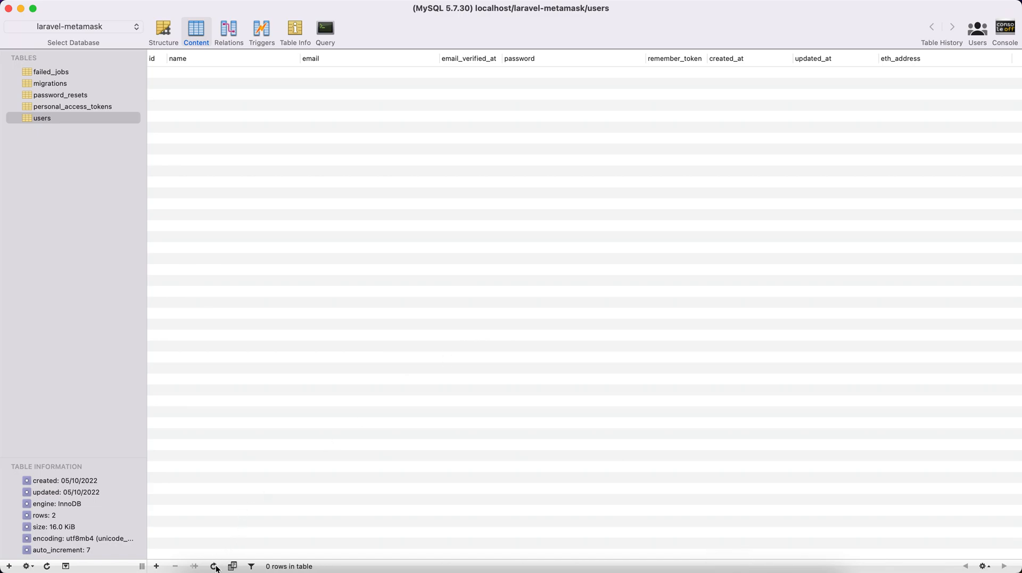
- Refresh the users table and widen the name column to show the wallet address
left_click(215, 566)
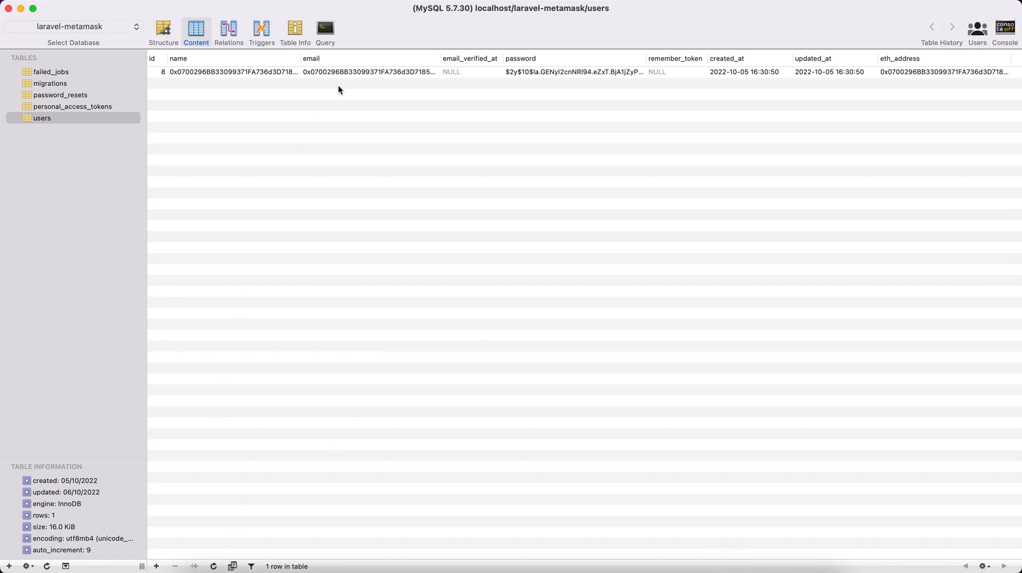
mouse_move(299, 58)
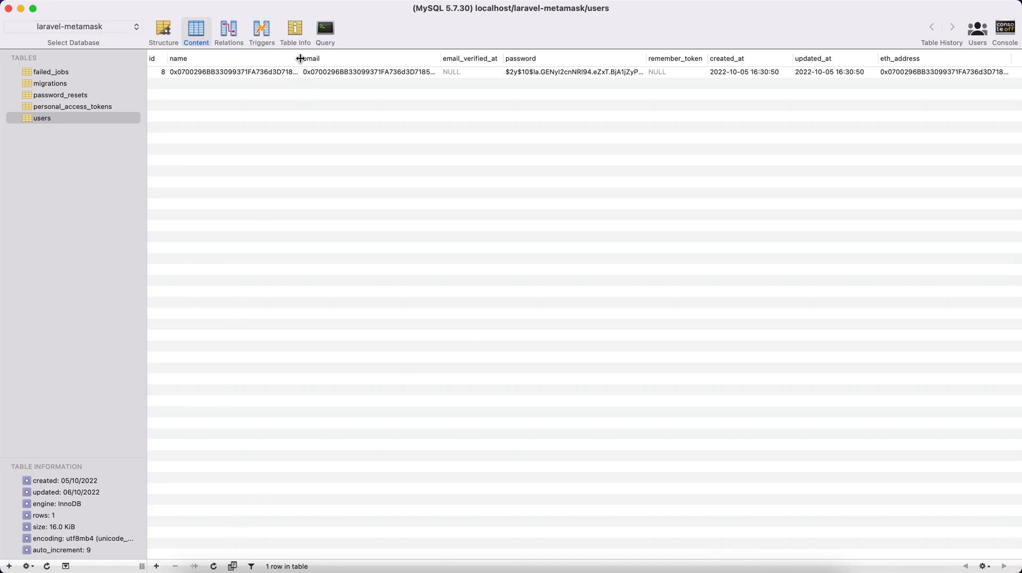
left_click_drag(300, 58, 384, 58)
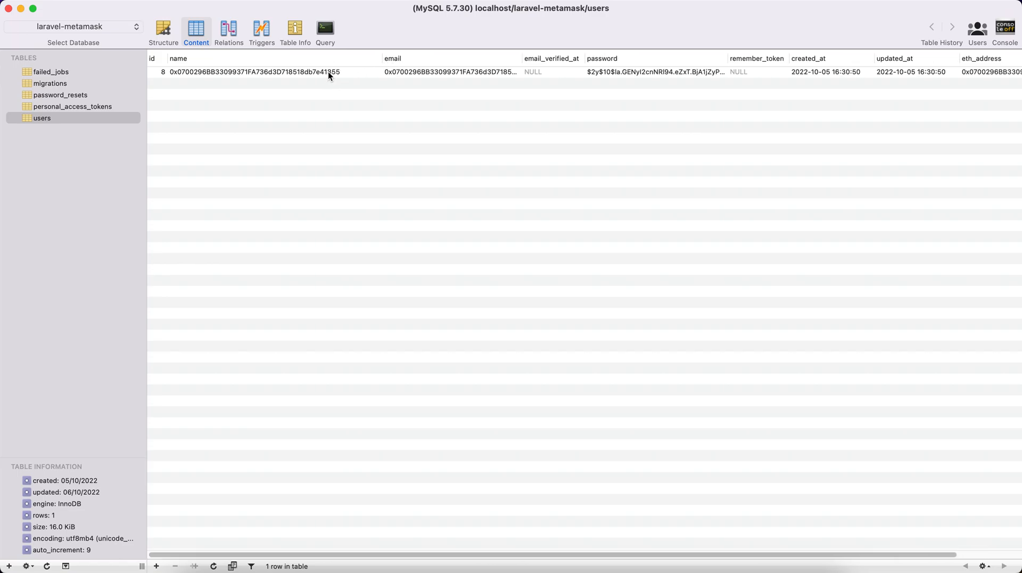
mouse_move(339, 87)
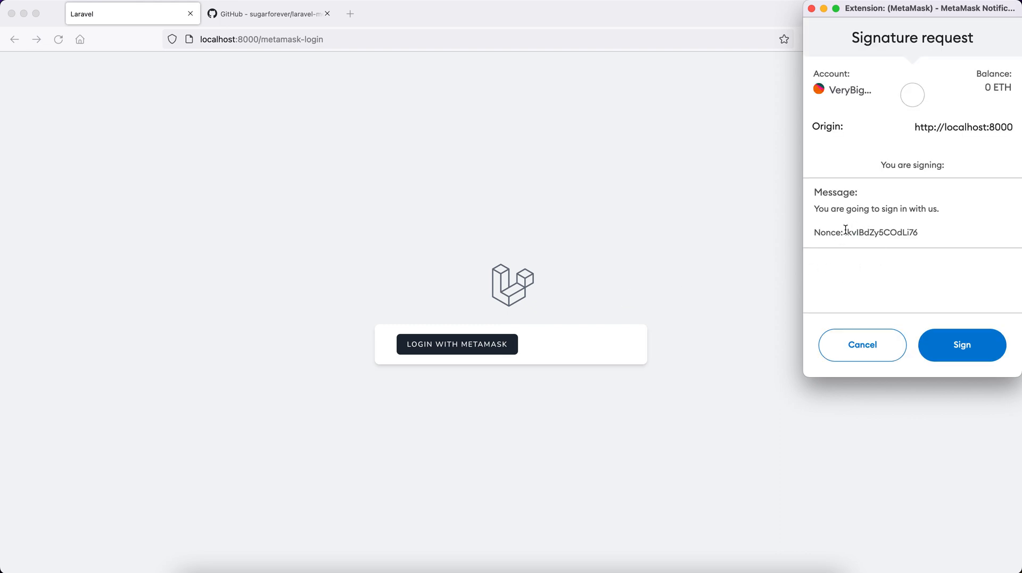
- Sign the MetaMask nonce message to log in and reach the dashboard
left_click(961, 345)
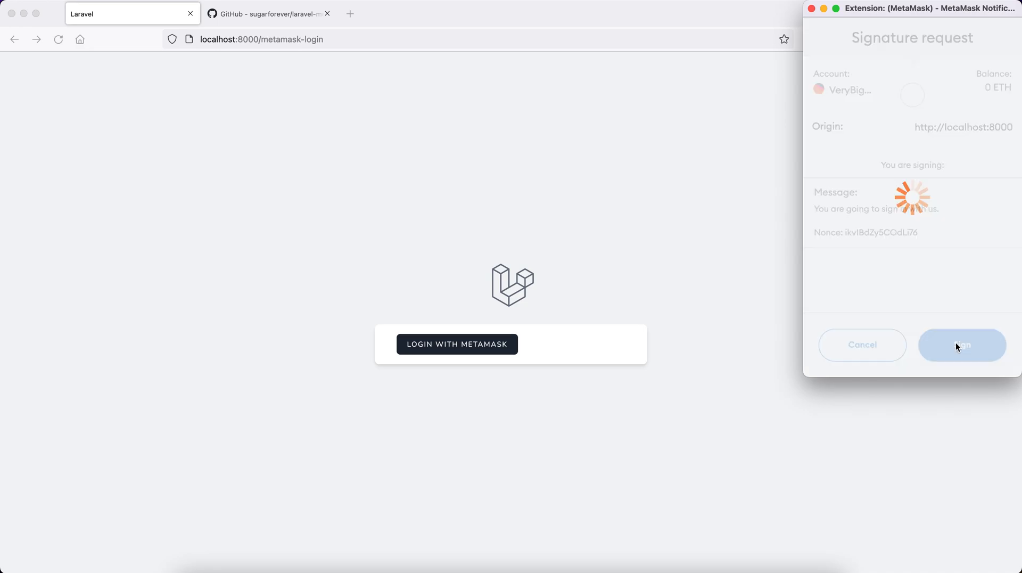
left_click(961, 344)
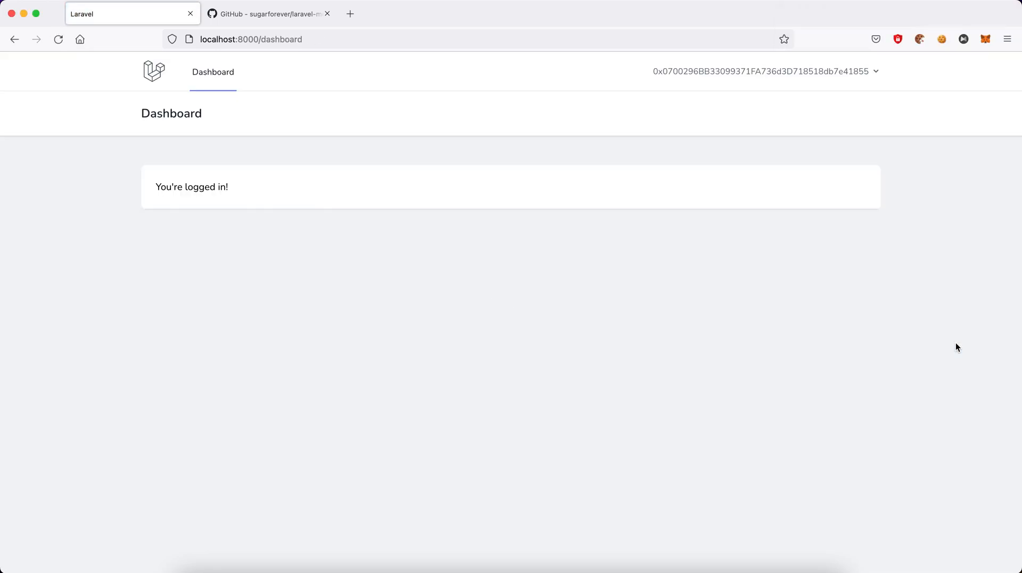
mouse_move(810, 548)
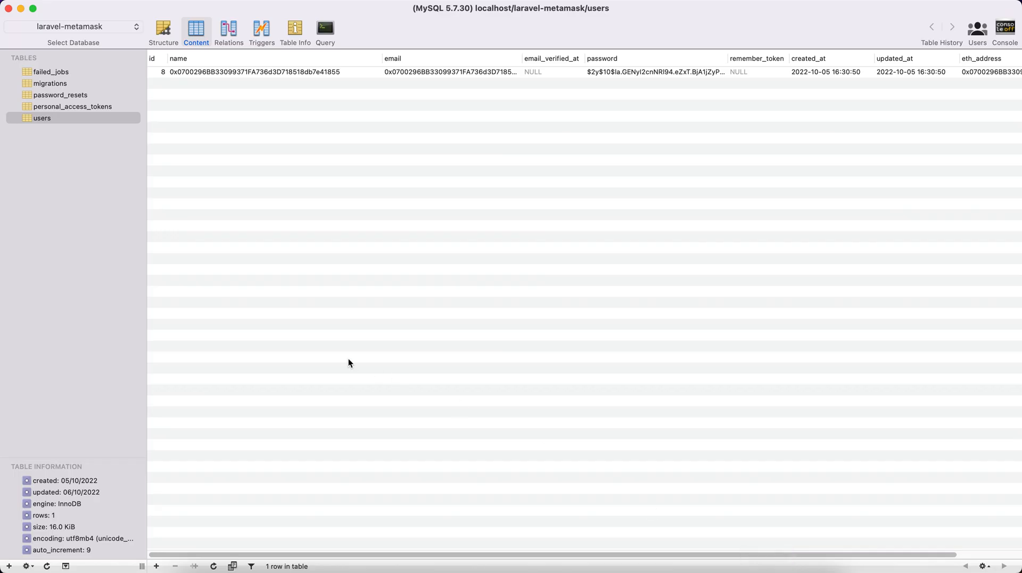
mouse_move(259, 219)
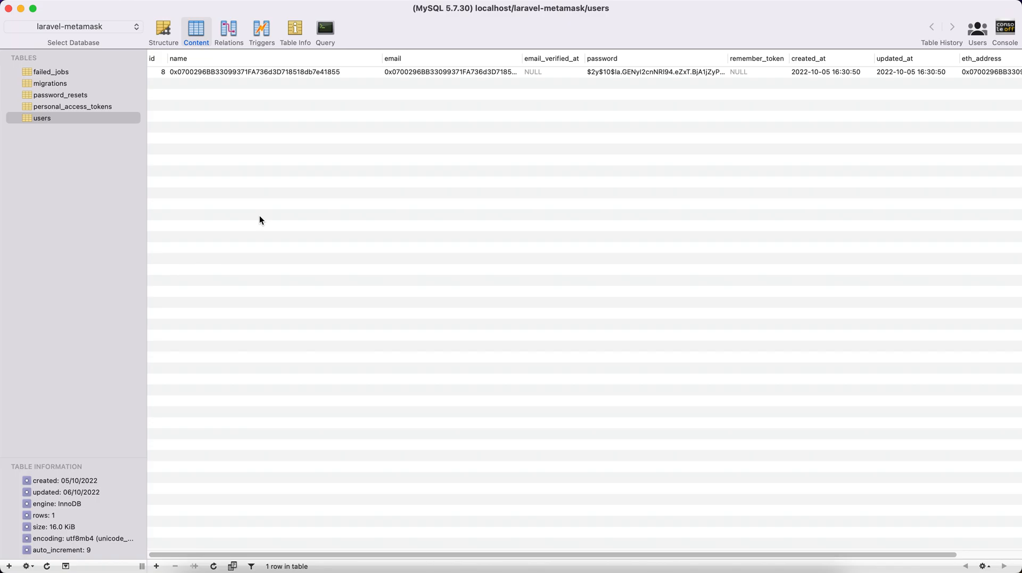
mouse_move(284, 230)
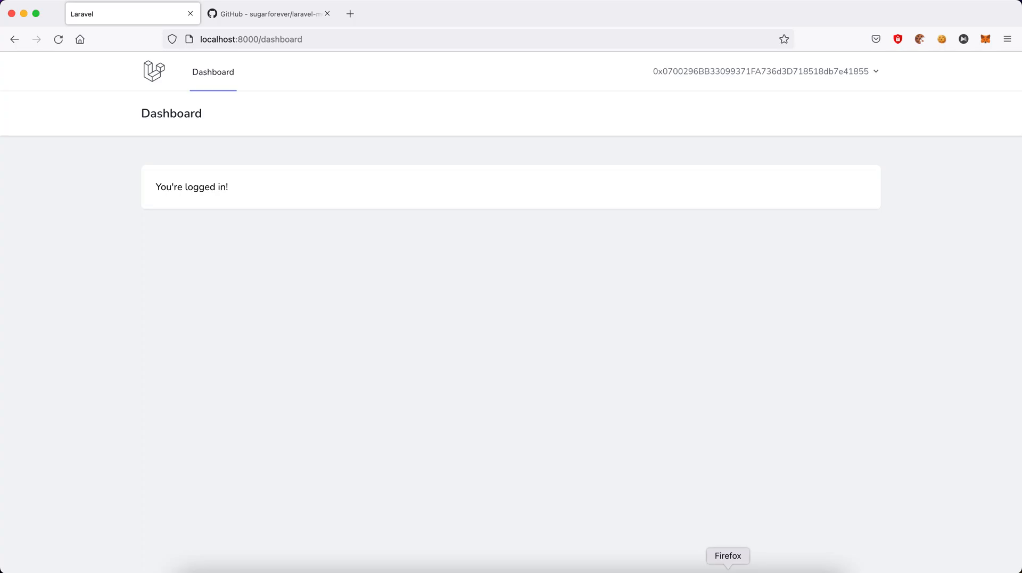
mouse_move(671, 354)
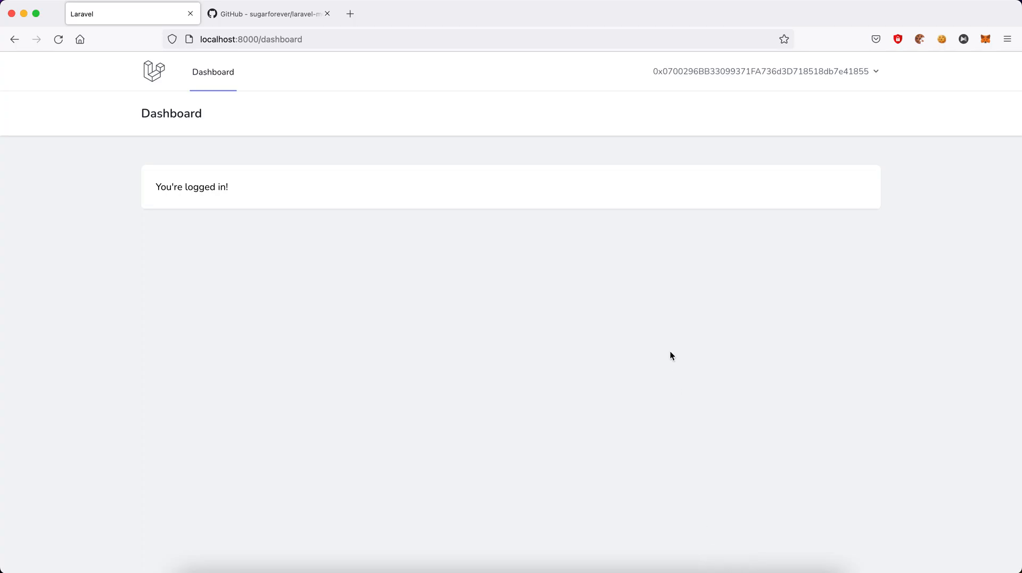